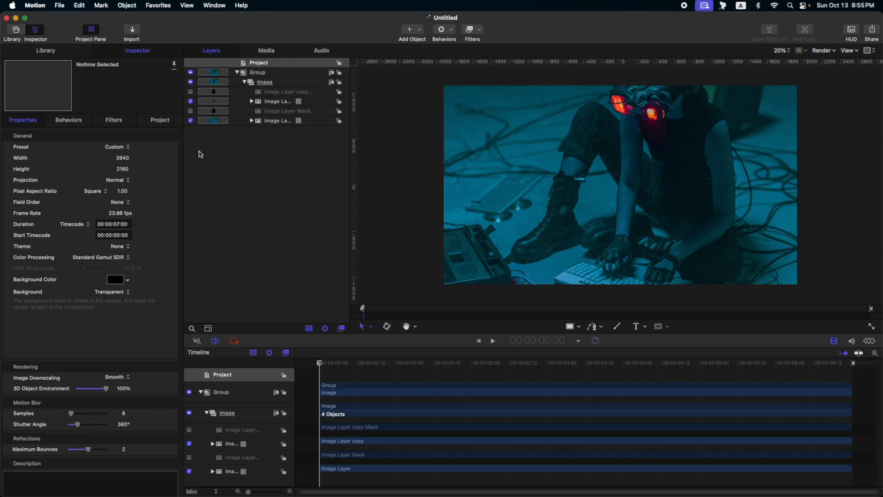
# Select the main photo group and toggle the subject cutout off and on to check the mask
pyautogui.click(257, 72)
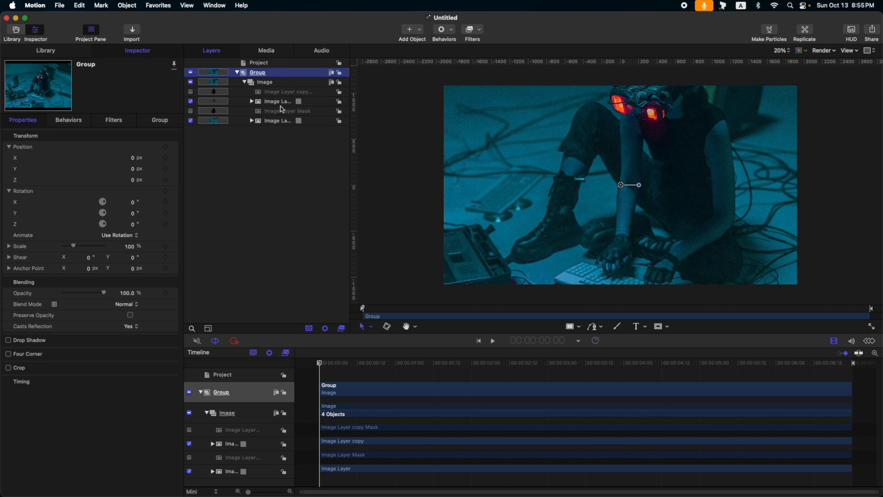
pyautogui.click(189, 101)
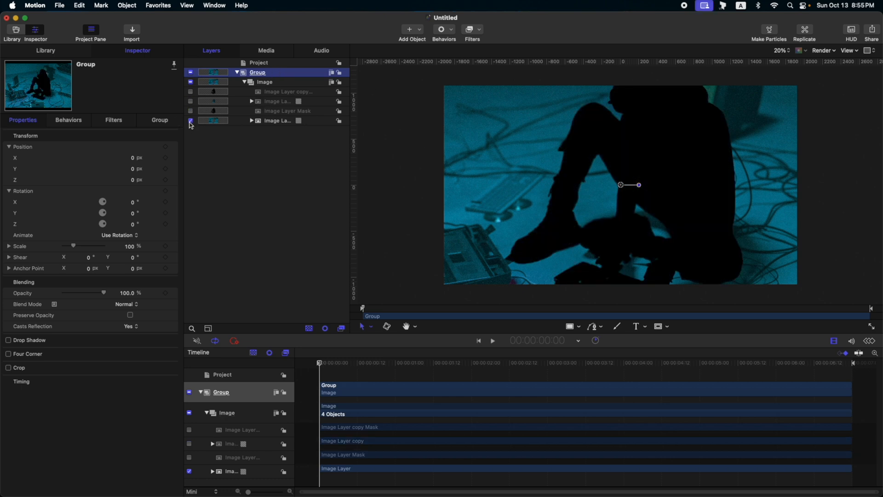
pyautogui.click(190, 101)
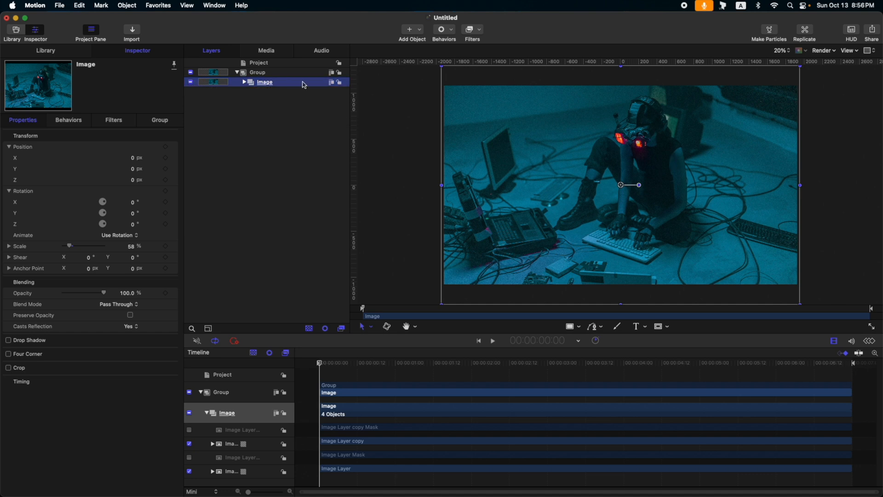
# Add a text layer over the photo reading APPLE MOTION TIME TEXT ANIMATION
pyautogui.click(258, 71)
pyautogui.write('APPLE MOTION')
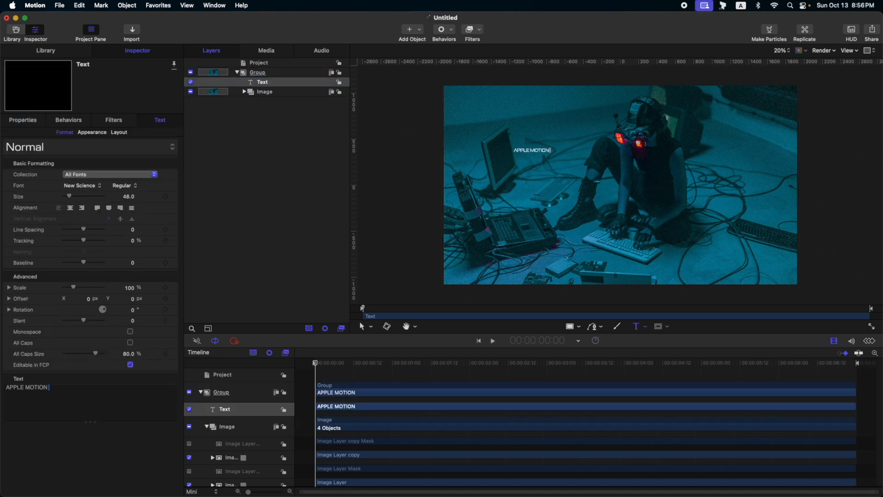
pyautogui.write('TIME TEXT ANIMATION 1')
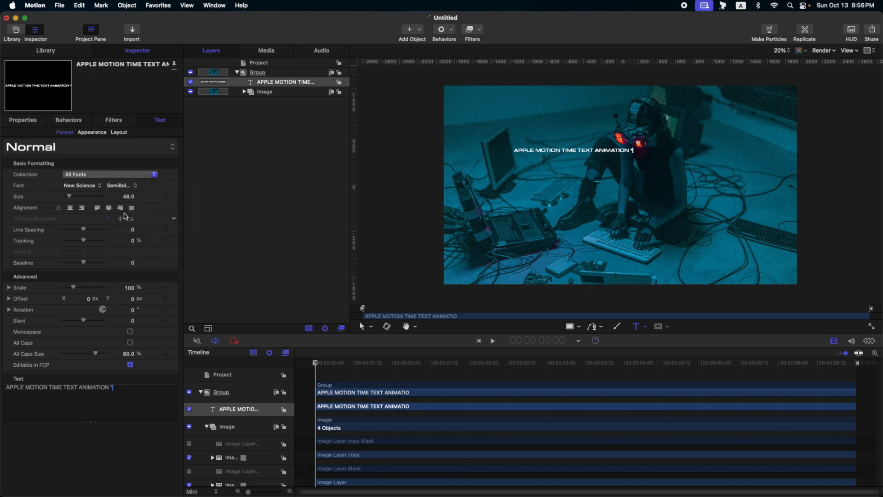
pyautogui.click(22, 120)
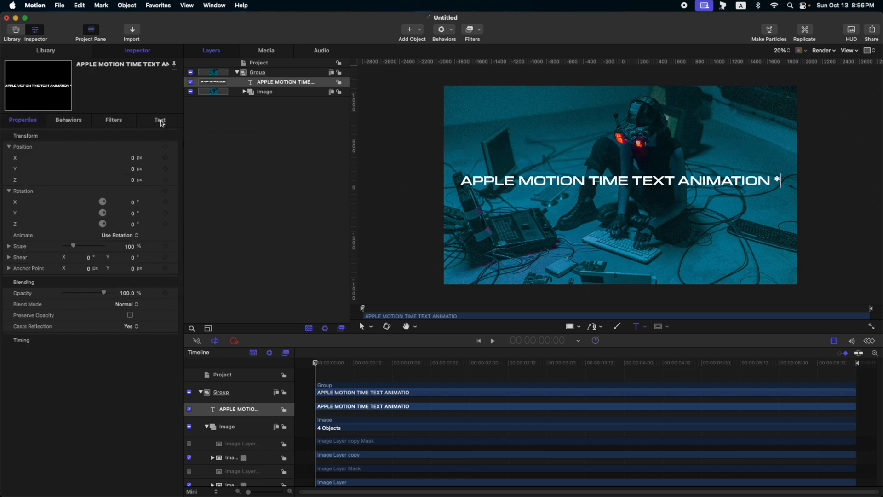
pyautogui.click(161, 120)
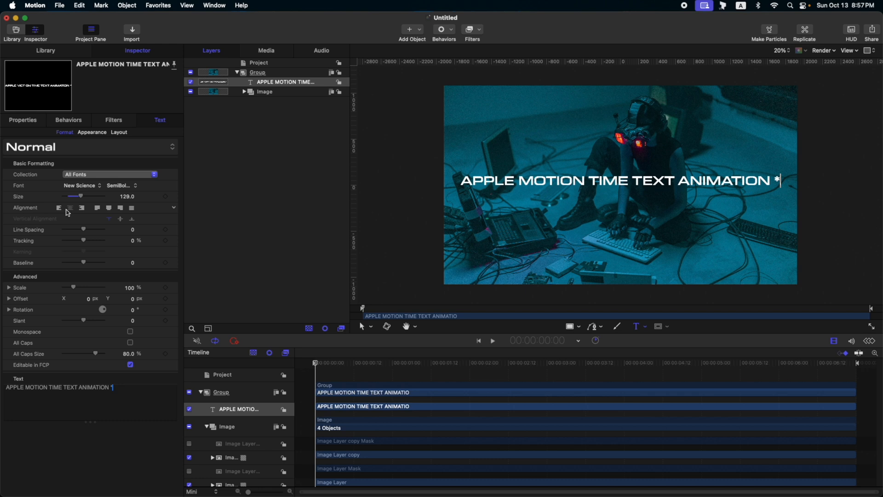
# Centre the title's alignment and move to its layout settings
pyautogui.click(22, 119)
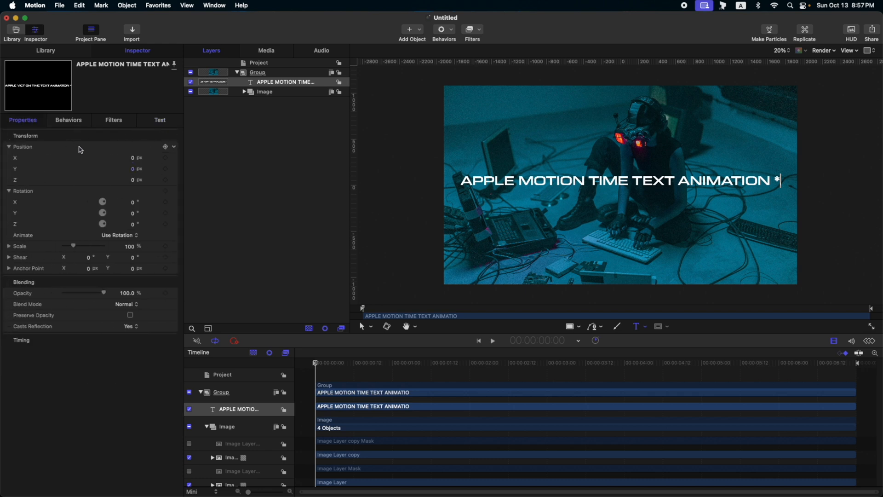
pyautogui.click(161, 119)
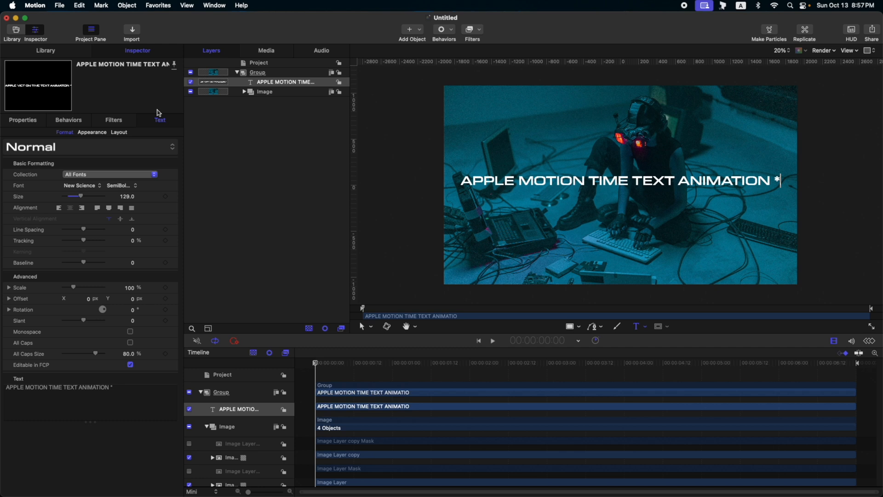
pyautogui.click(119, 133)
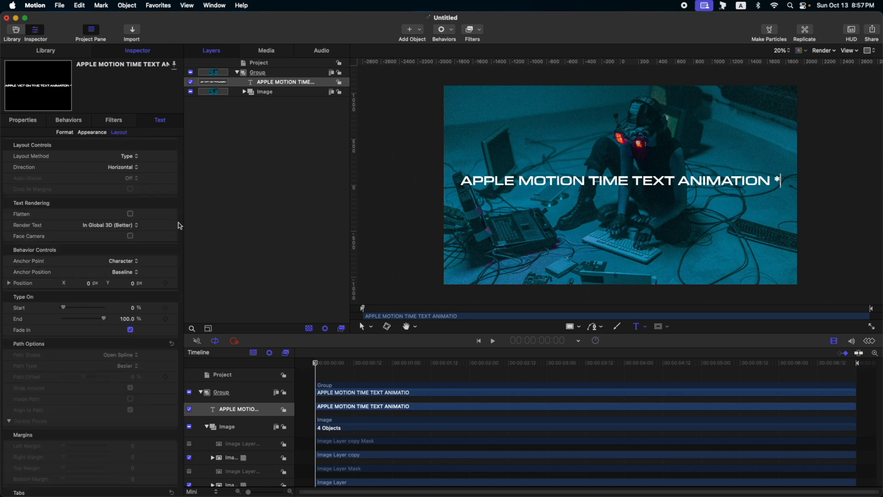
# Lay the title along a circular path with radius 1200
pyautogui.click(128, 156)
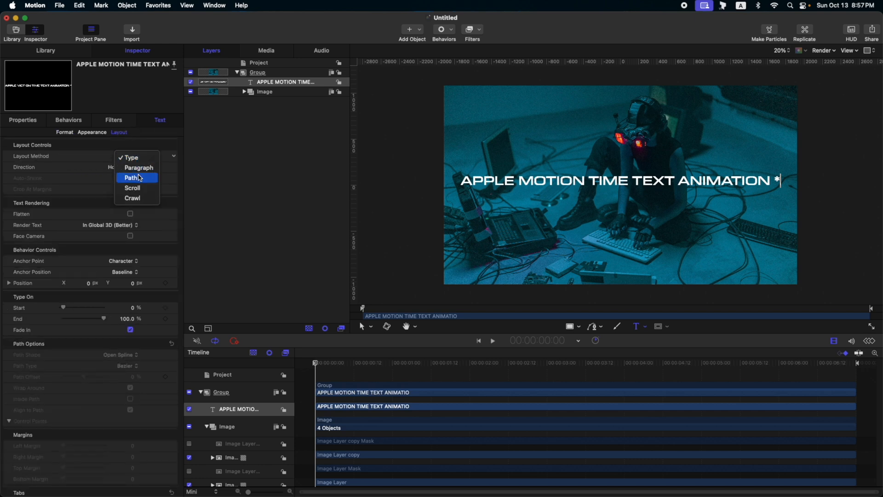
pyautogui.click(130, 178)
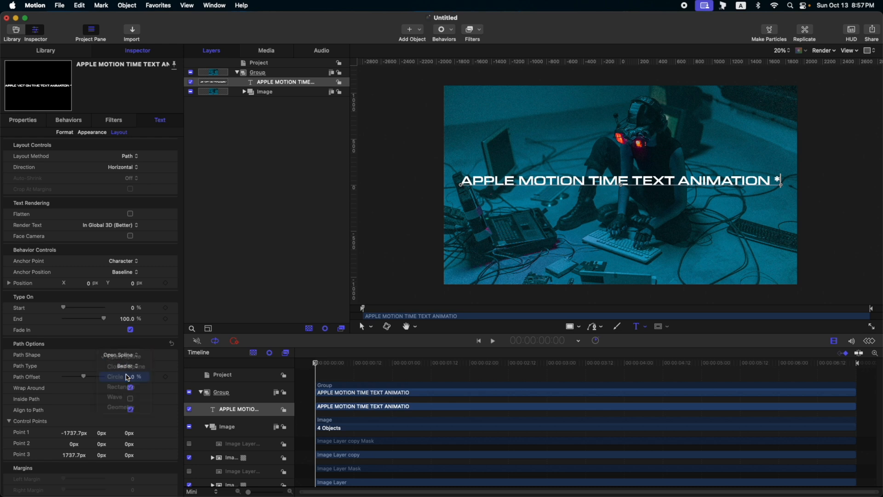
pyautogui.click(115, 376)
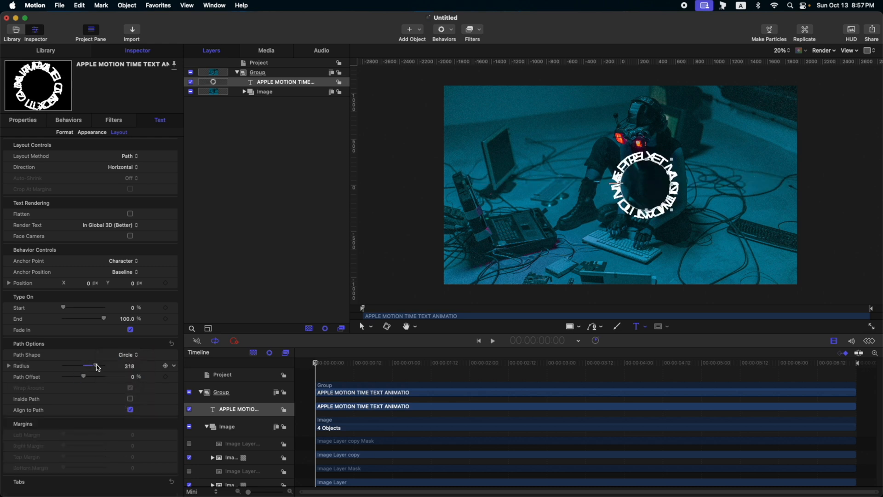
pyautogui.moveTo(89, 366); pyautogui.dragTo(104, 365)
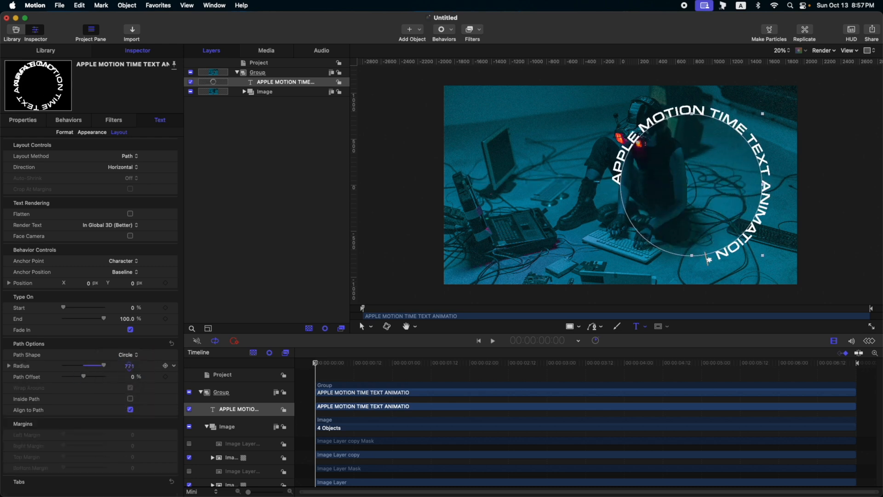
pyautogui.write('1')
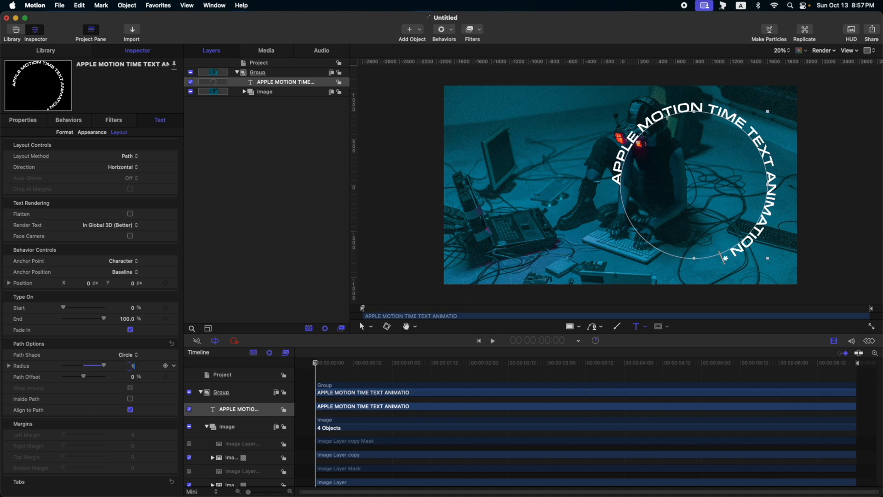
pyautogui.write('1200')
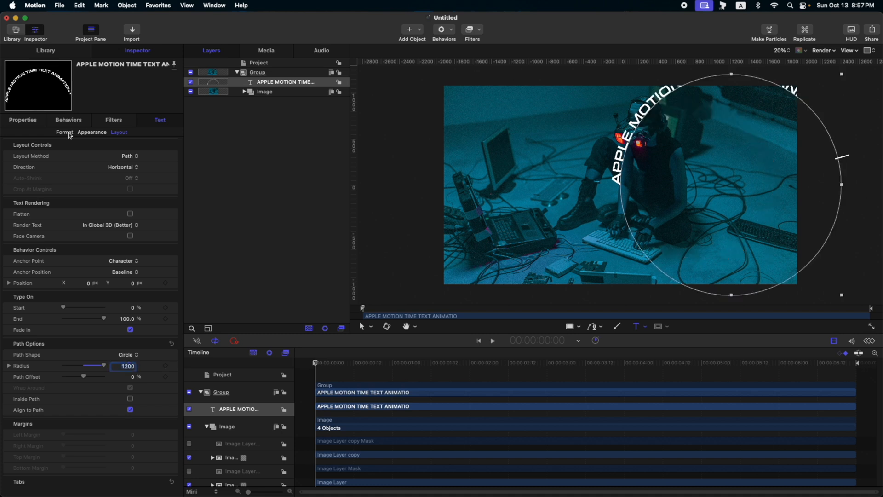
# Enlarge the letters slightly to 131 points in the Format settings
pyautogui.click(64, 132)
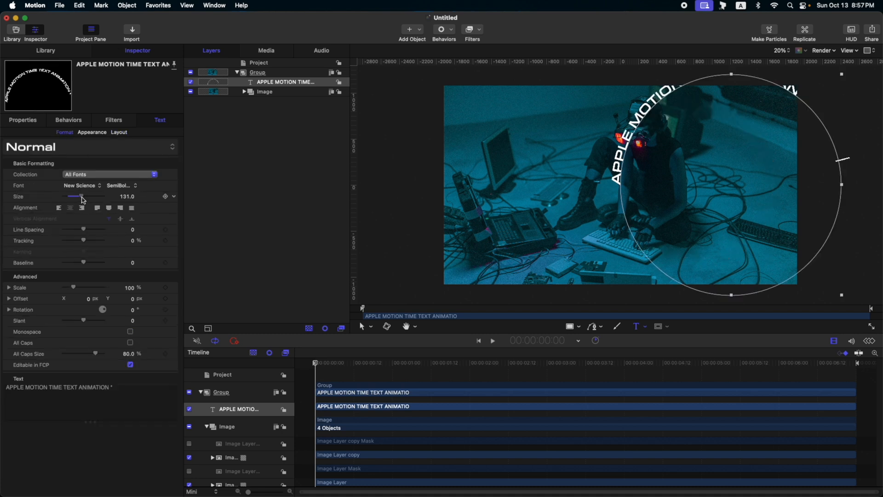
pyautogui.moveTo(81, 196); pyautogui.dragTo(103, 196)
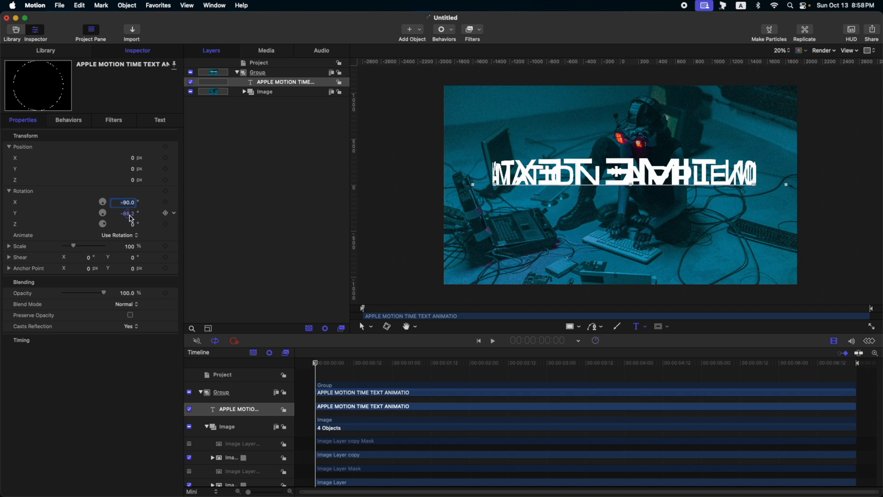
# Set the circular title's Rotation X to -90° so it lies flat as a ring
pyautogui.click(160, 120)
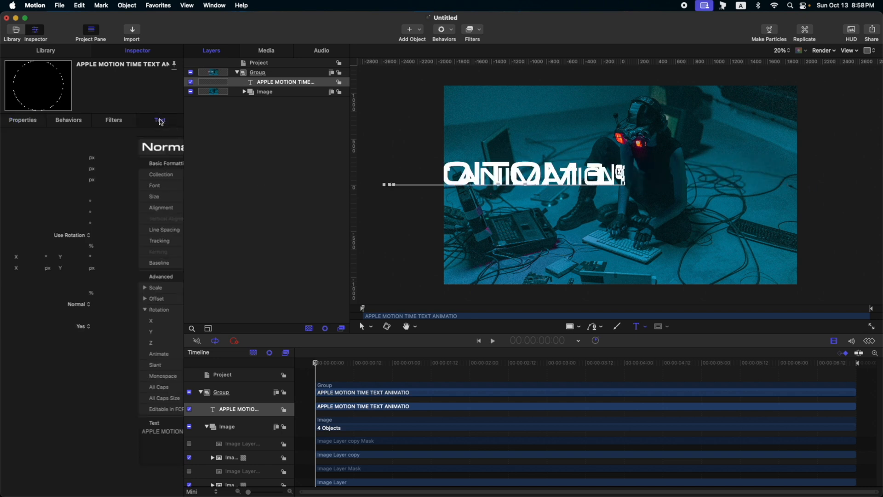
pyautogui.click(160, 120)
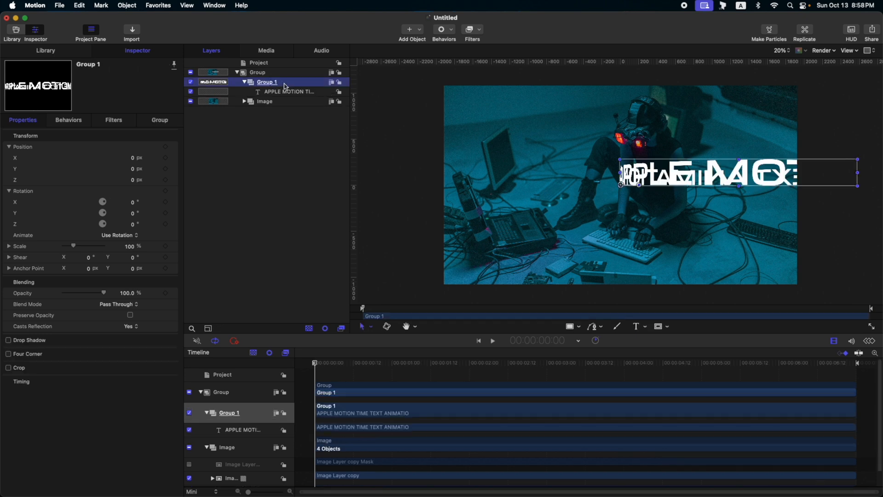
# Rename the new group holding the text ring to MAIN TEXT SRC
pyautogui.doubleClick(267, 82)
pyautogui.write('MAIN TEXT SRC')
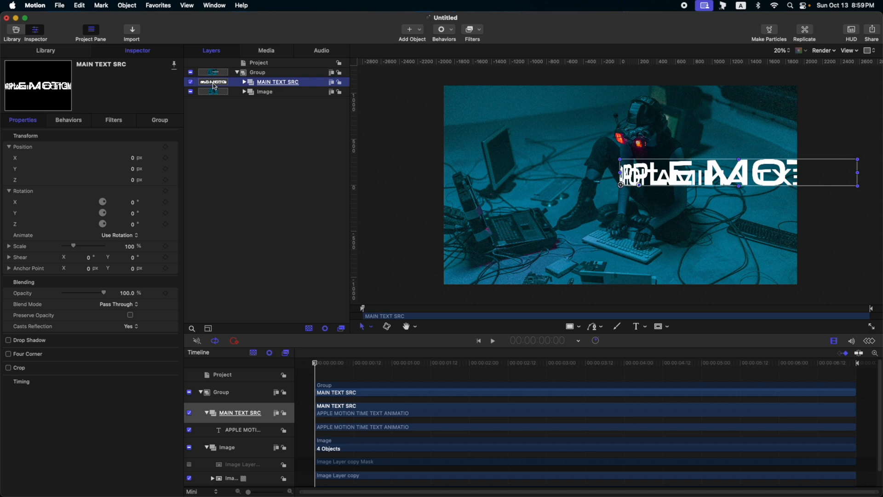
# Add a Camera object to the project so the title is viewed through it
pyautogui.click(409, 29)
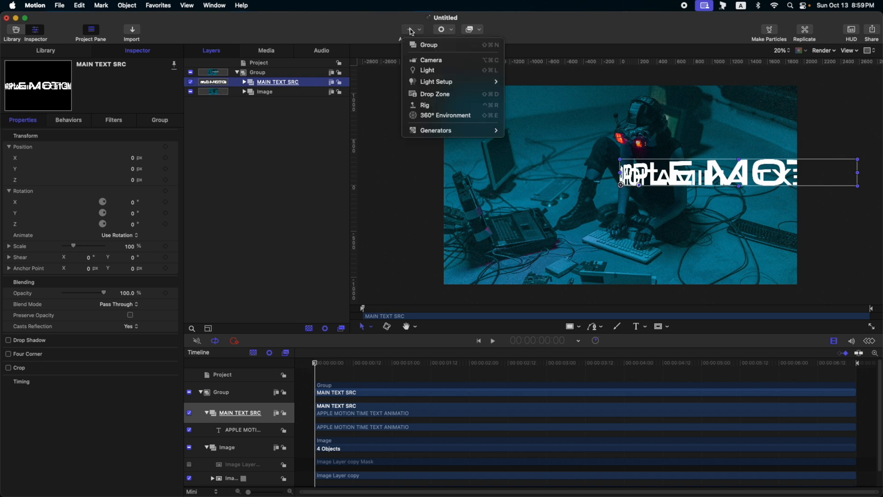
pyautogui.click(431, 60)
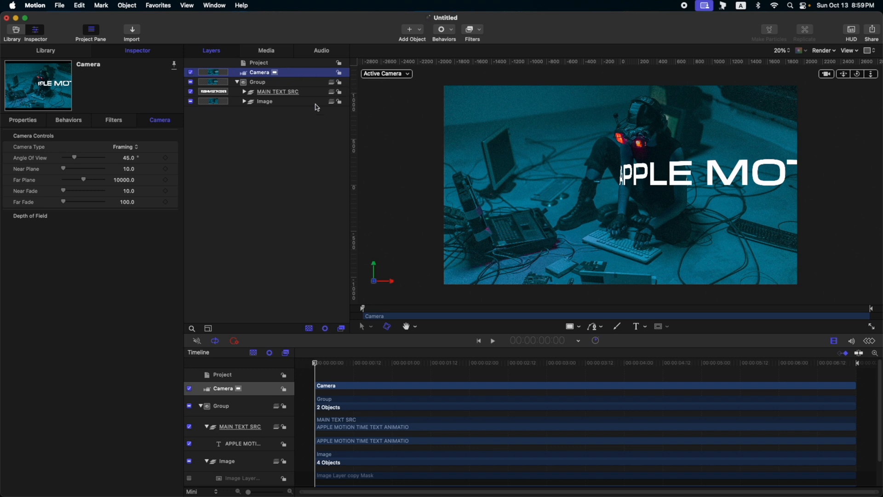
pyautogui.moveTo(579, 138)
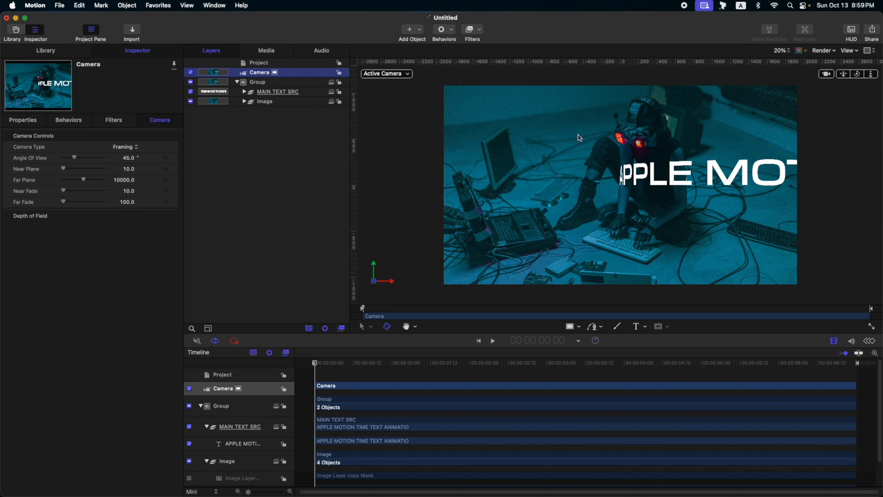
pyautogui.moveTo(876, 53)
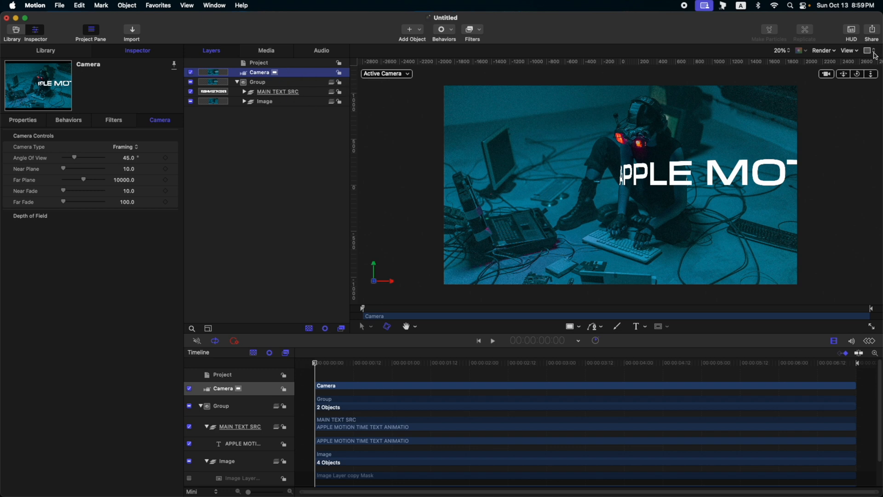
pyautogui.click(870, 50)
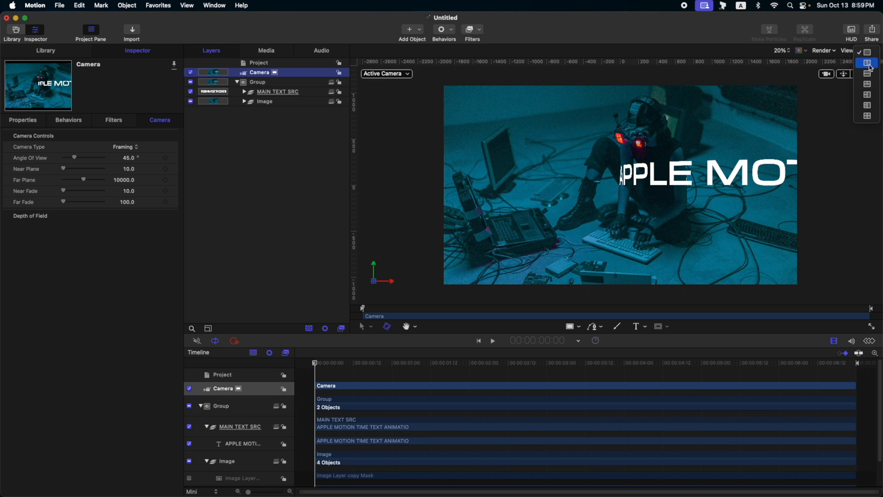
# Split the canvas into two views and set the second one to Top
pyautogui.click(866, 63)
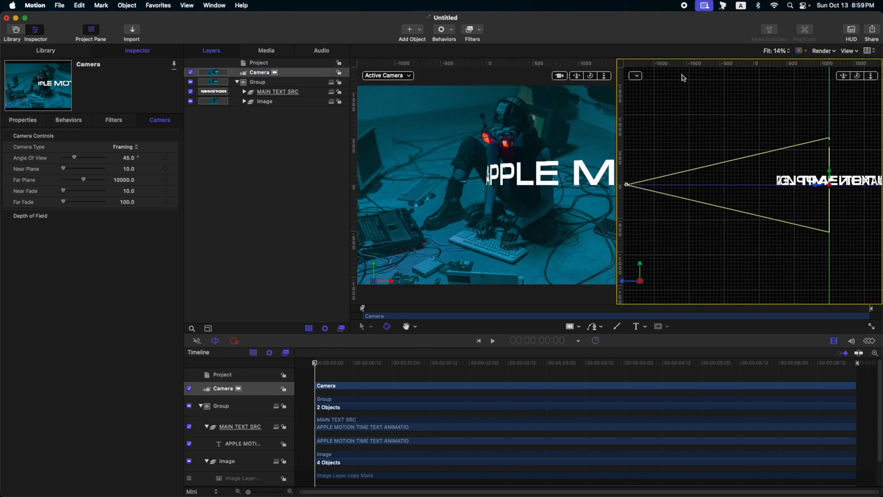
pyautogui.click(634, 76)
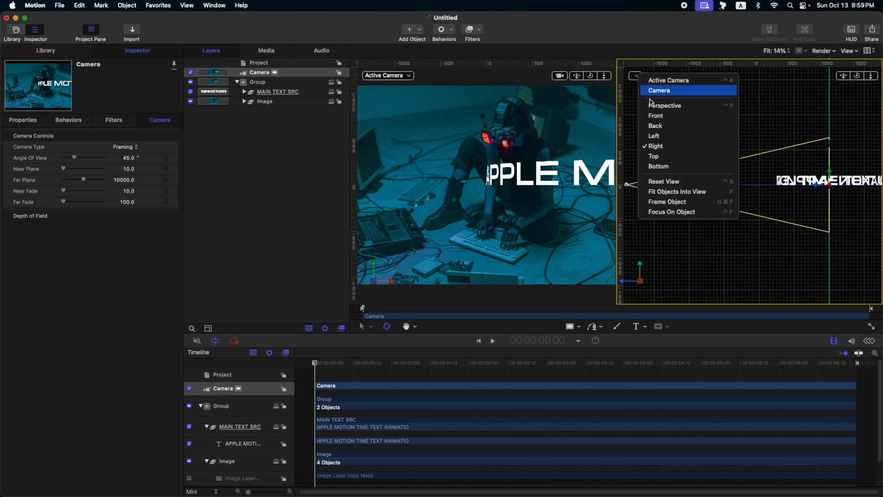
pyautogui.click(653, 156)
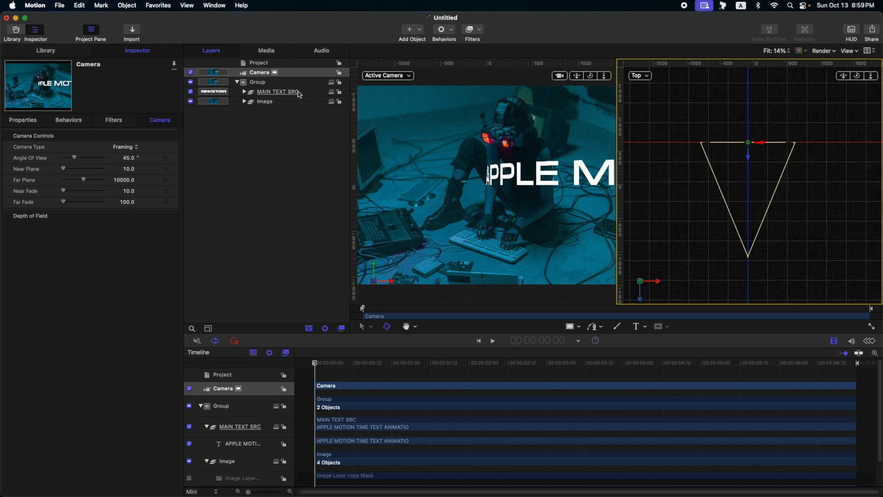
# Select the APPLE MOTION text layer inside MAIN TEXT SRC to shift it left to about X -1603
pyautogui.click(277, 91)
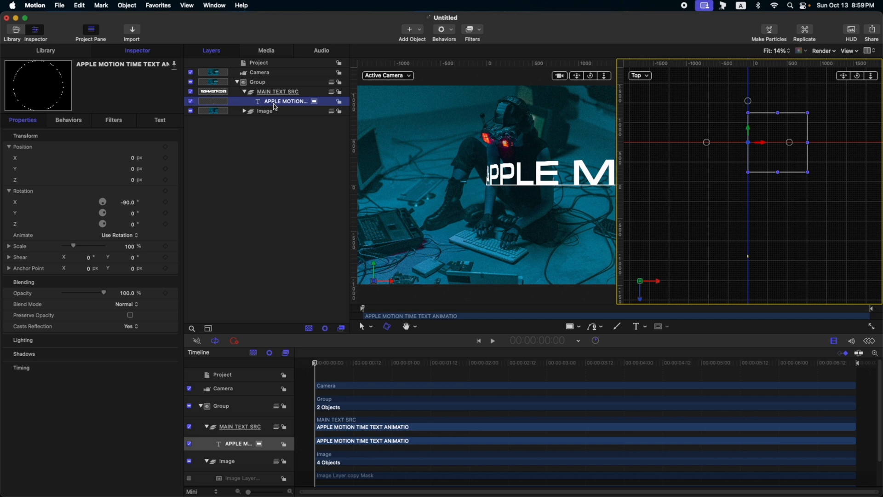
pyautogui.click(277, 91)
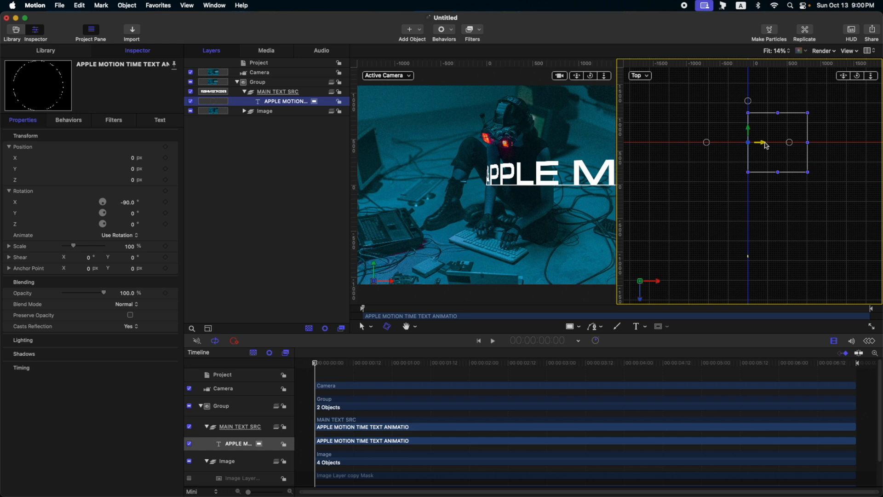
pyautogui.click(277, 91)
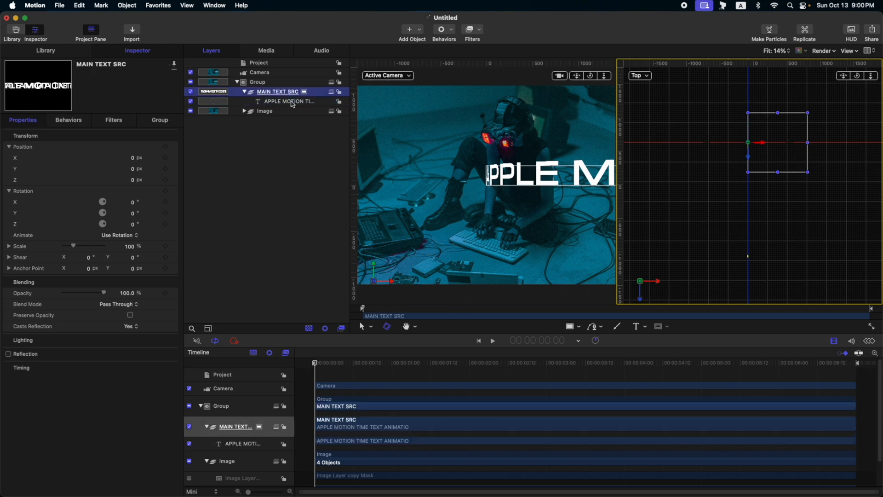
pyautogui.click(289, 101)
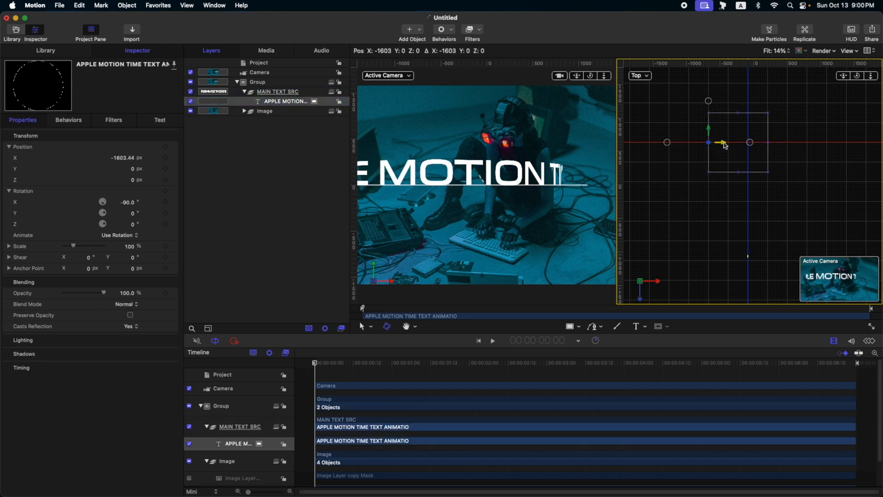
# Hide the MAIN TEXT SRC ring and push the background photo back to Z -1000 at 111% scale
pyautogui.click(277, 91)
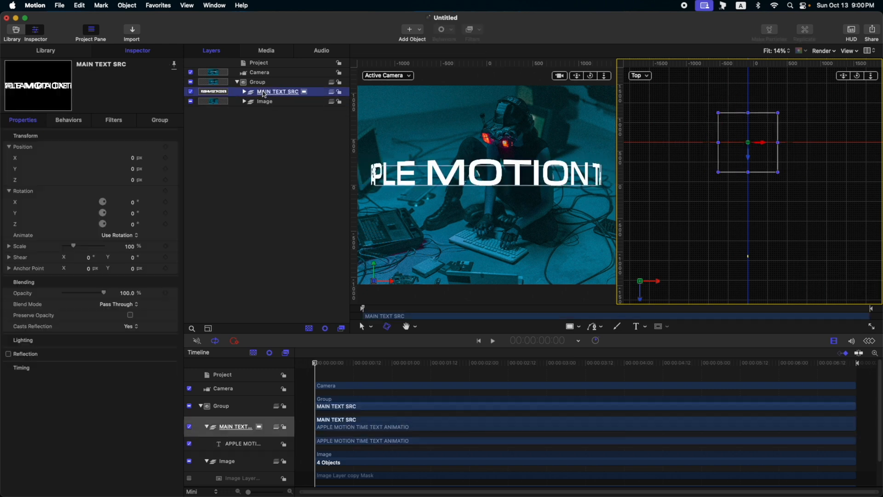
pyautogui.click(190, 91)
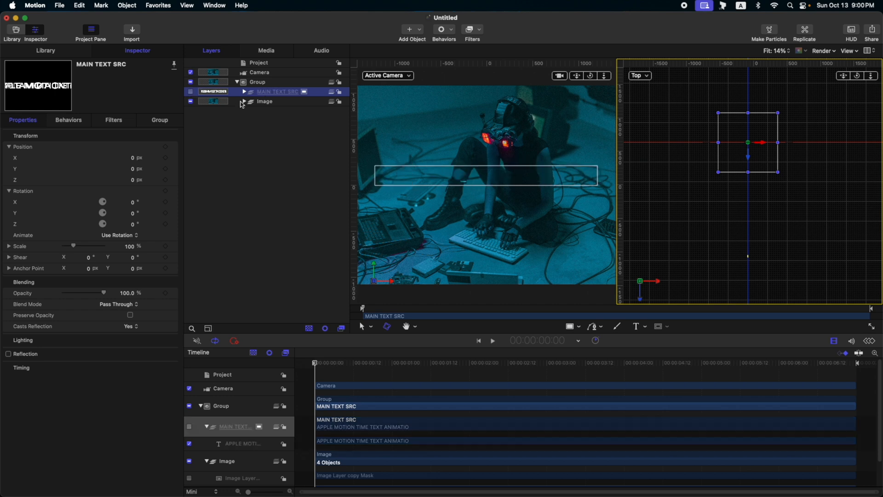
pyautogui.click(244, 102)
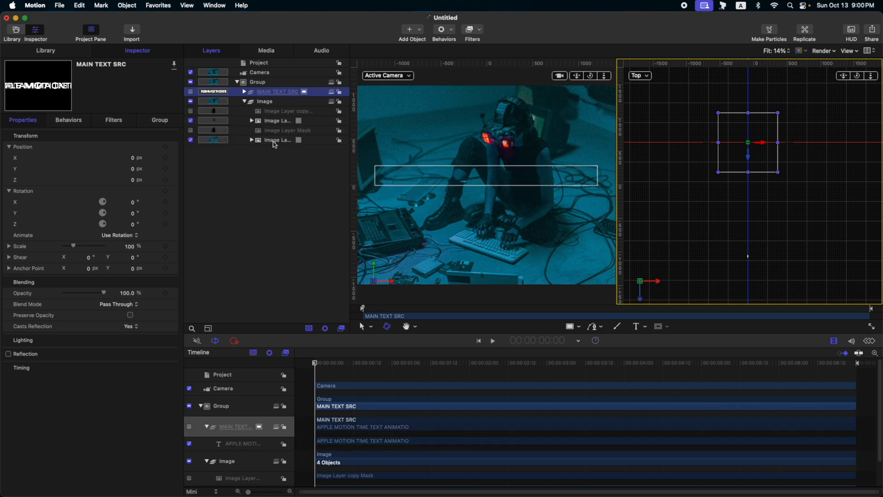
pyautogui.click(275, 139)
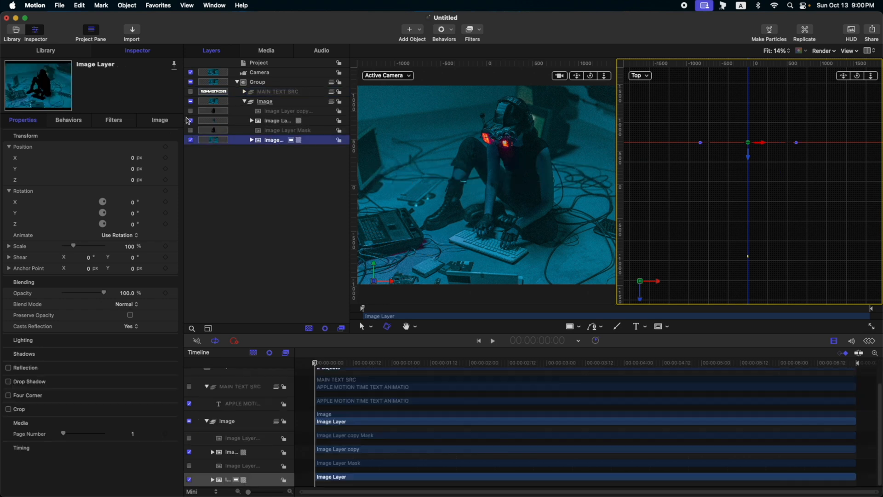
pyautogui.moveTo(134, 180)
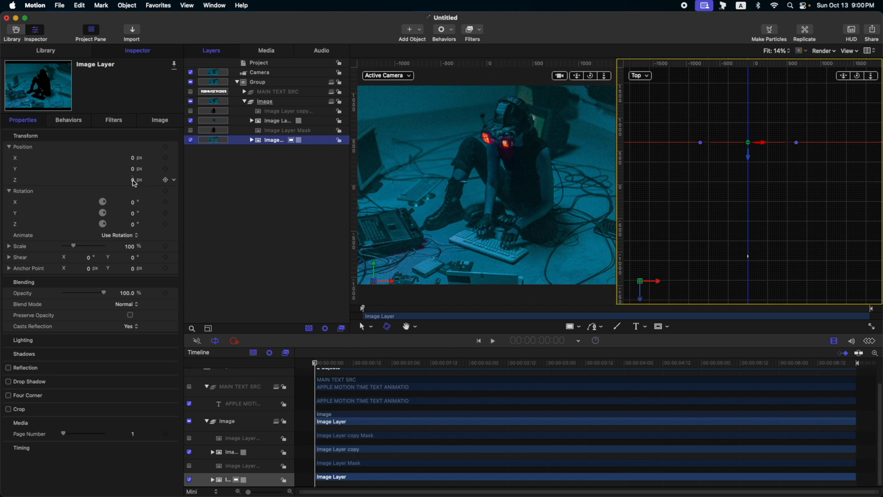
pyautogui.click(133, 180)
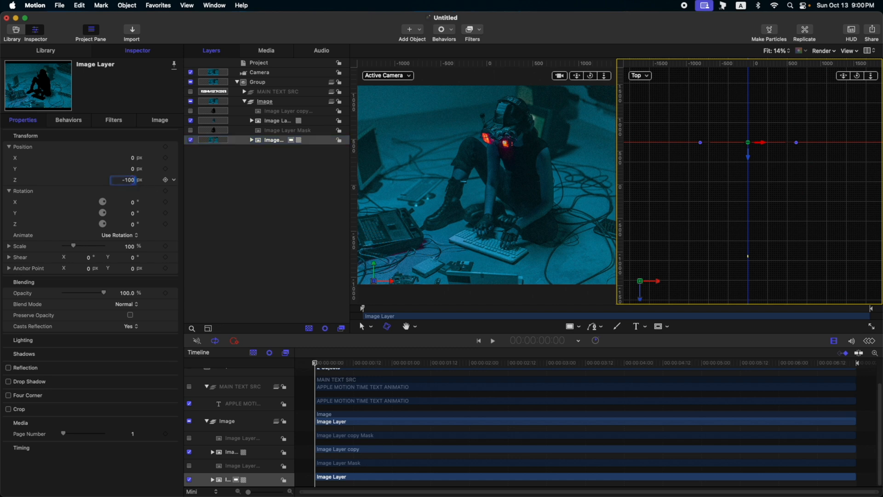
pyautogui.write('-1000.0')
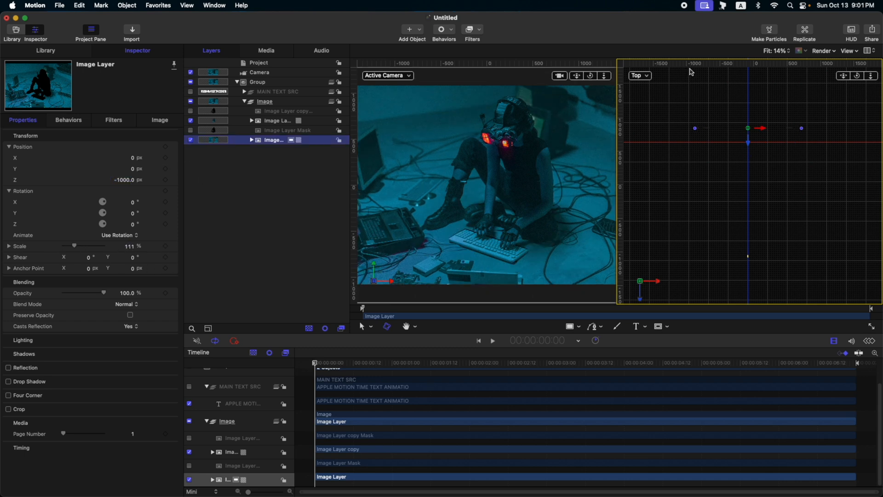
pyautogui.moveTo(644, 79)
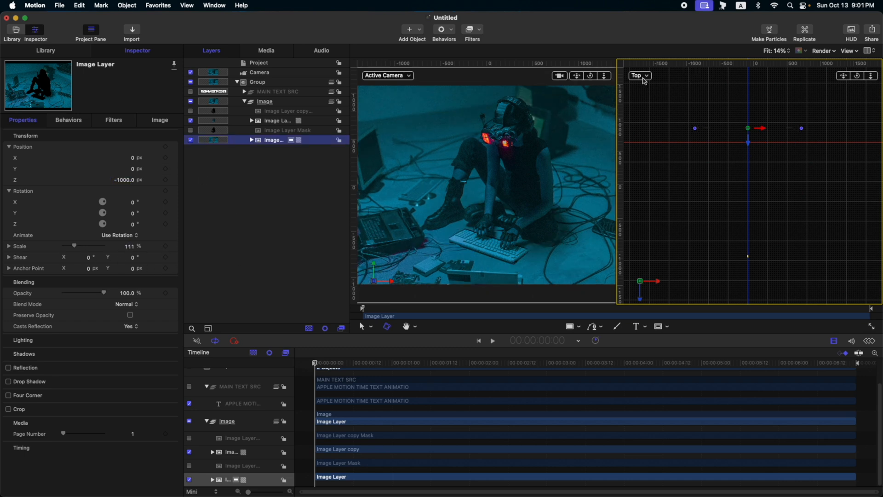
# Switch the second viewport to a Perspective view
pyautogui.click(640, 75)
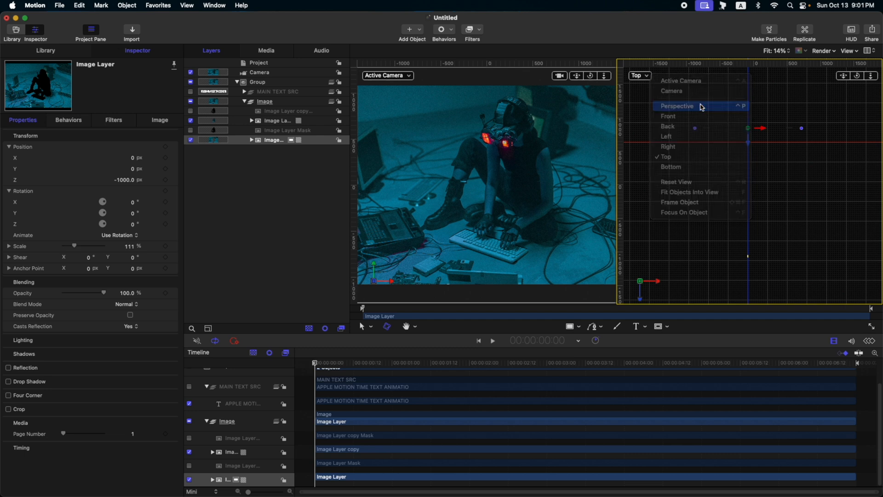
pyautogui.click(677, 106)
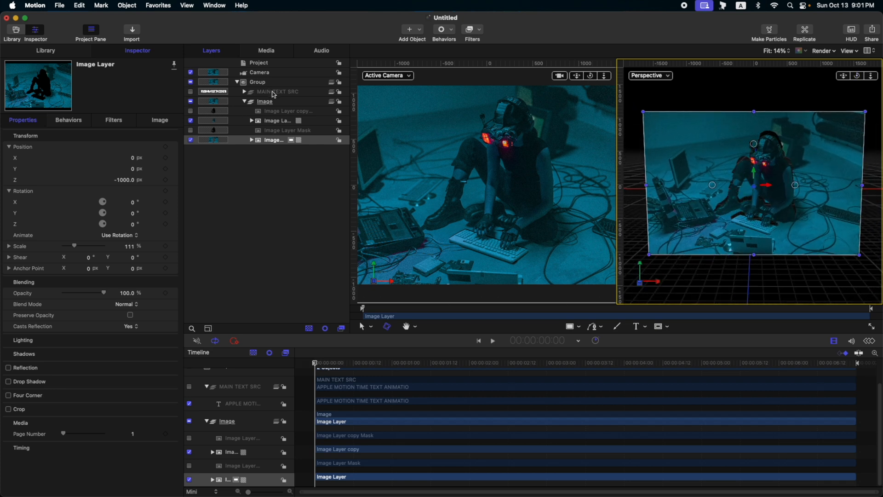
# Re-show MAIN TEXT SRC and add a Spin behaviour around Y at a continuous rate of -15
pyautogui.click(277, 91)
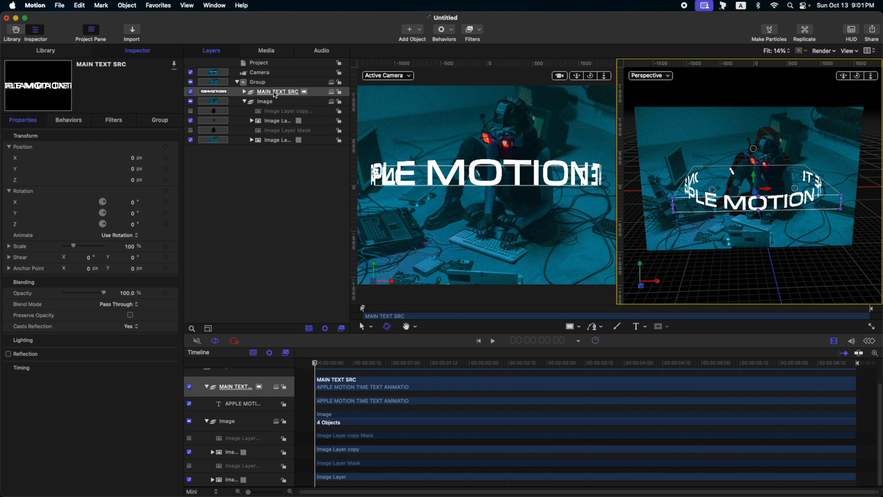
pyautogui.click(442, 29)
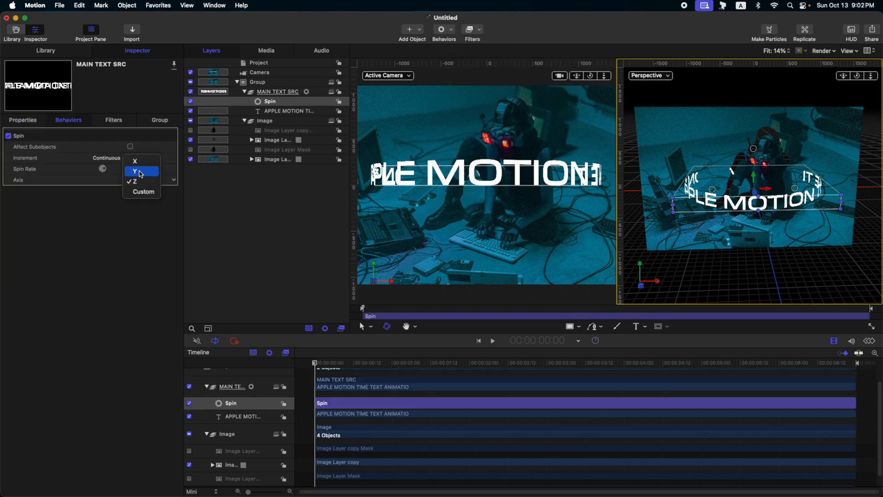
pyautogui.click(138, 171)
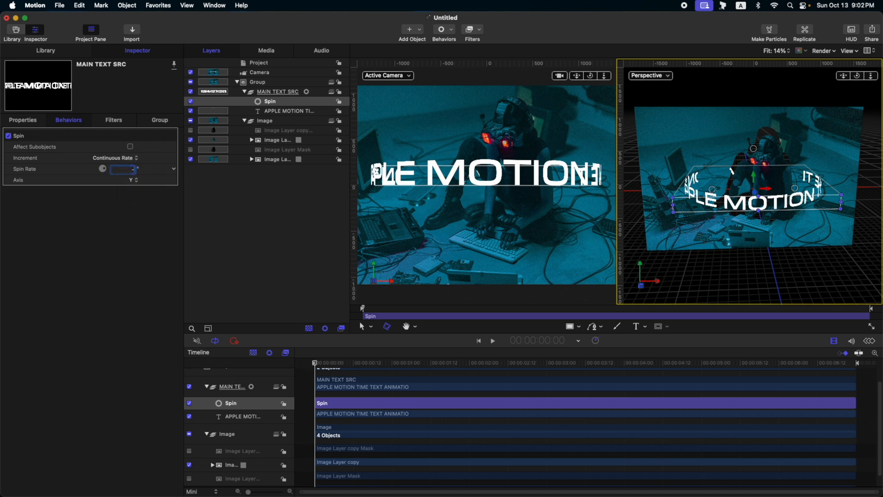
pyautogui.write('-15')
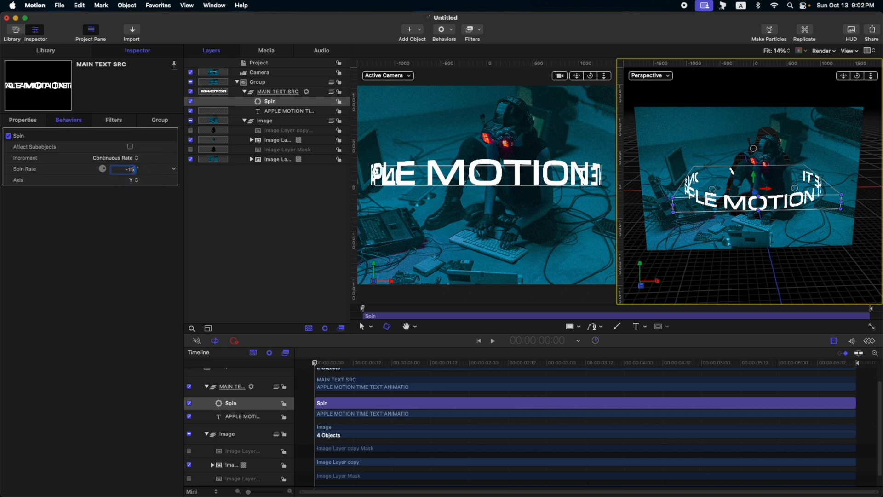
pyautogui.click(491, 341)
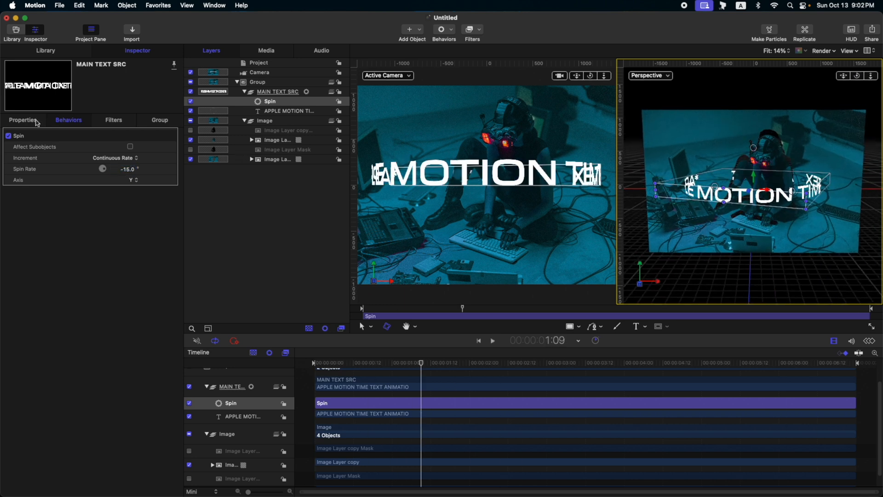
# Group MAIN TEXT SRC into a new parent named MTF tilted 15° on X
pyautogui.click(275, 91)
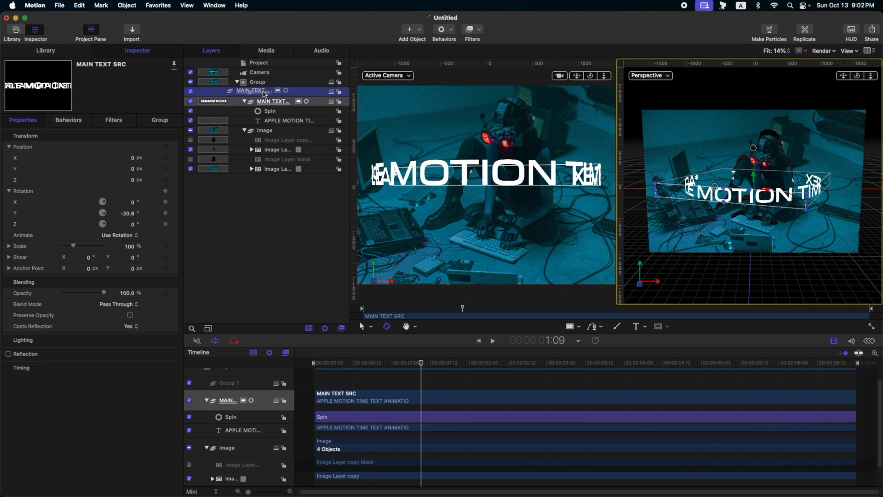
pyautogui.click(249, 90)
pyautogui.write('M')
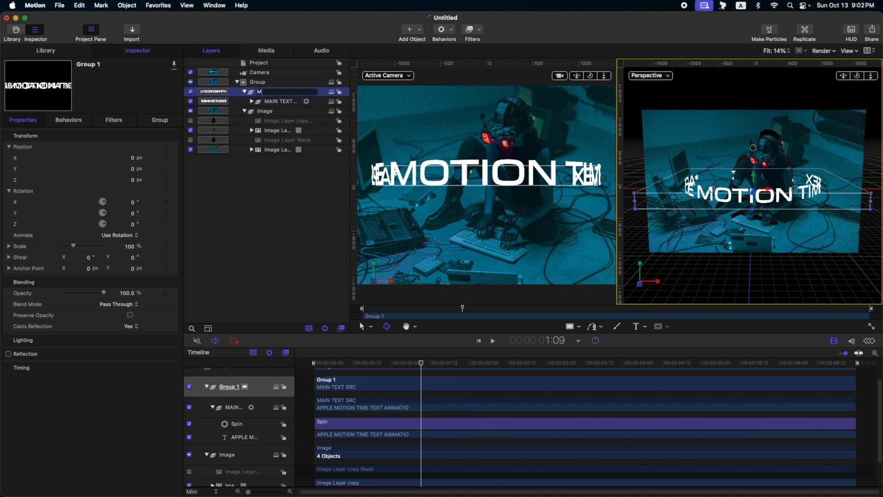
pyautogui.write('TF')
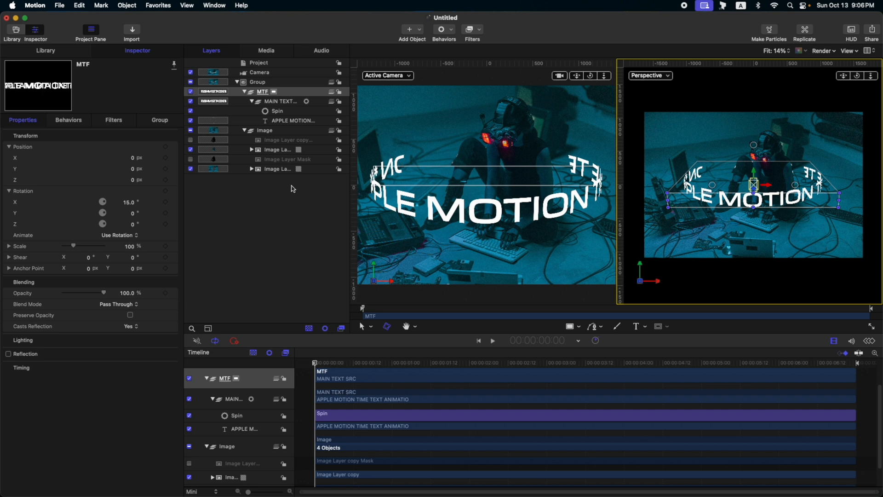
# Push the background photo to Z -2000 and enlarge it to 122%
pyautogui.click(274, 169)
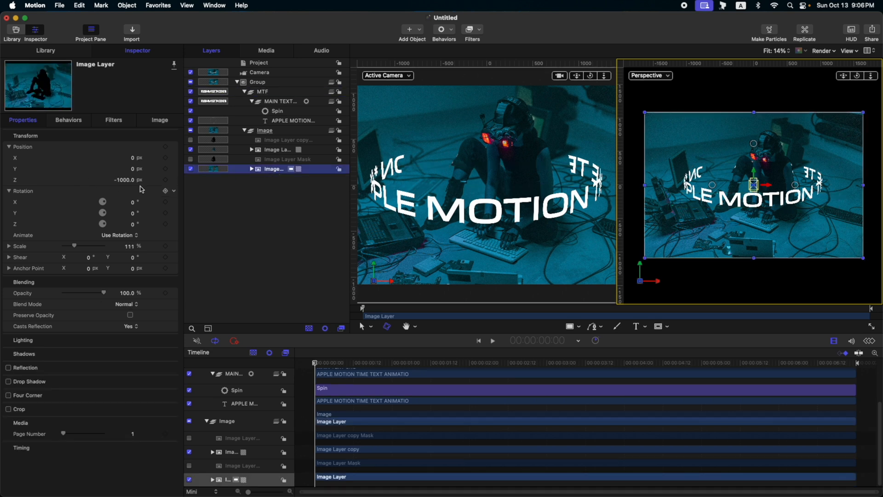
pyautogui.click(279, 101)
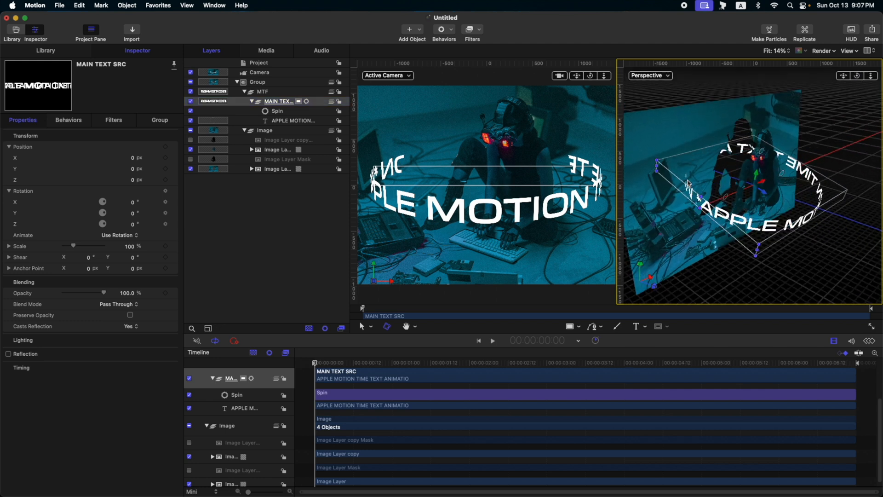
pyautogui.moveTo(683, 123)
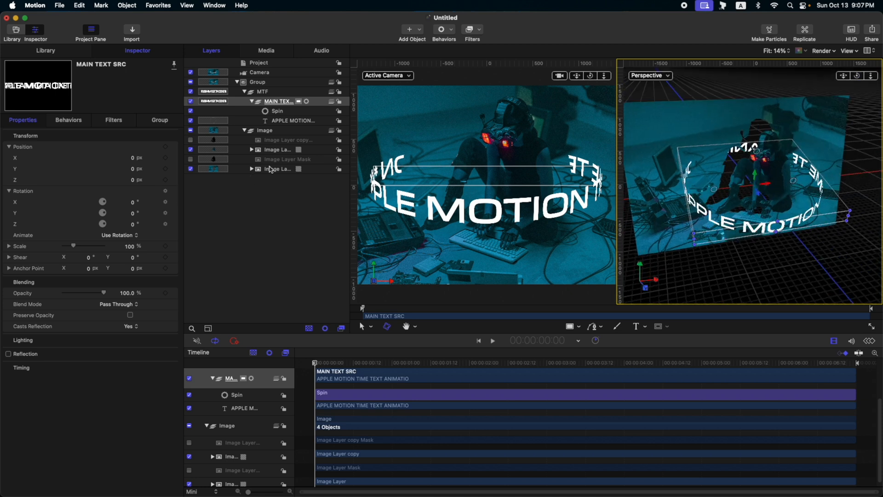
pyautogui.click(274, 169)
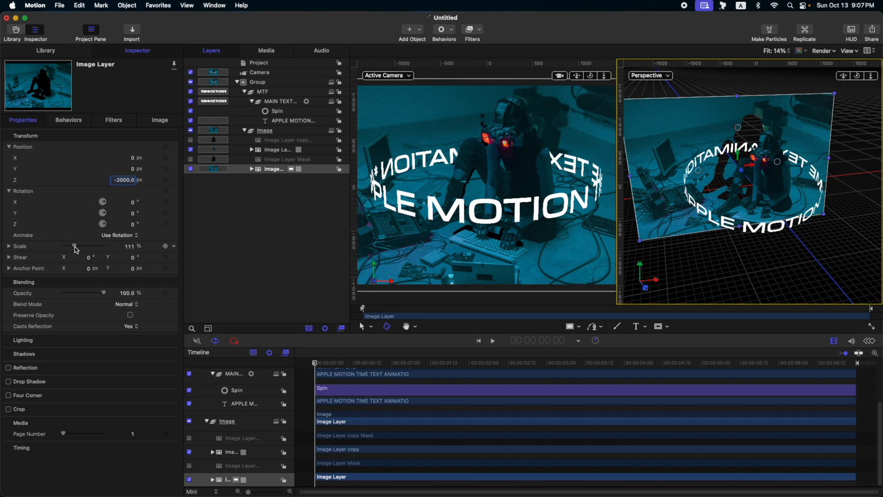
pyautogui.moveTo(74, 247); pyautogui.dragTo(77, 247)
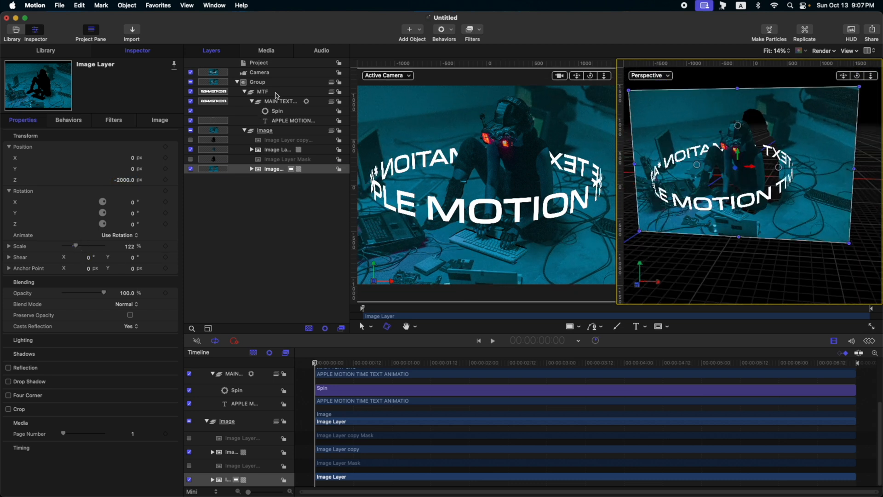
# Tilt the MTF ring 30° on X and preview it with nothing selected
pyautogui.click(256, 91)
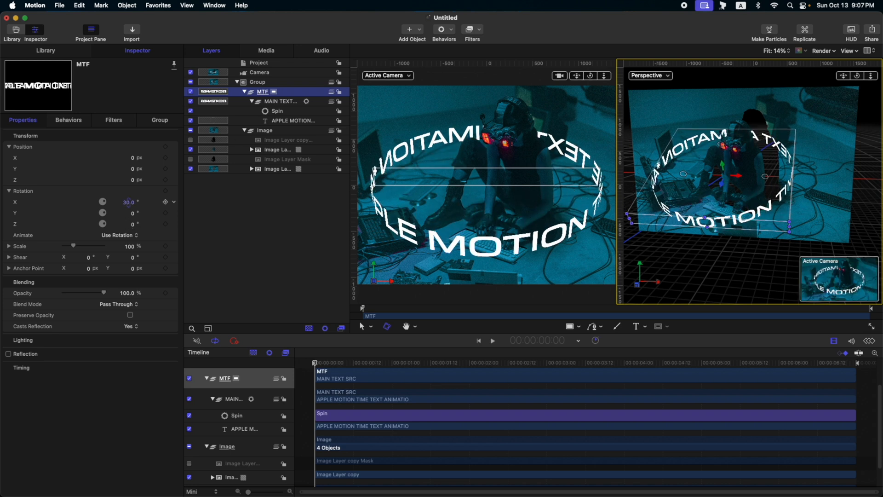
pyautogui.click(284, 272)
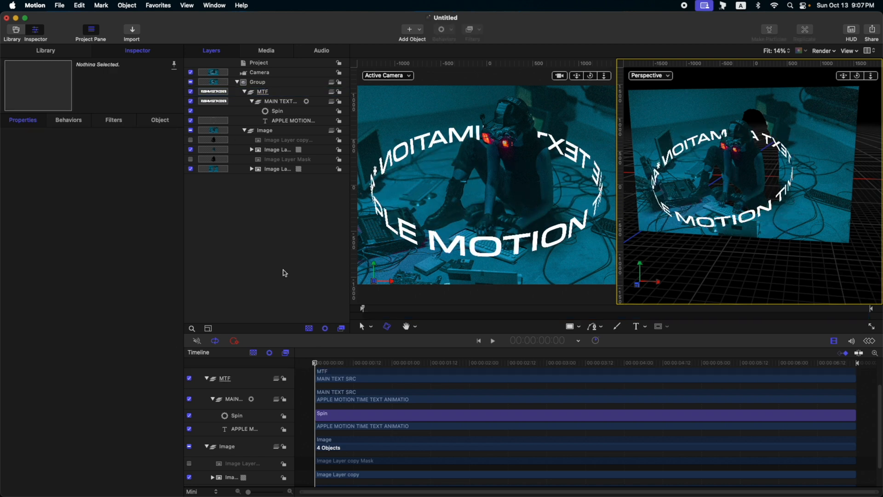
pyautogui.click(491, 340)
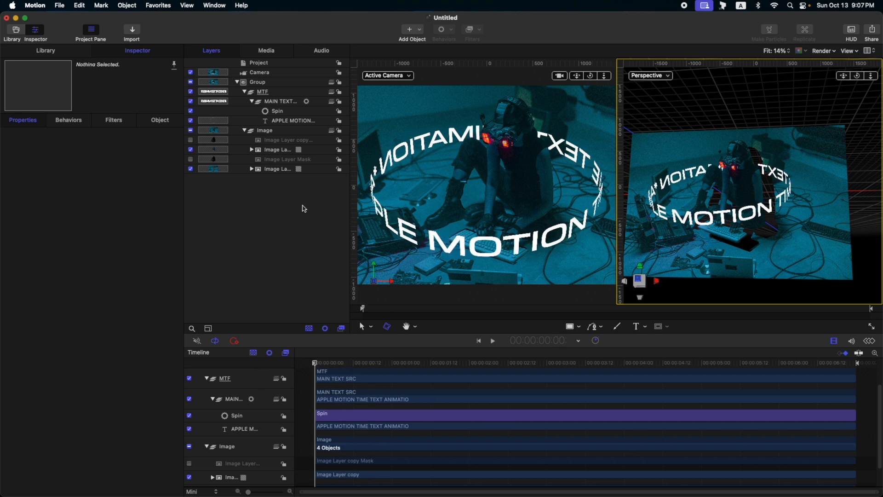
# Duplicate the MTF ring group and name the copy SUBTEXT1
pyautogui.click(262, 91)
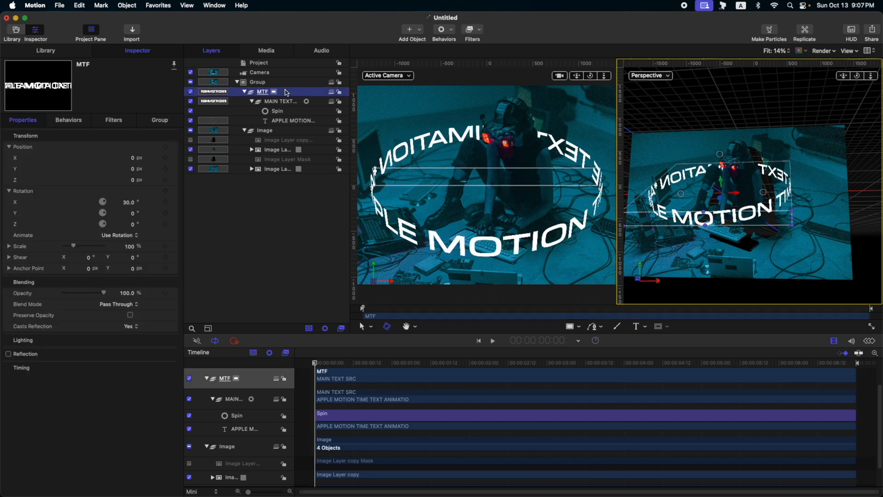
pyautogui.click(245, 91)
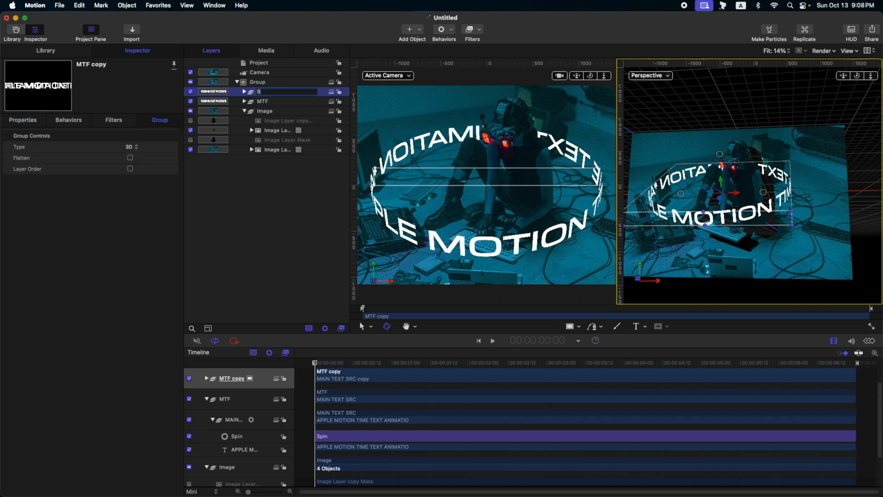
pyautogui.write('SUBTEXT1')
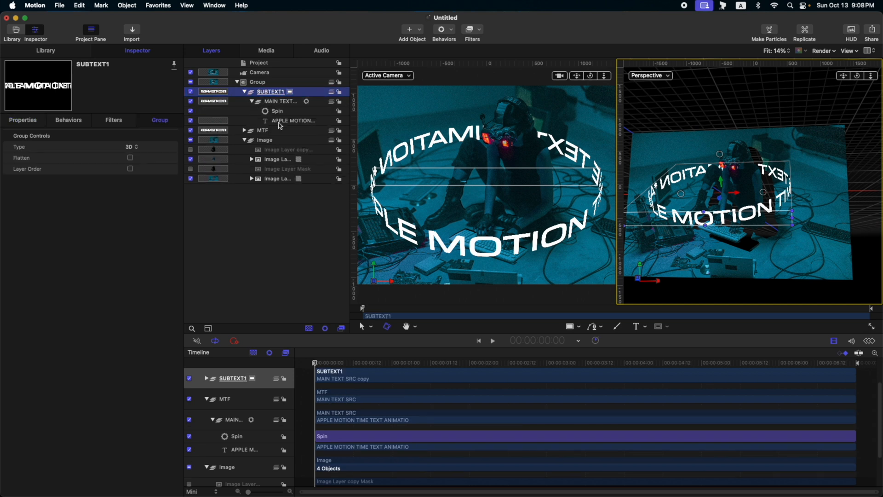
# Make SUBTEXT1's text regular-weight code text at size 67
pyautogui.click(292, 121)
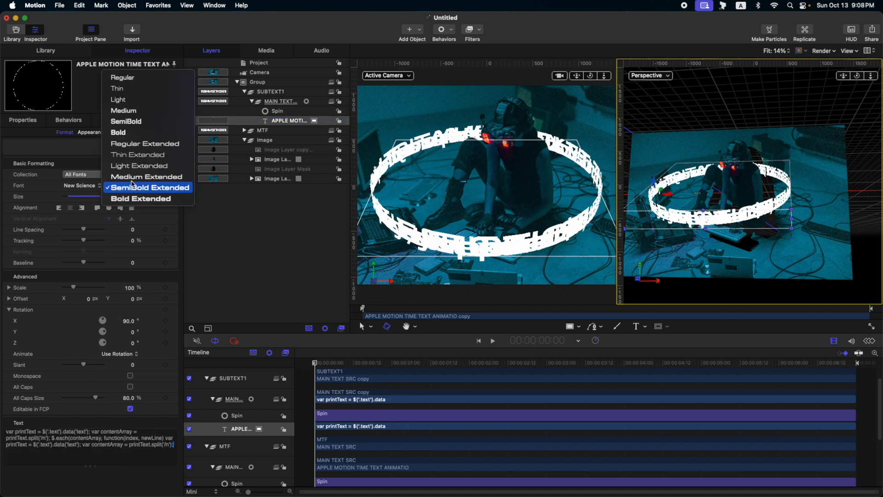
pyautogui.click(122, 78)
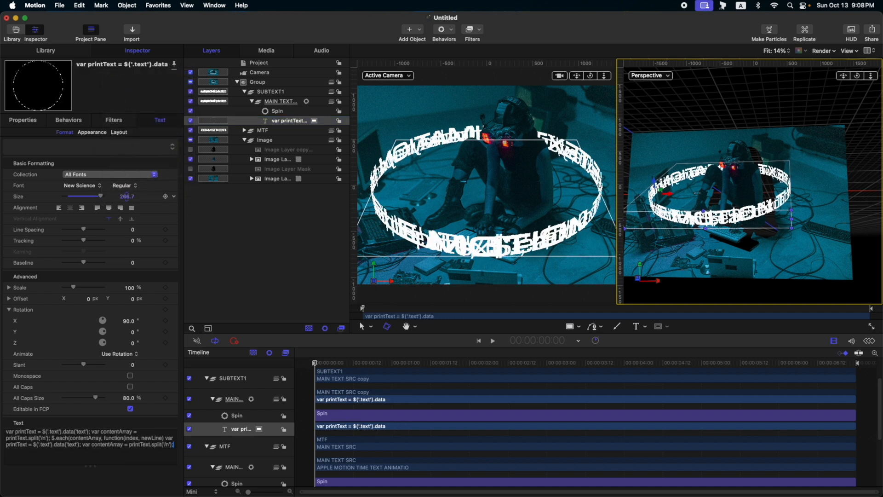
pyautogui.write('67.0')
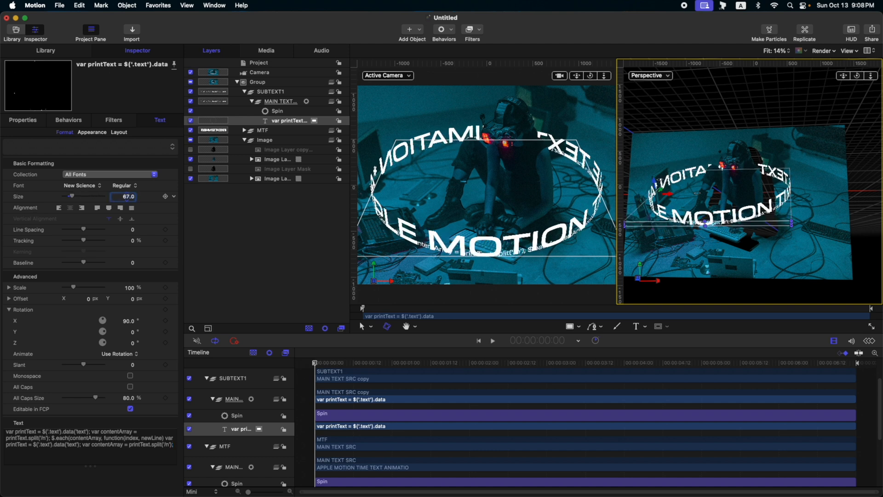
pyautogui.click(22, 120)
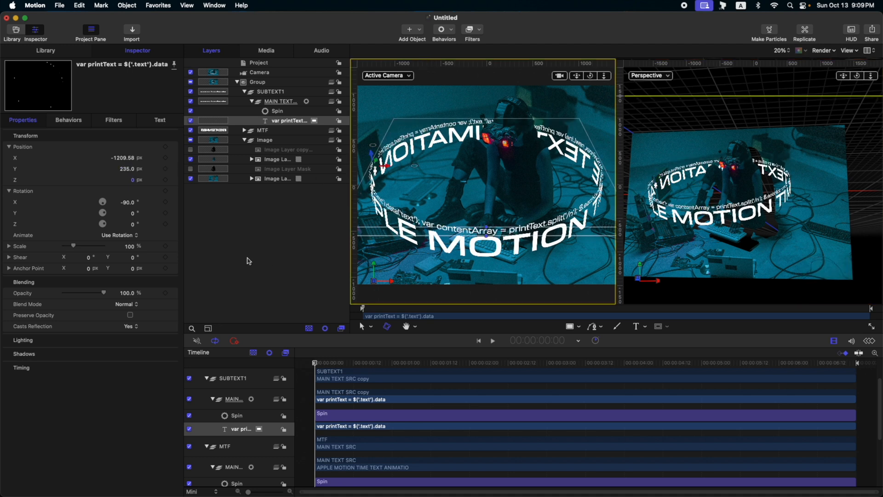
# Adjust the spin rate of the Spin behaviour on the SUBTEXT1 ring
pyautogui.click(493, 341)
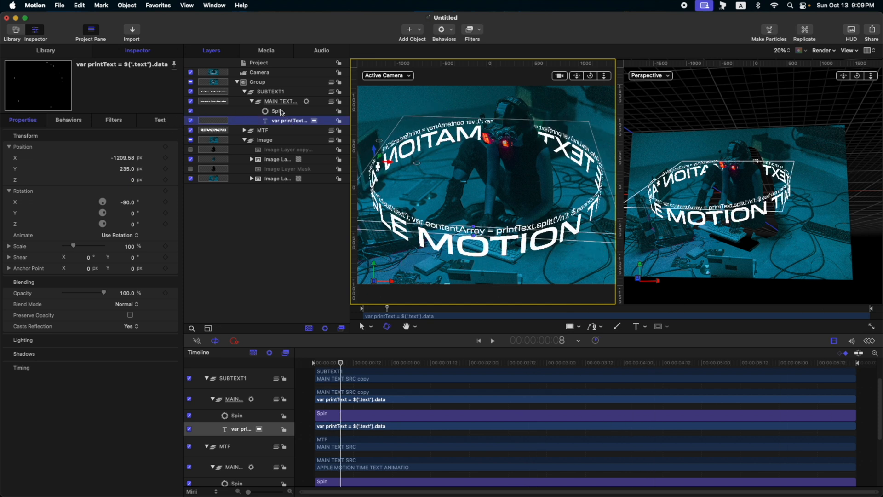
pyautogui.click(276, 111)
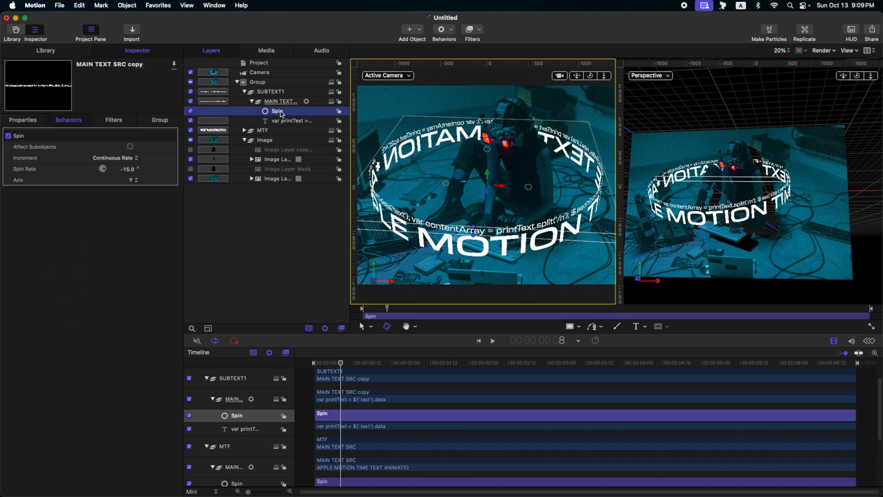
pyautogui.click(127, 170)
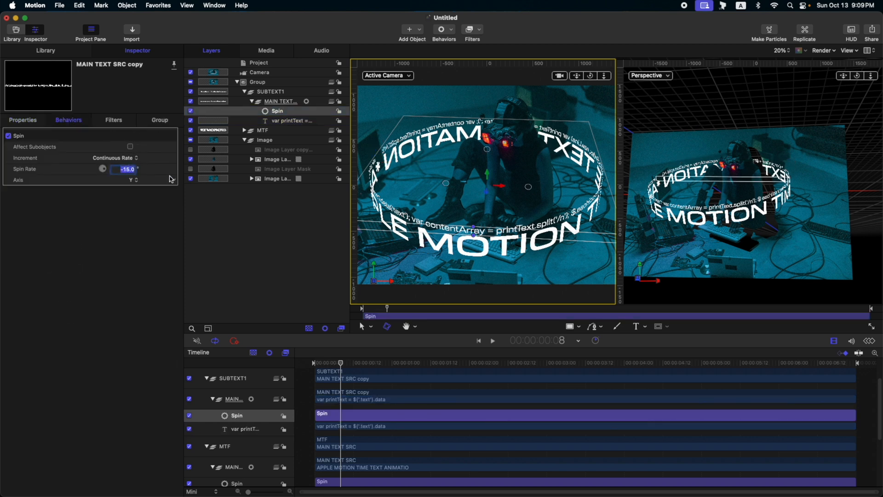
pyautogui.click(492, 340)
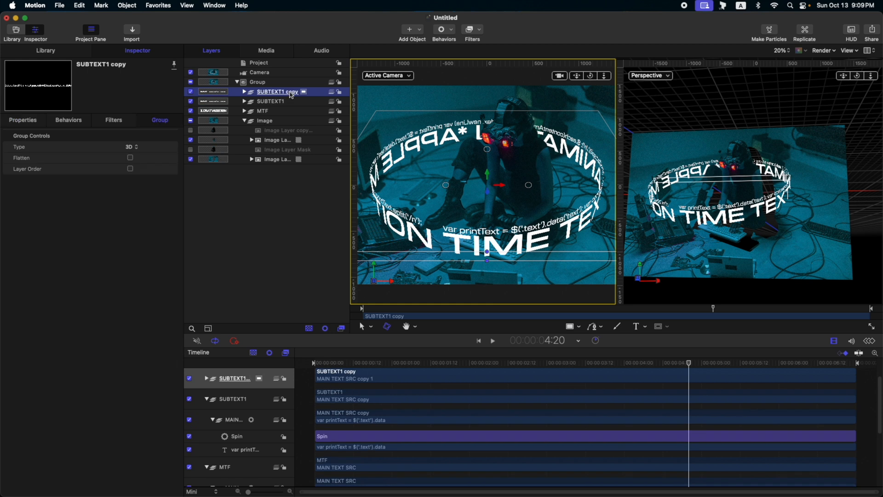
# Name the copied ring SUBTEXT2, preview the spinning rings, and collapse the groups
pyautogui.write('SUBTEXT2')
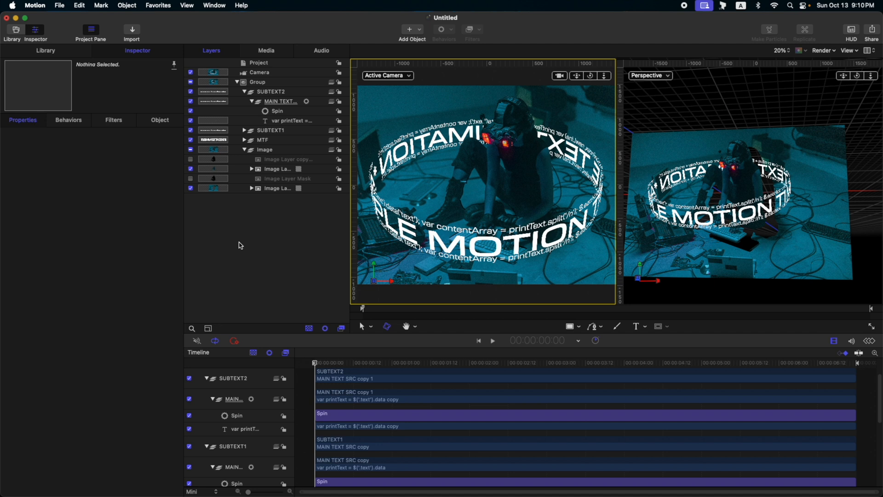
pyautogui.click(492, 340)
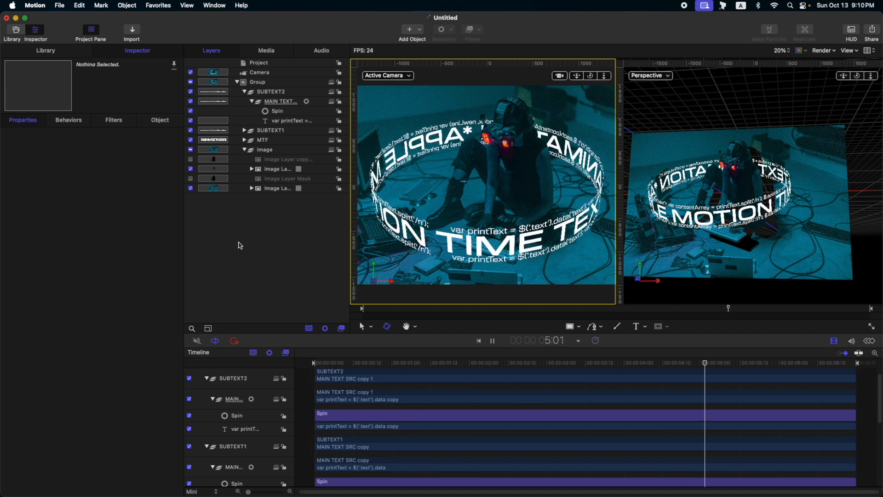
pyautogui.click(491, 340)
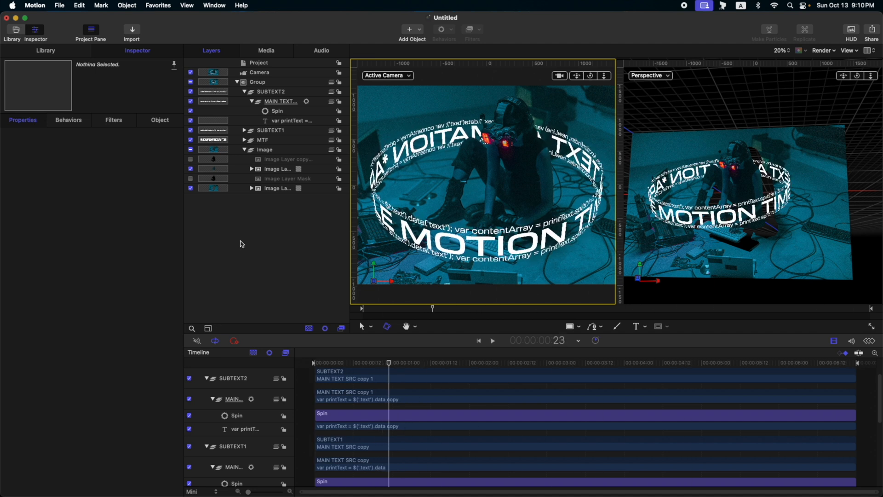
pyautogui.click(244, 91)
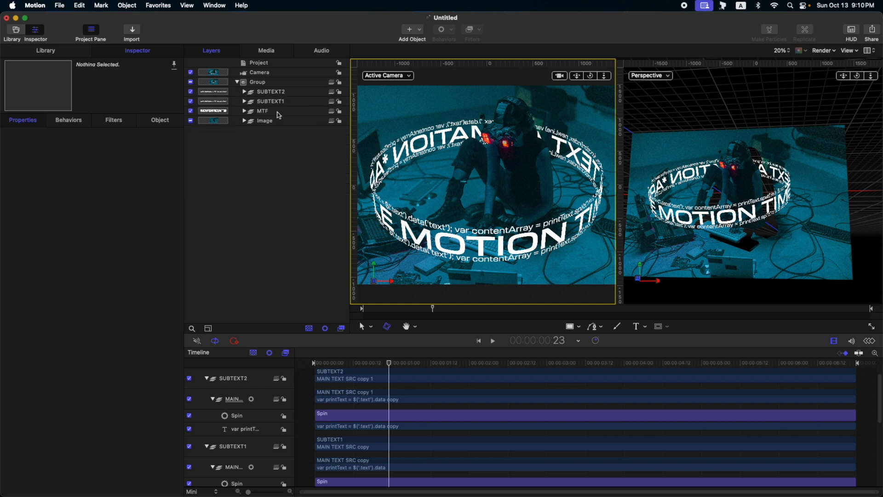
# Group MTF, duplicate it to MTF copy, and add a Gaussian Blur to the copy
pyautogui.click(263, 110)
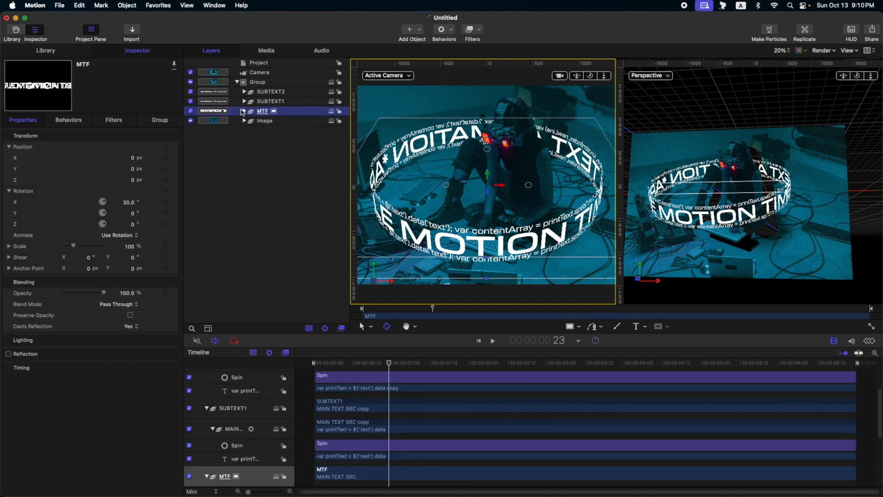
pyautogui.click(244, 110)
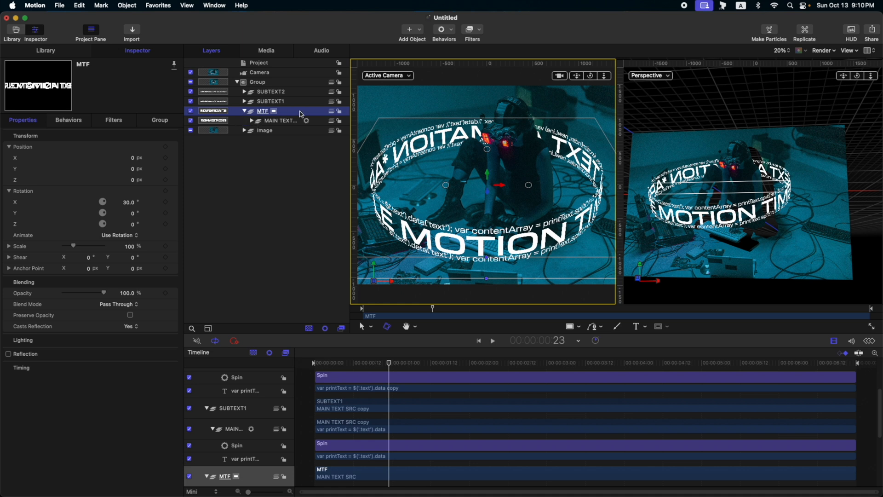
pyautogui.click(470, 29)
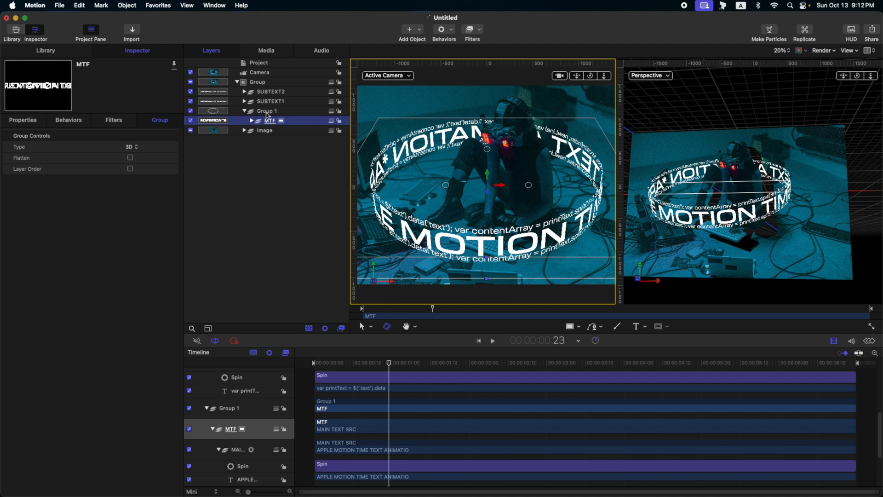
pyautogui.moveTo(255, 133)
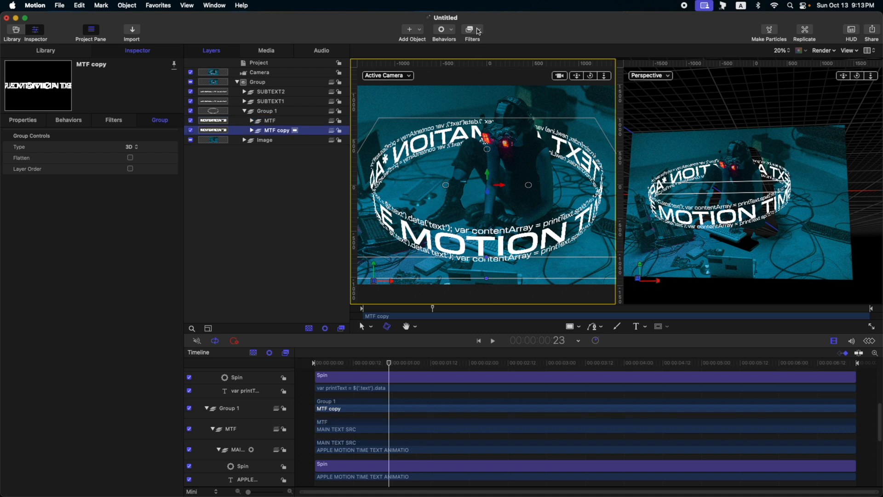
pyautogui.moveTo(477, 29)
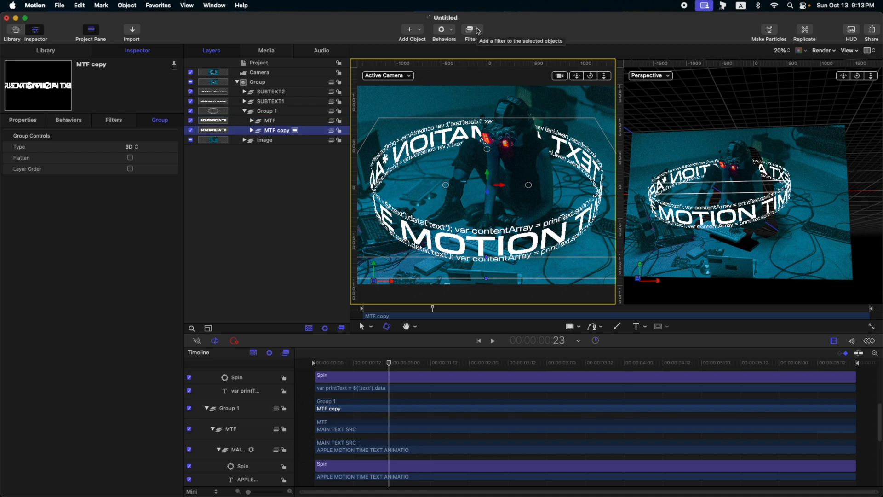
pyautogui.click(467, 28)
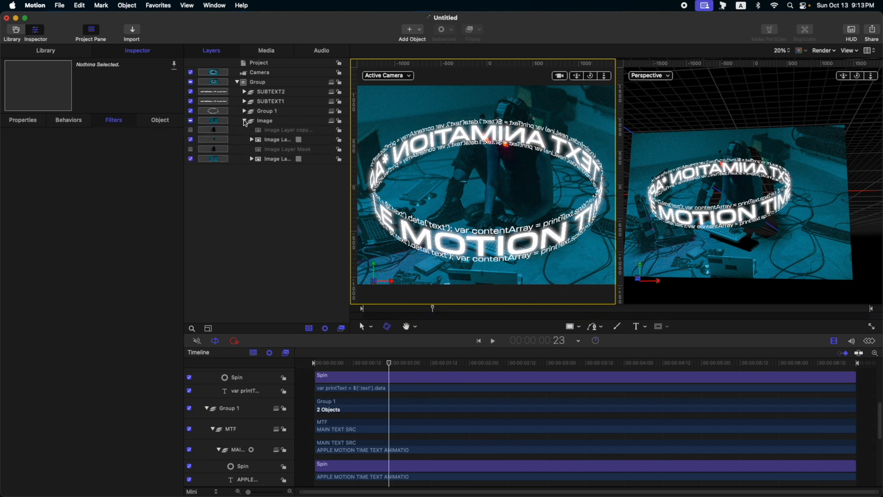
# Move the glowing ring group among the Image group's photo layers and rename it MTFF
pyautogui.click(272, 110)
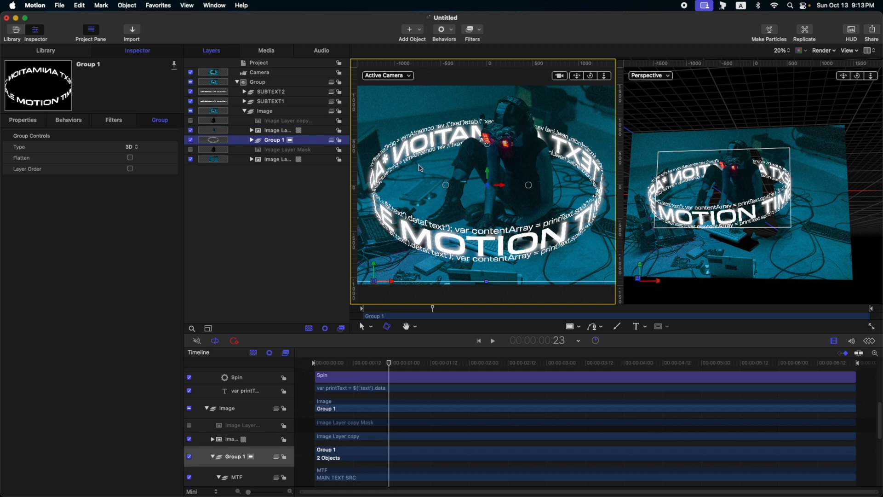
pyautogui.moveTo(366, 365)
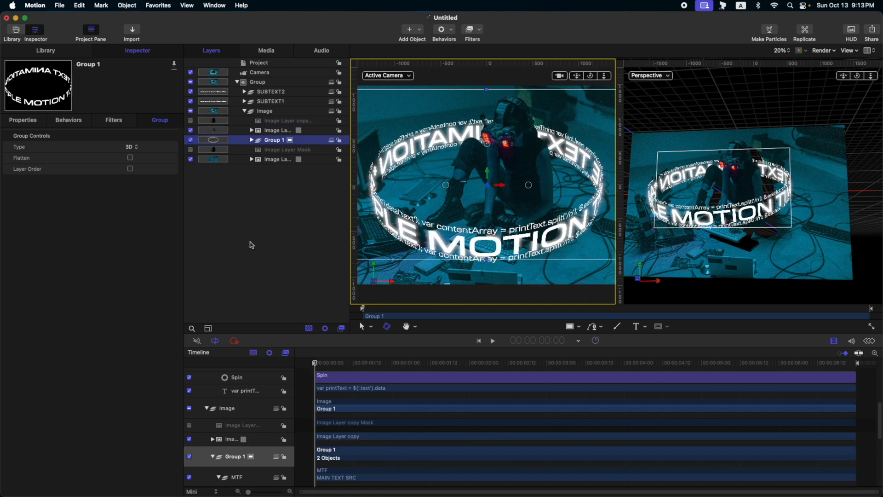
pyautogui.click(492, 340)
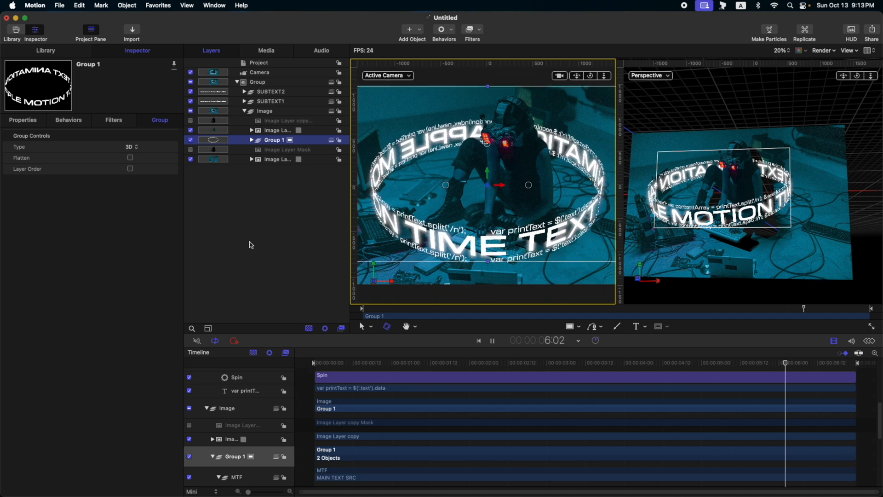
pyautogui.click(492, 341)
pyautogui.write('MTFF')
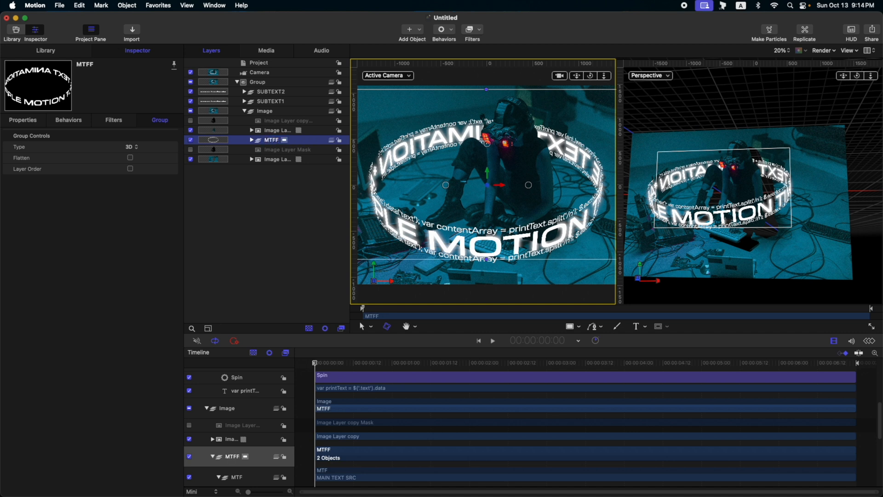
pyautogui.moveTo(254, 143)
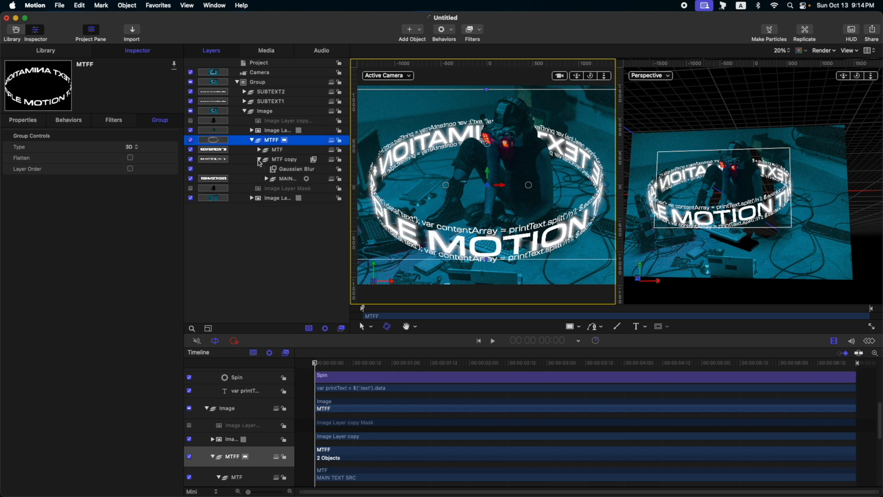
# Randomize the MTF copy's blur amount with frequency 1 and noisiness 0.11
pyautogui.click(294, 169)
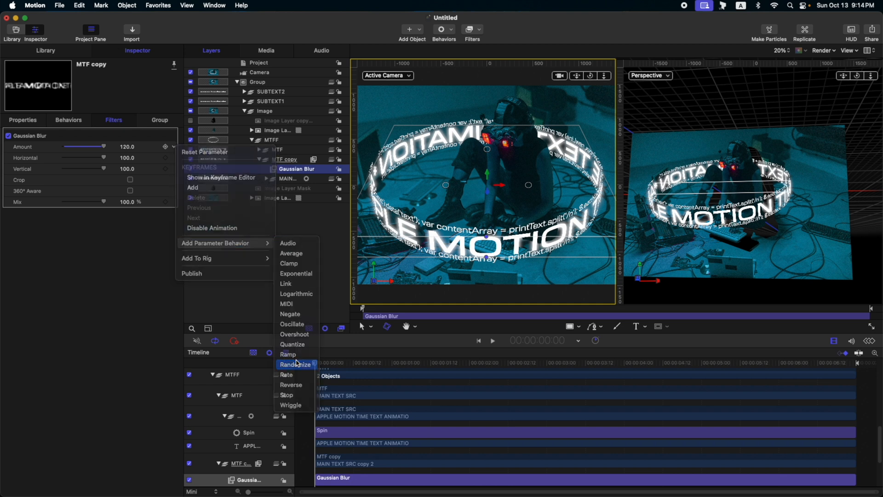
pyautogui.click(296, 365)
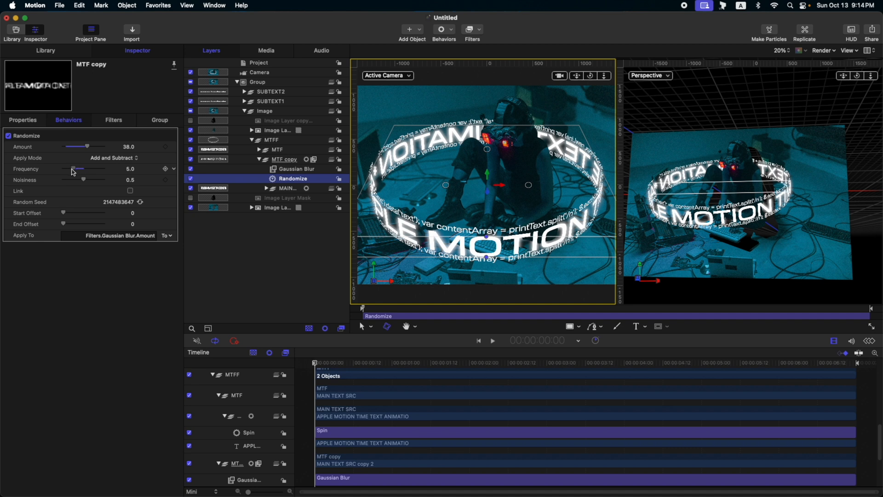
pyautogui.moveTo(74, 169); pyautogui.dragTo(66, 169)
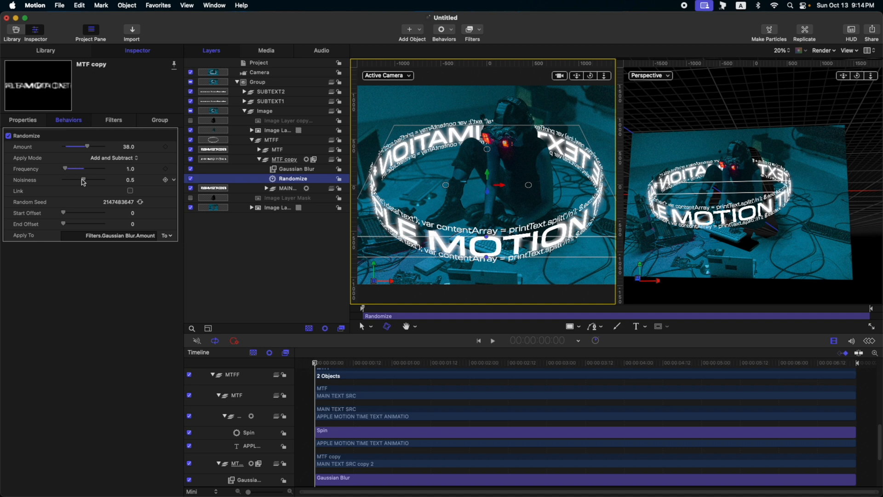
pyautogui.moveTo(82, 181); pyautogui.dragTo(67, 181)
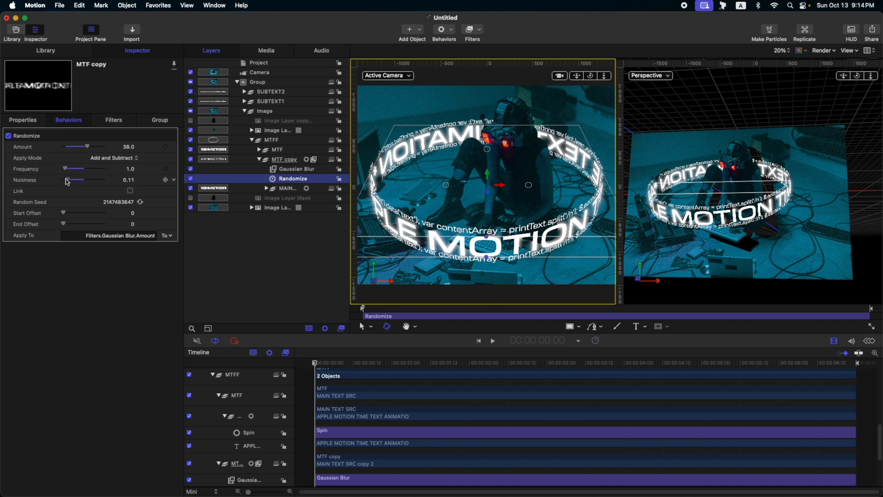
pyautogui.click(492, 340)
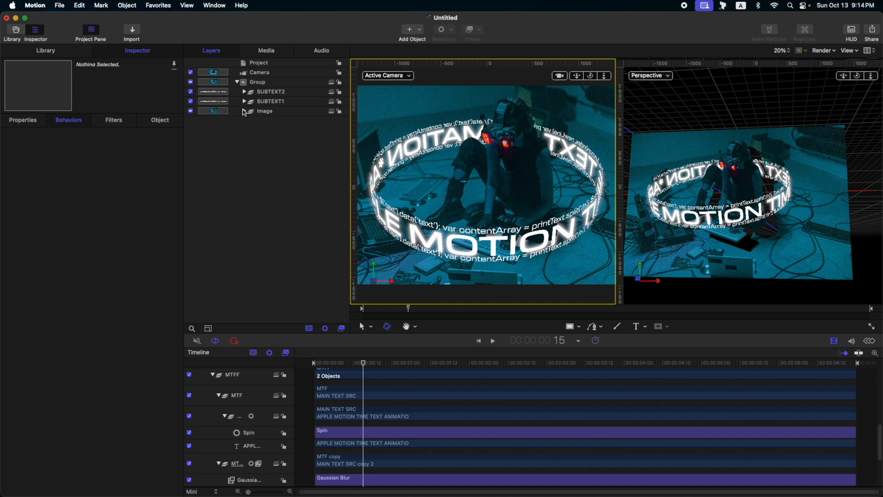
pyautogui.moveTo(251, 118)
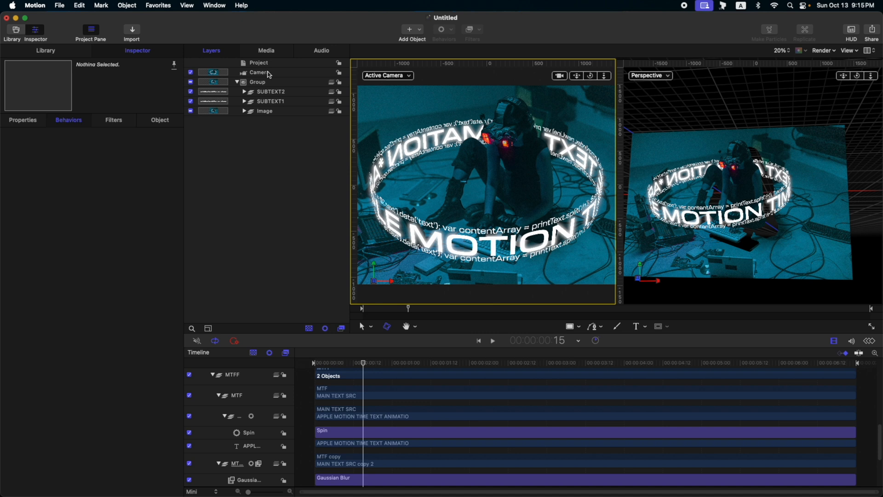
# Set the camera's angle of view to 35°, then check Image Layer copy and deselect
pyautogui.click(260, 72)
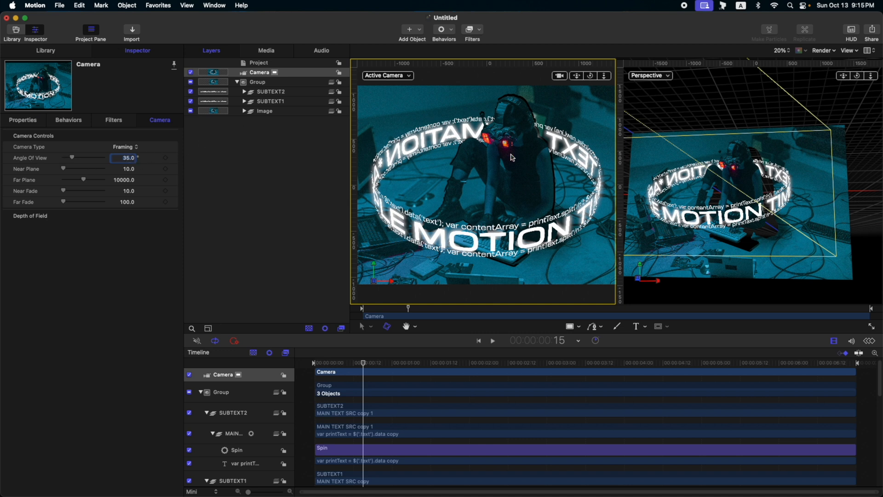
pyautogui.moveTo(554, 152)
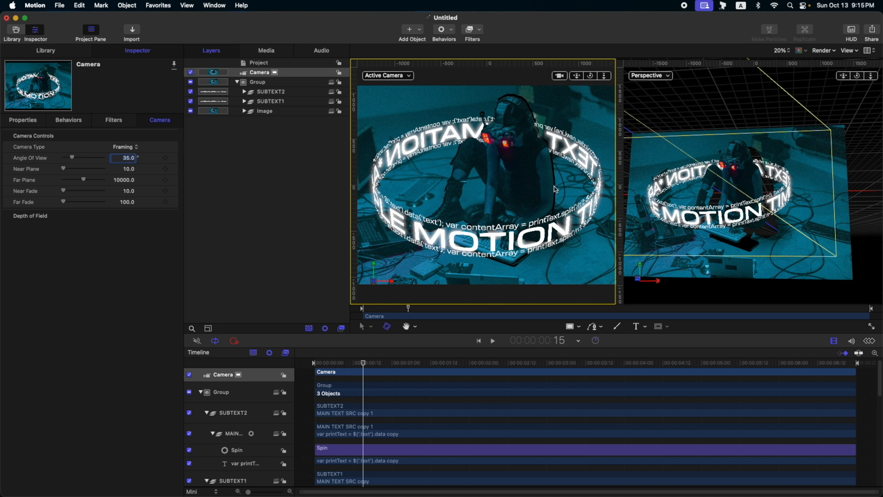
pyautogui.moveTo(553, 173)
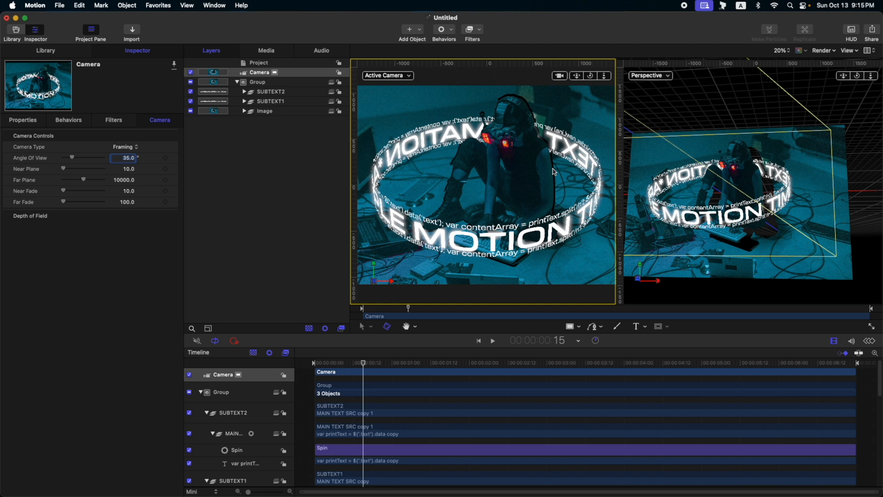
pyautogui.click(245, 111)
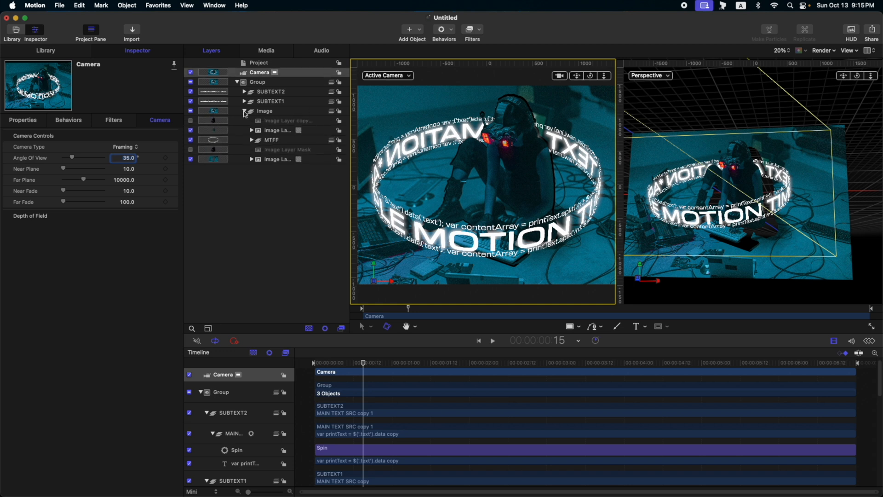
pyautogui.click(274, 130)
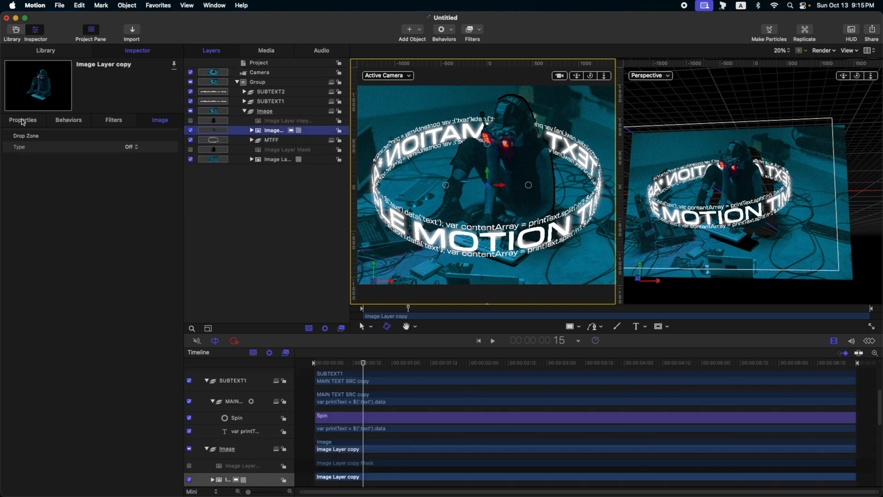
pyautogui.click(23, 120)
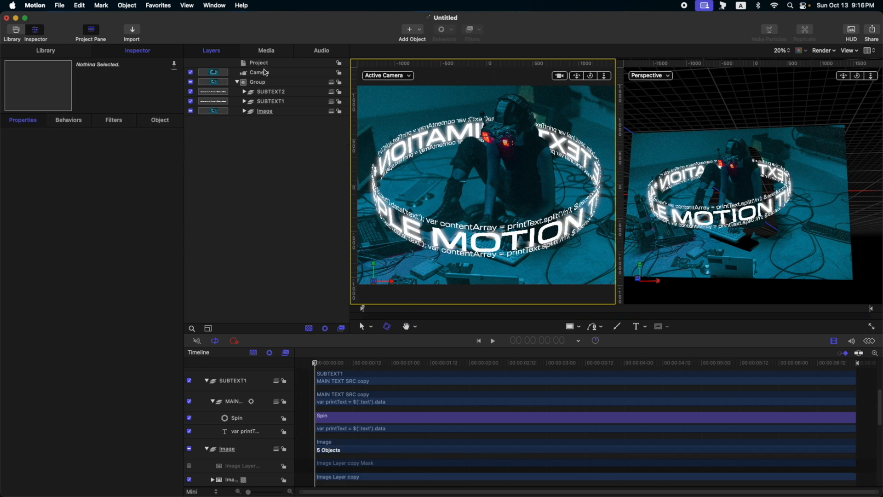
# Raise the camera's depth-of-field blur amount to 100
pyautogui.click(259, 72)
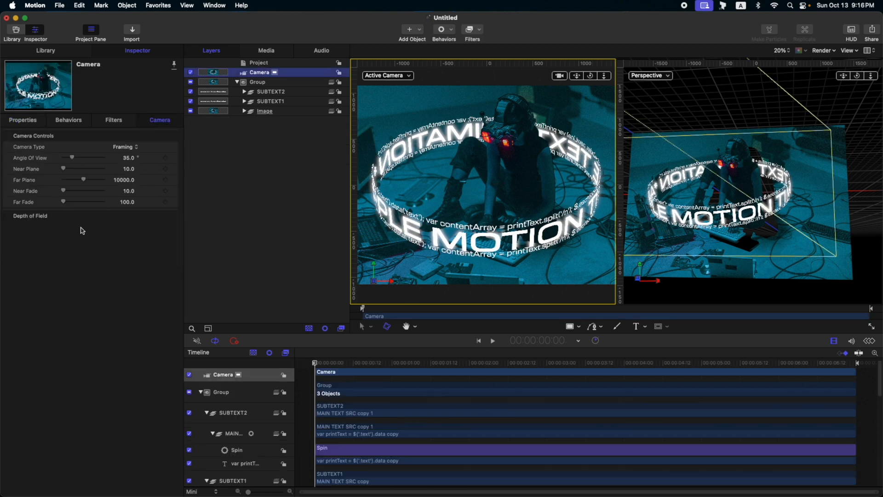
pyautogui.click(30, 215)
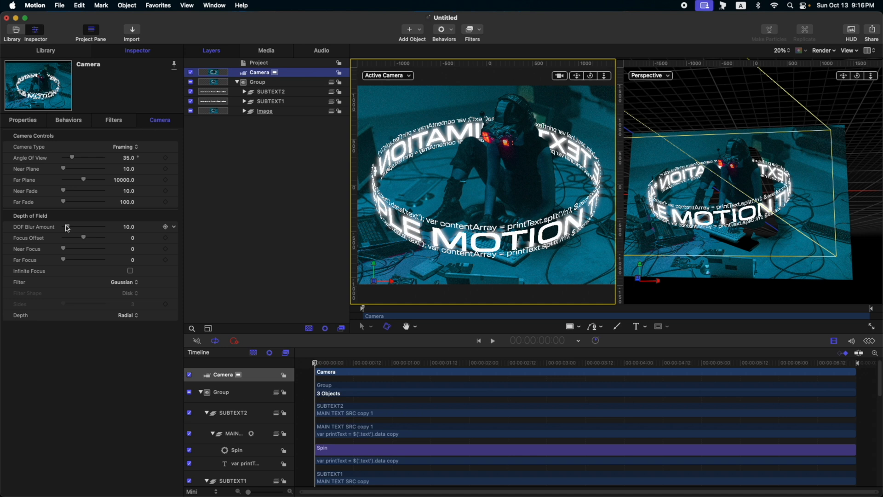
pyautogui.moveTo(66, 226); pyautogui.dragTo(107, 226)
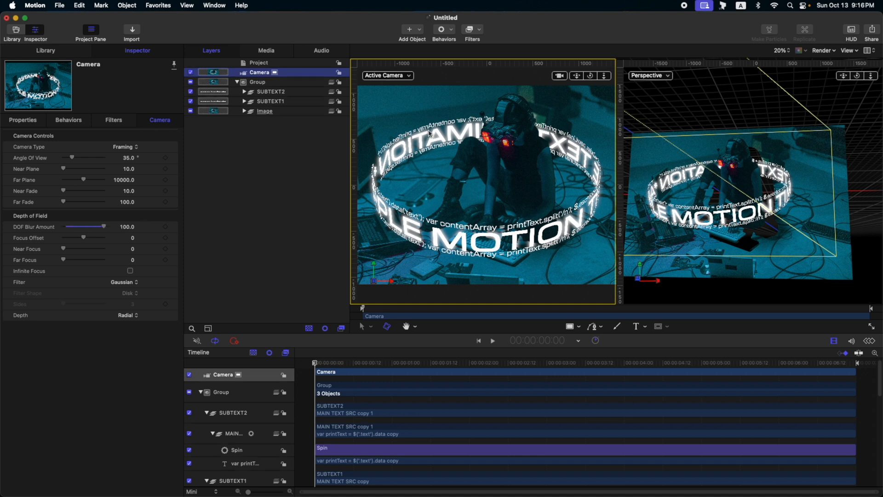
pyautogui.moveTo(830, 53)
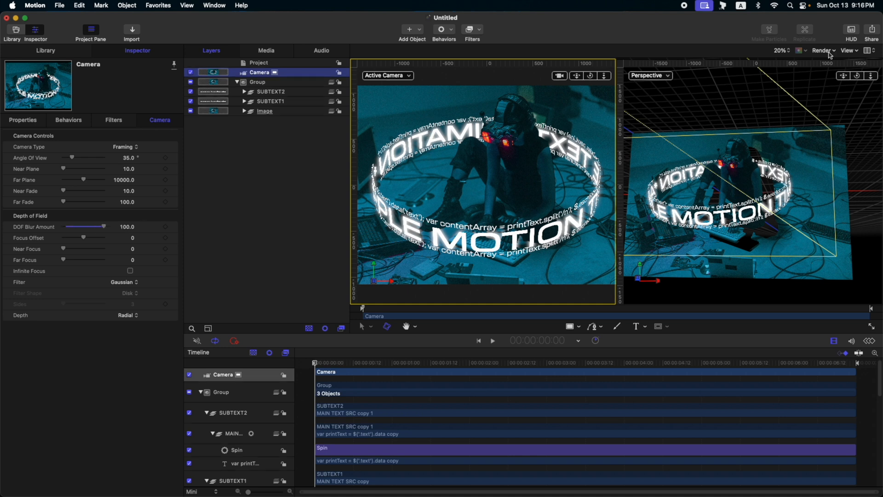
# Render depth of field in the viewer and adjust the camera's focus offset
pyautogui.click(823, 50)
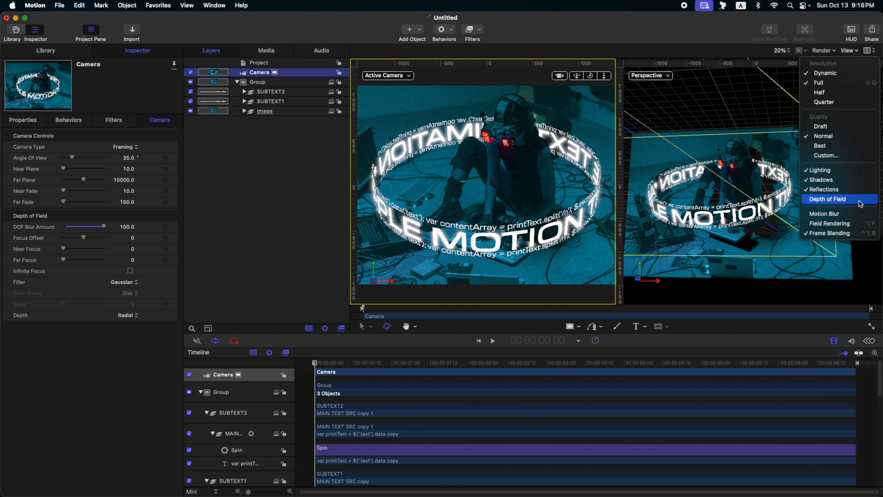
pyautogui.moveTo(807, 199)
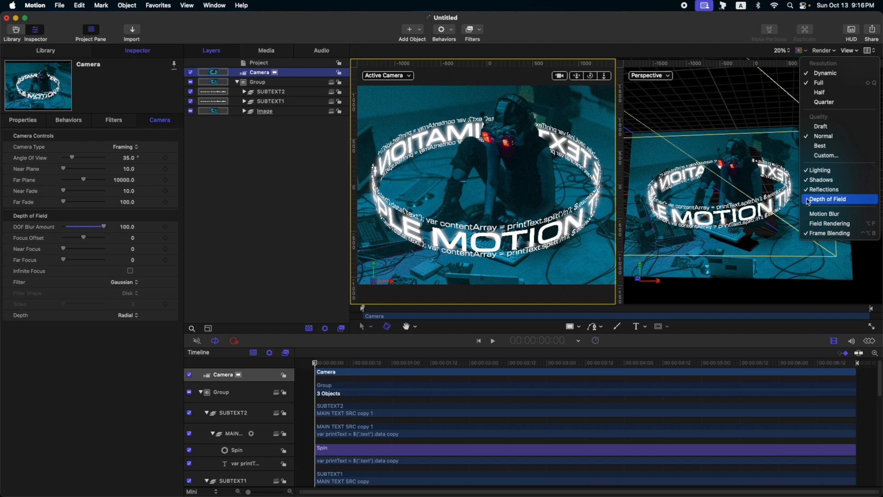
pyautogui.click(839, 199)
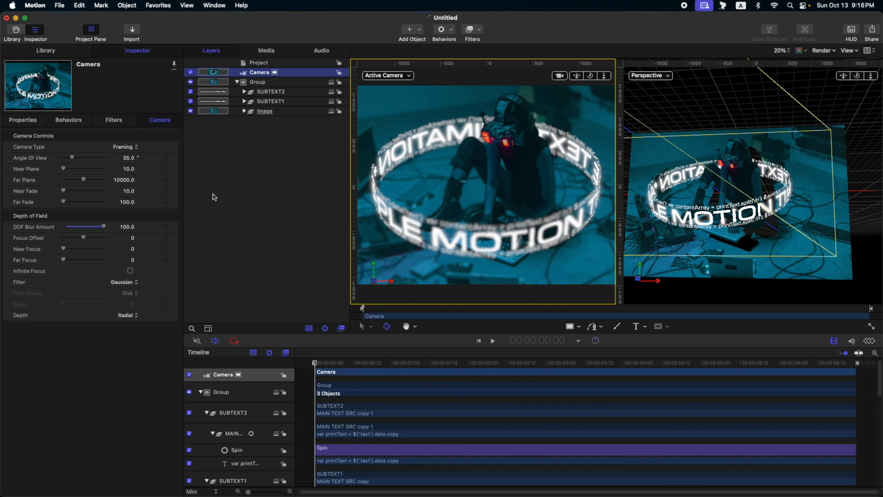
pyautogui.moveTo(268, 208)
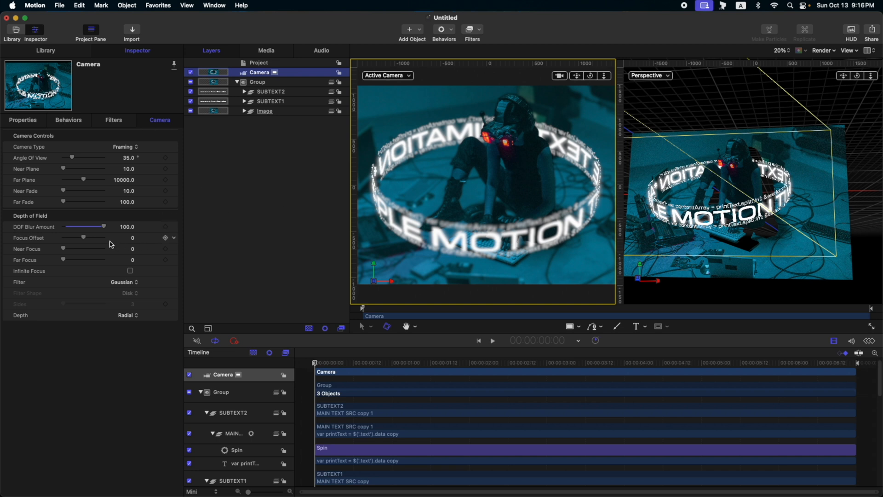
pyautogui.moveTo(71, 240)
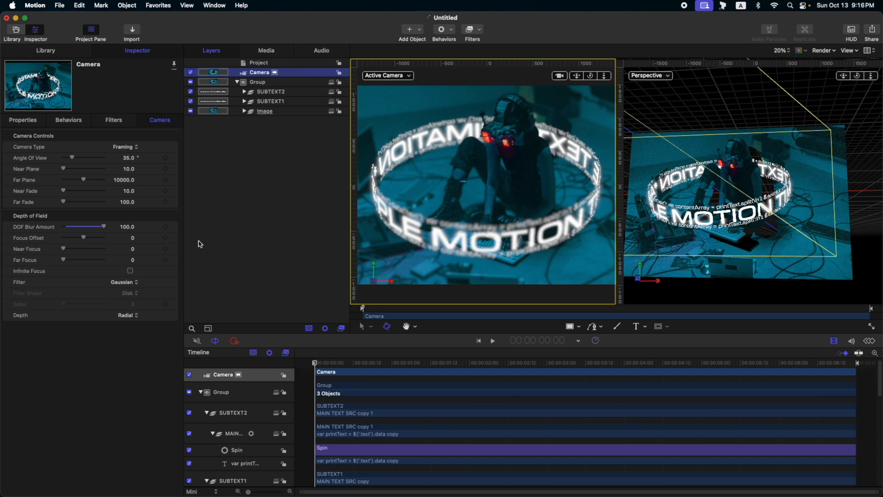
pyautogui.moveTo(63, 248); pyautogui.dragTo(83, 248)
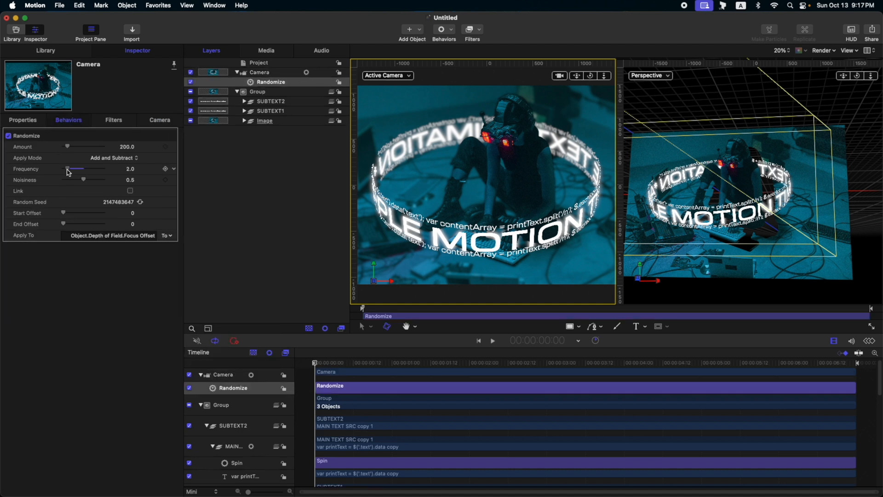
# Slow the focus-offset Randomize to frequency 1 with noisiness 0.05, near focus 1260
pyautogui.moveTo(82, 180); pyautogui.dragTo(66, 179)
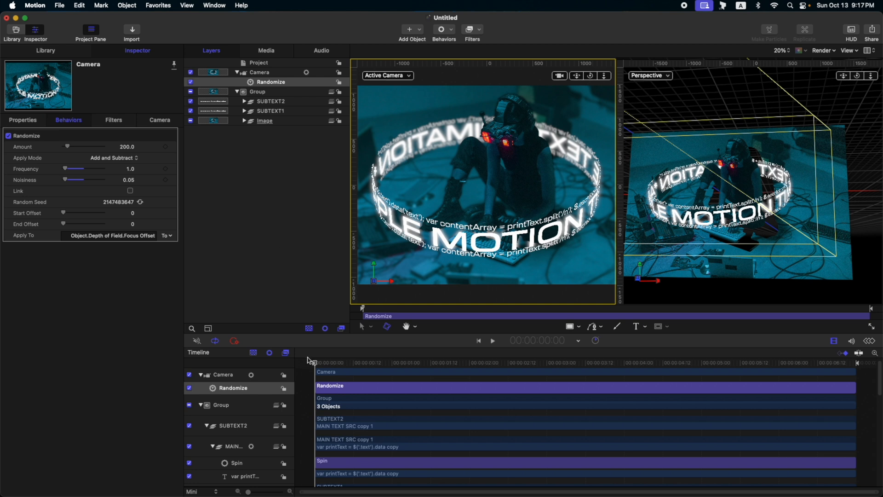
pyautogui.click(493, 340)
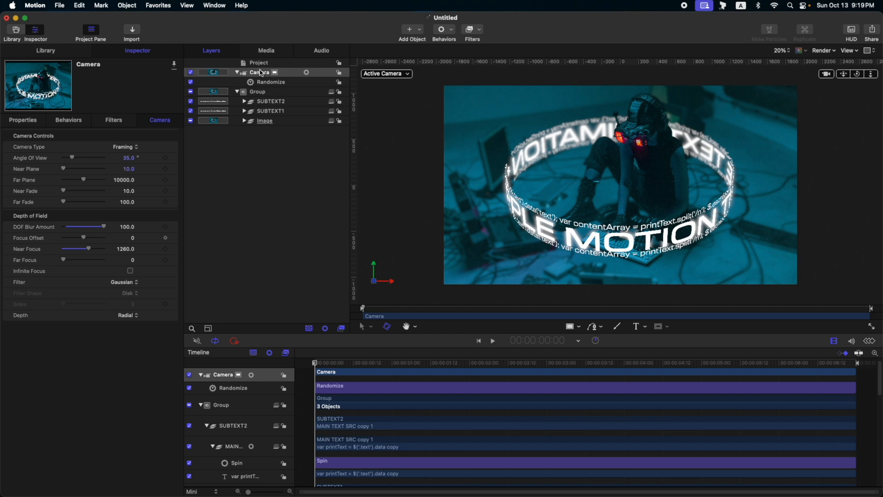
pyautogui.moveTo(443, 51)
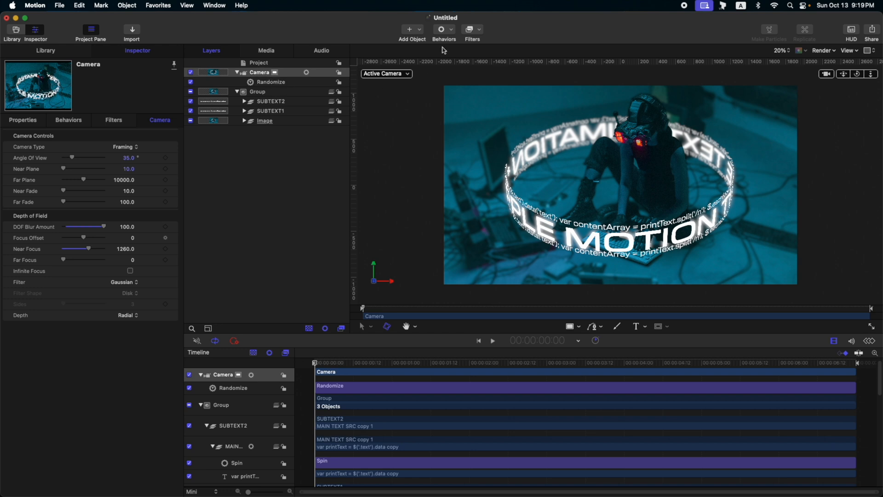
# Add a 1° Sweep (Ease Both, Swivel Y) to the camera and set its copies to Tilt X and Roll Z
pyautogui.click(441, 29)
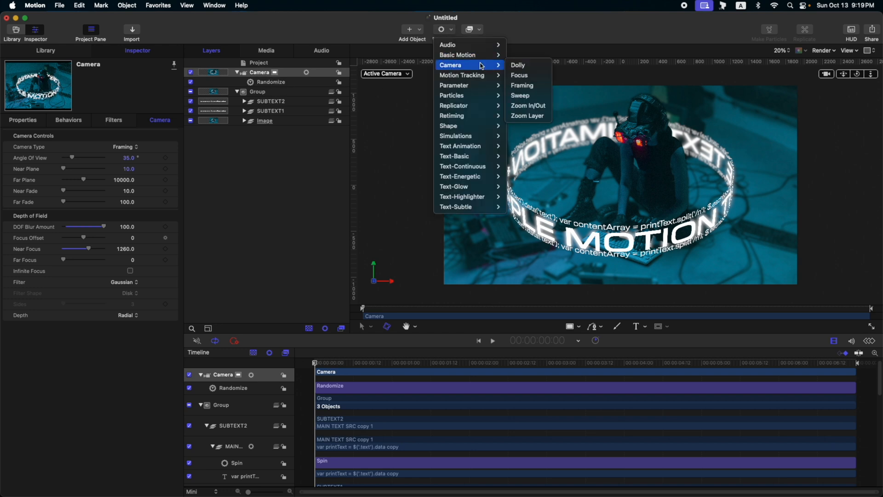
pyautogui.click(520, 95)
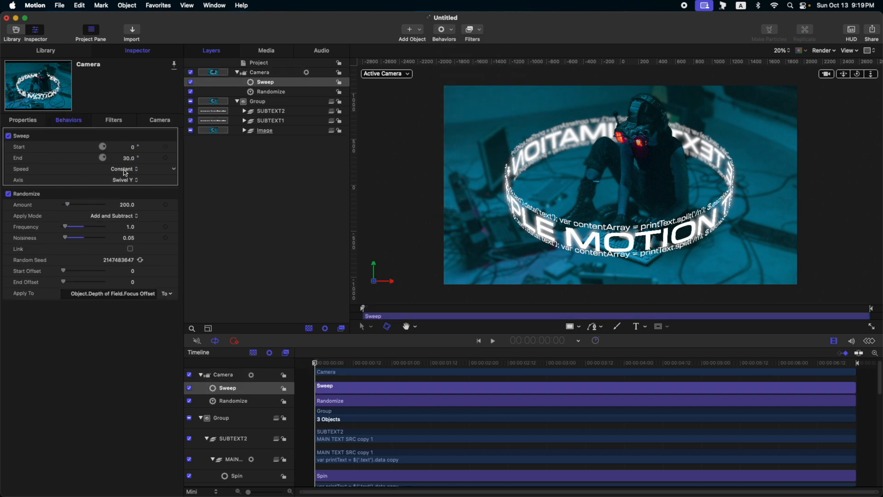
pyautogui.click(124, 169)
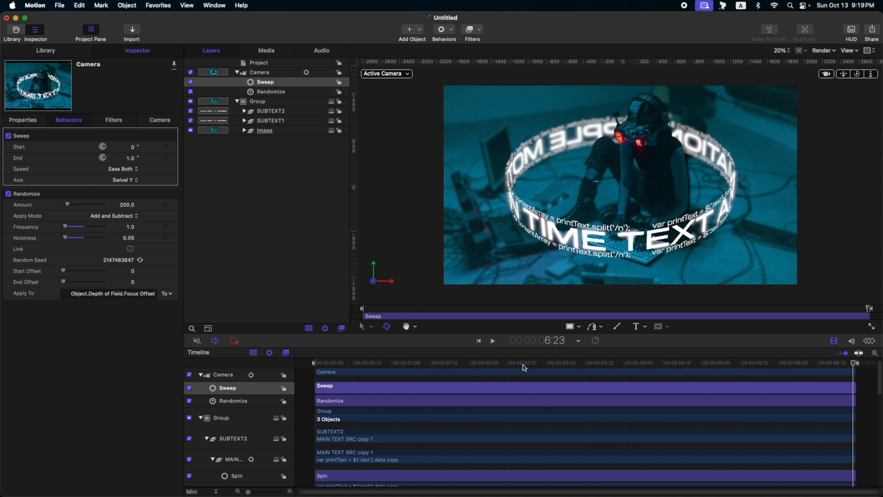
pyautogui.moveTo(285, 83)
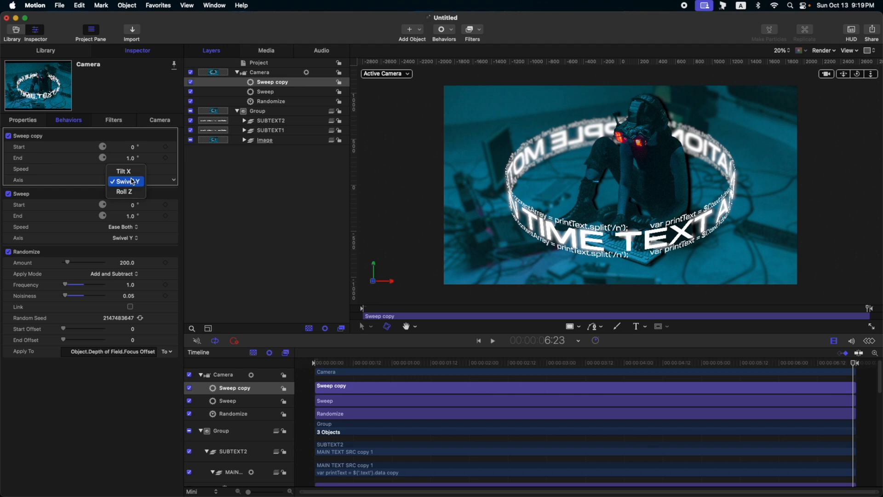
pyautogui.click(123, 171)
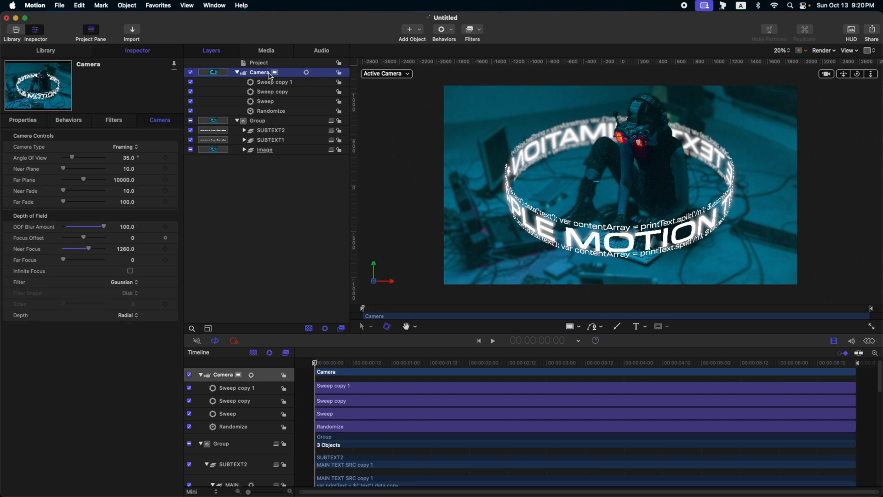
pyautogui.moveTo(442, 31)
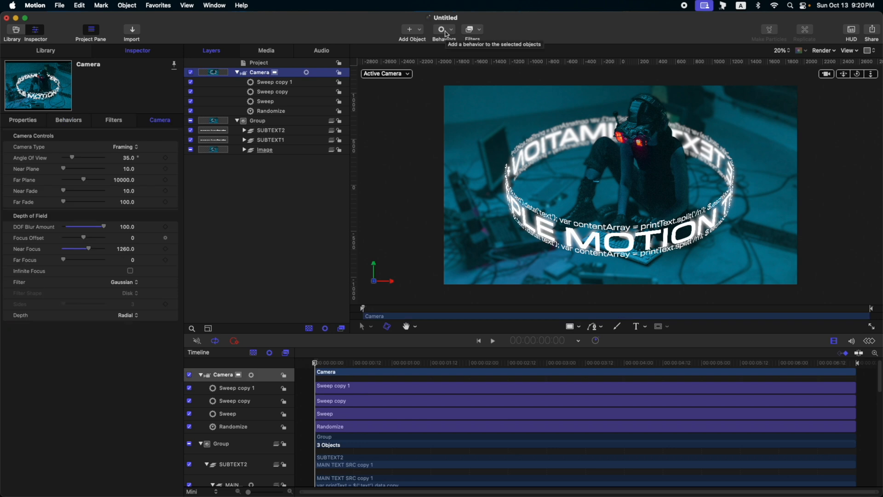
# Add a Dolly with Ease Both speed and a Wriggle on its distance (amount 1880, frequency 0.12)
pyautogui.click(442, 28)
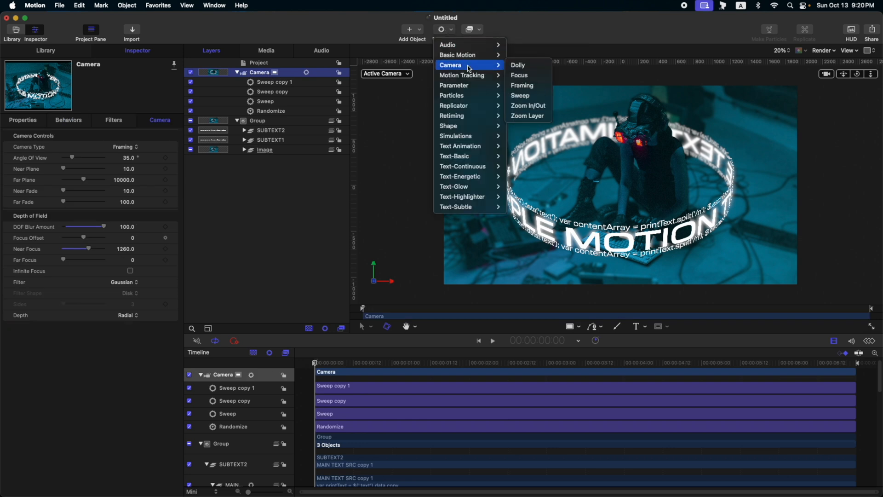
pyautogui.click(517, 64)
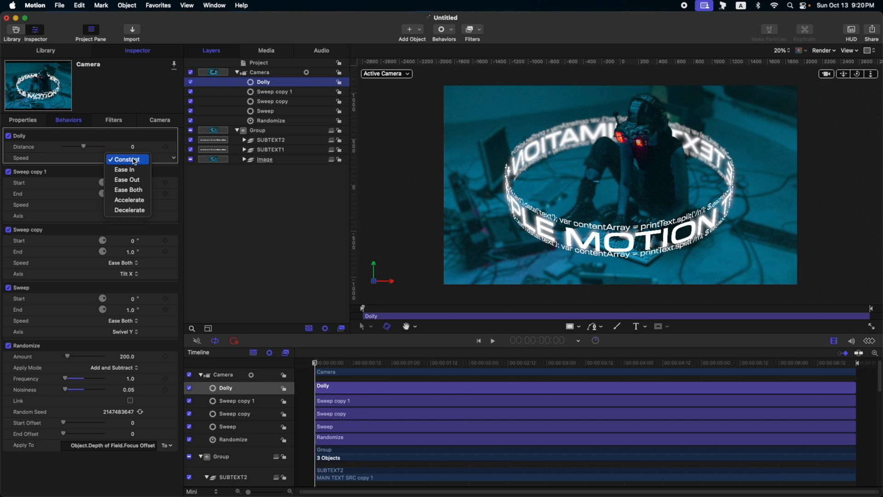
pyautogui.click(127, 190)
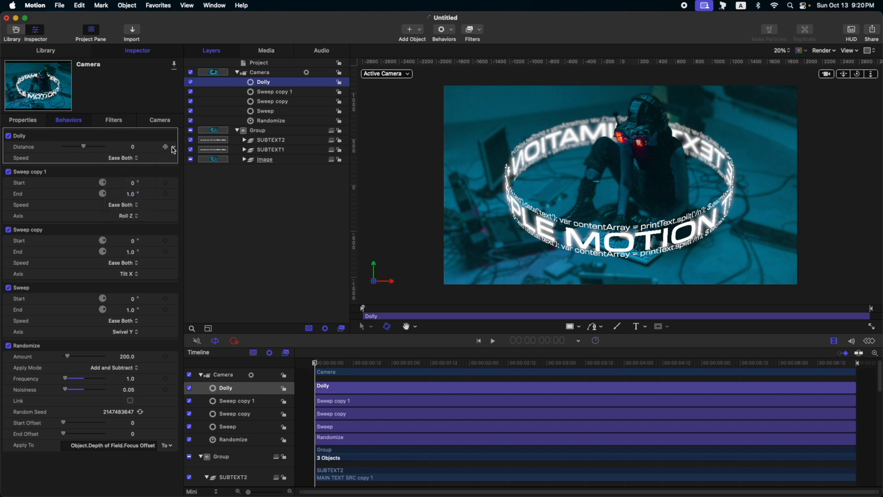
pyautogui.click(166, 146)
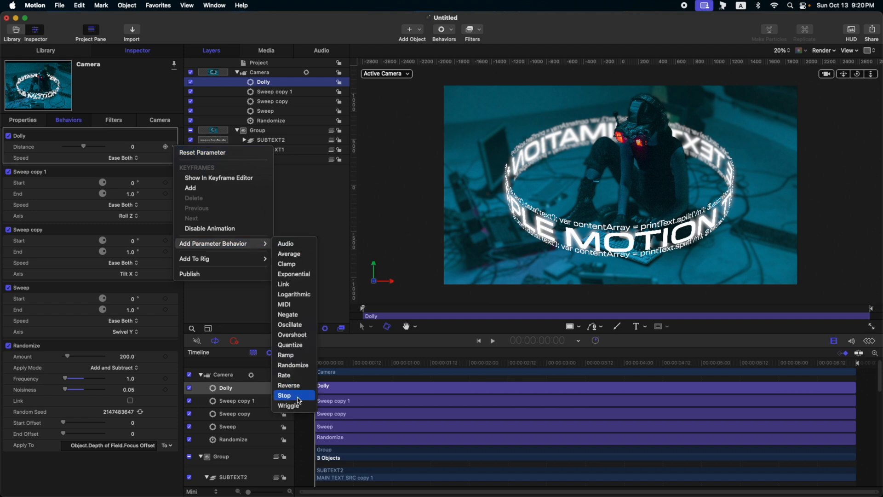
pyautogui.click(289, 405)
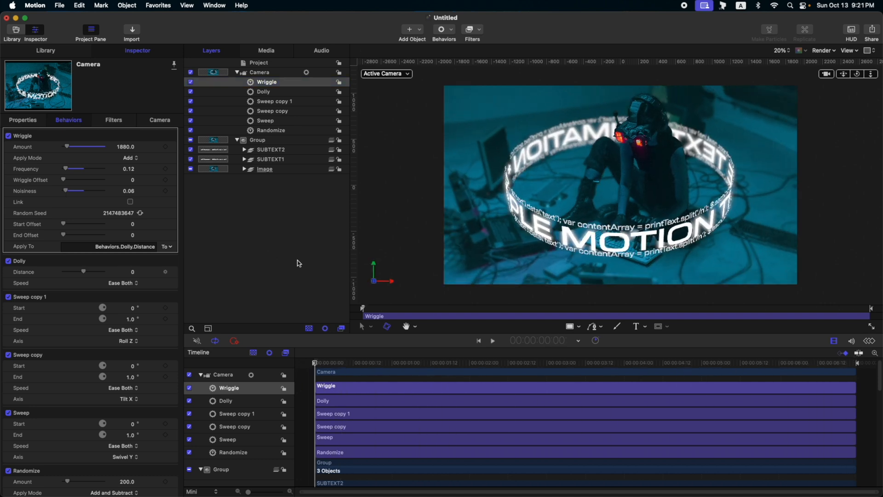
# Apply a Glint glow filter to the subject layer inside the Image group
pyautogui.click(244, 170)
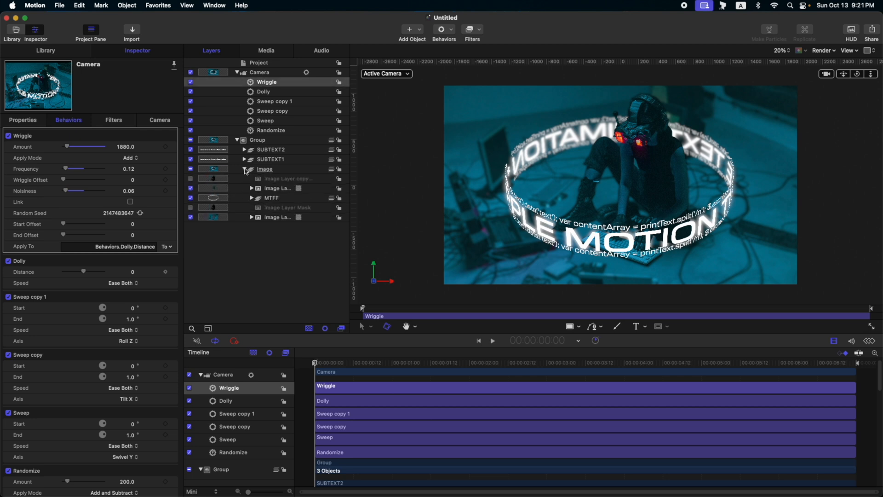
pyautogui.moveTo(280, 190)
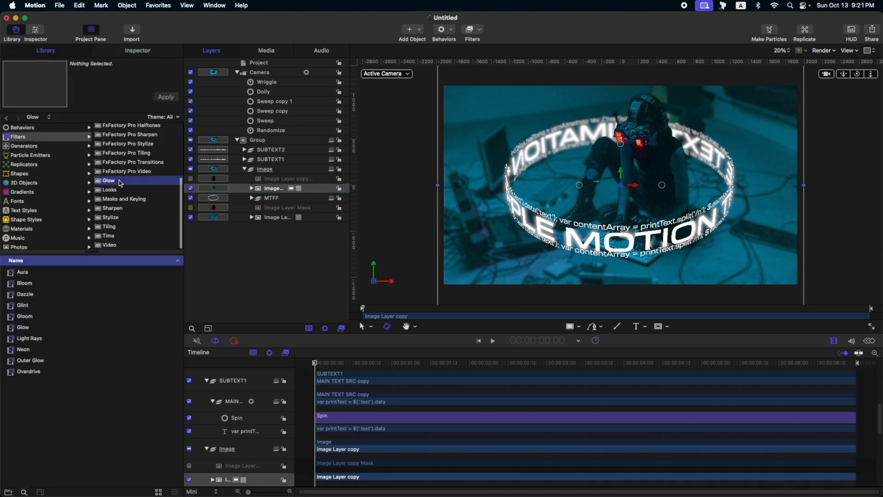
pyautogui.click(22, 305)
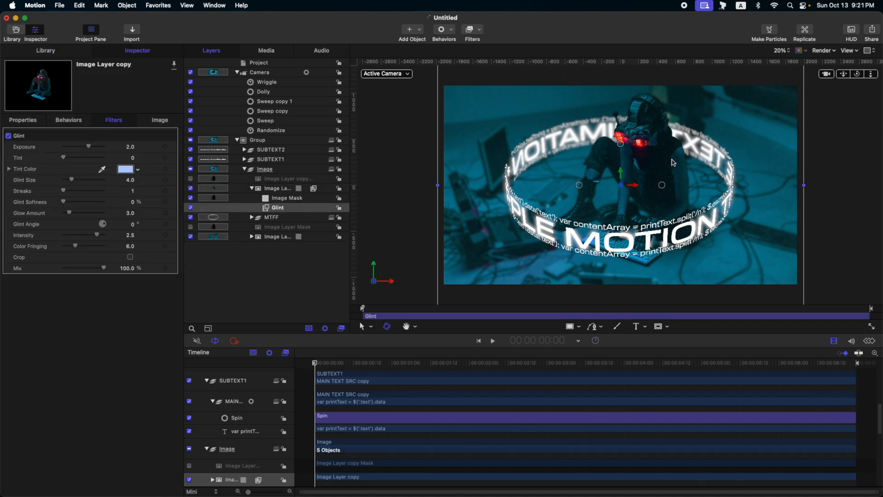
pyautogui.moveTo(642, 145)
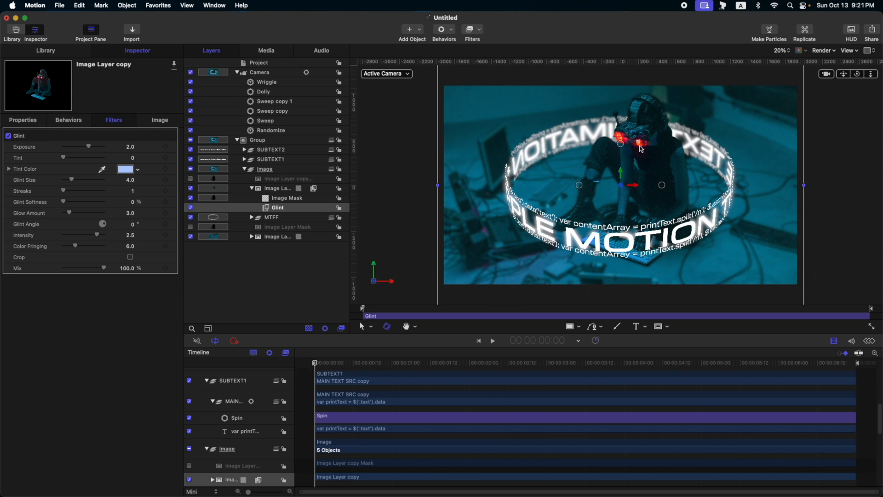
pyautogui.moveTo(641, 145)
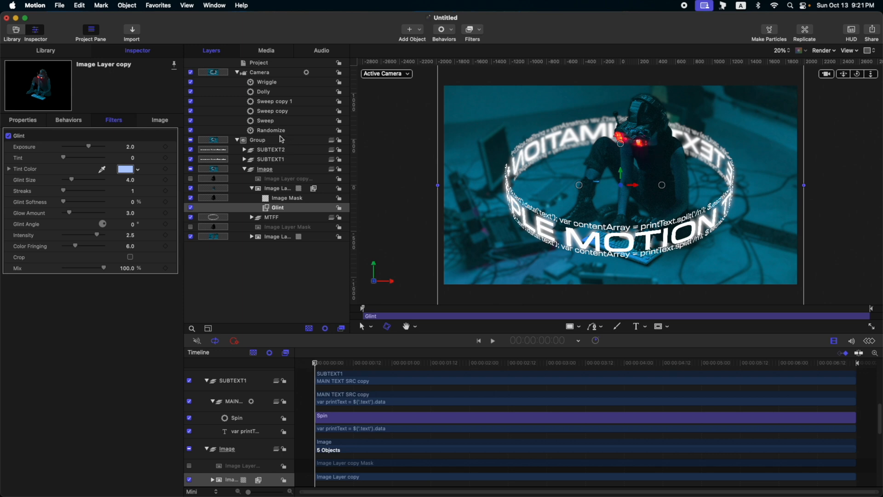
# Set the Glint to exposure 4, softness 12.75 and glow amount 4
pyautogui.moveTo(74, 146); pyautogui.dragTo(90, 146)
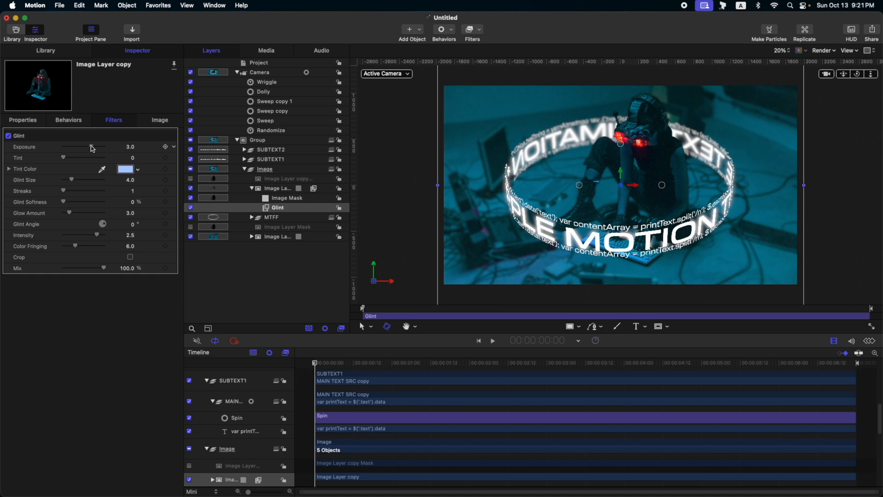
pyautogui.moveTo(81, 147); pyautogui.dragTo(95, 147)
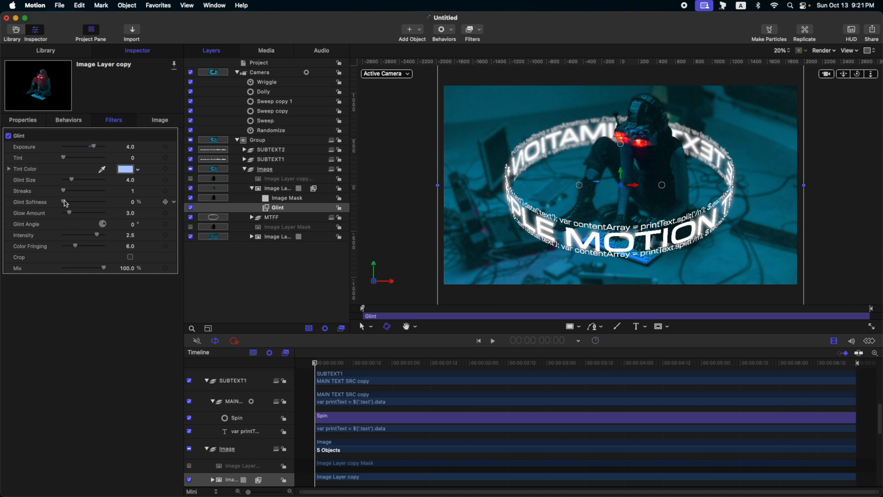
pyautogui.moveTo(63, 204); pyautogui.dragTo(69, 204)
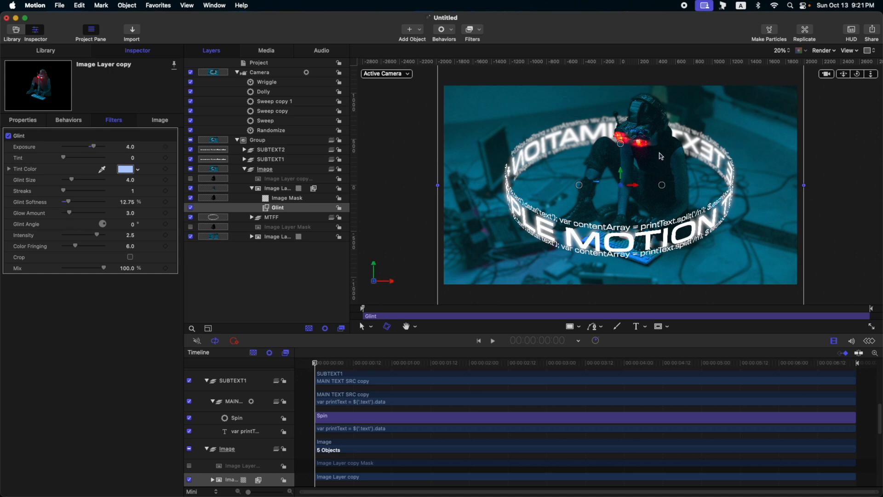
pyautogui.moveTo(71, 213); pyautogui.dragTo(71, 213)
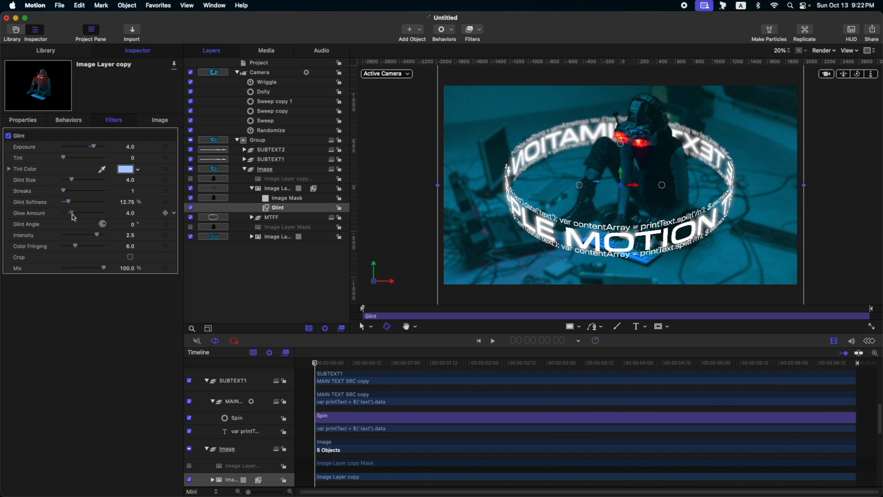
pyautogui.moveTo(71, 213); pyautogui.dragTo(77, 212)
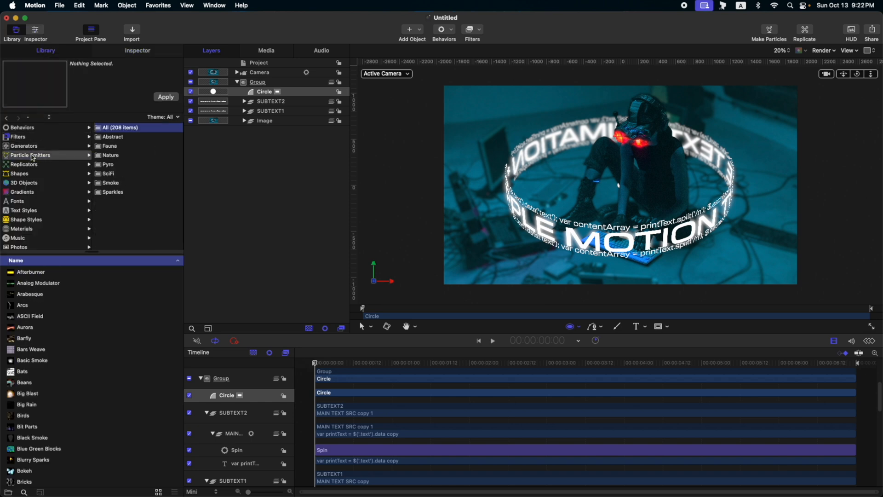
# Apply the Snow preset from the Nature particle emitters to the project
pyautogui.click(111, 154)
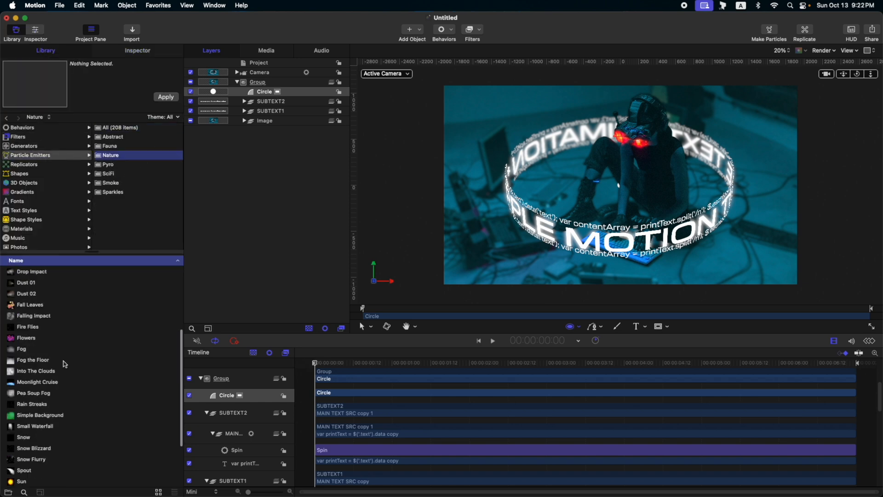
pyautogui.click(23, 359)
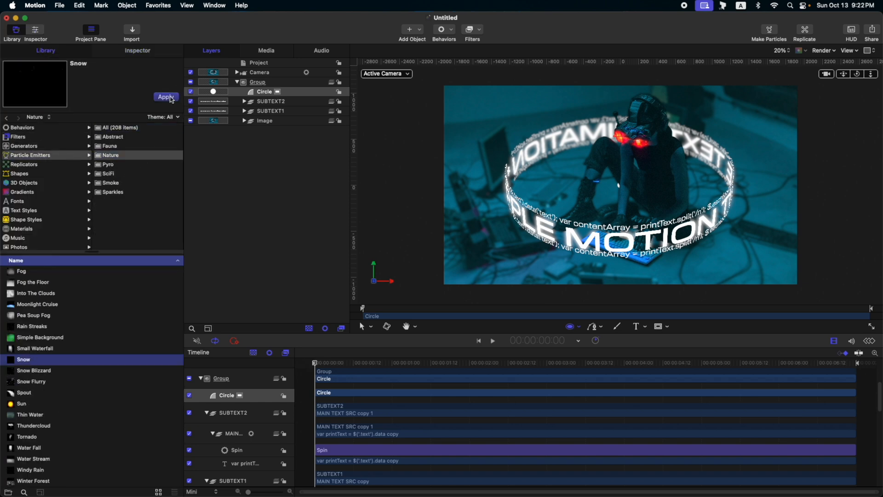
pyautogui.click(166, 96)
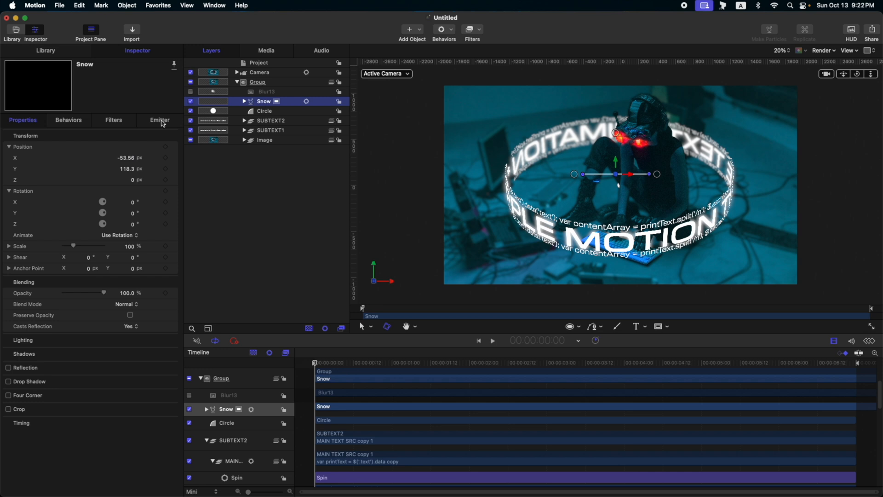
pyautogui.click(160, 120)
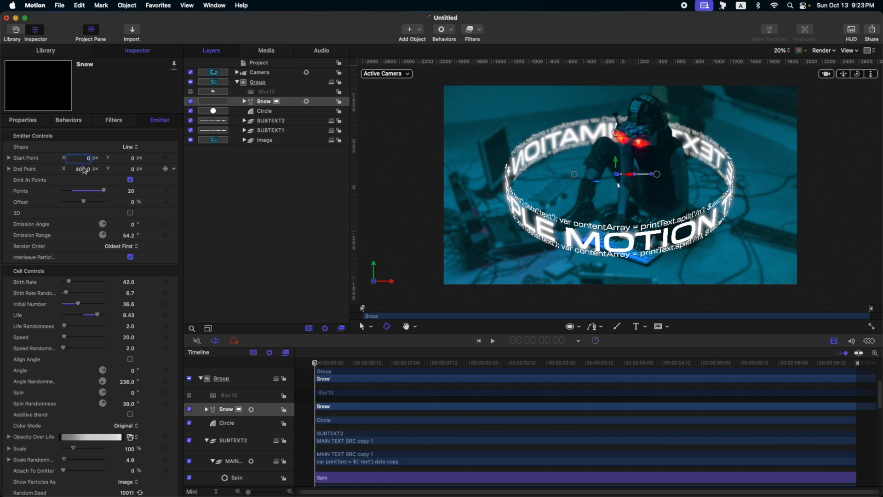
# Set the Snow emitter's shape to Point with 3D emission enabled
pyautogui.click(131, 146)
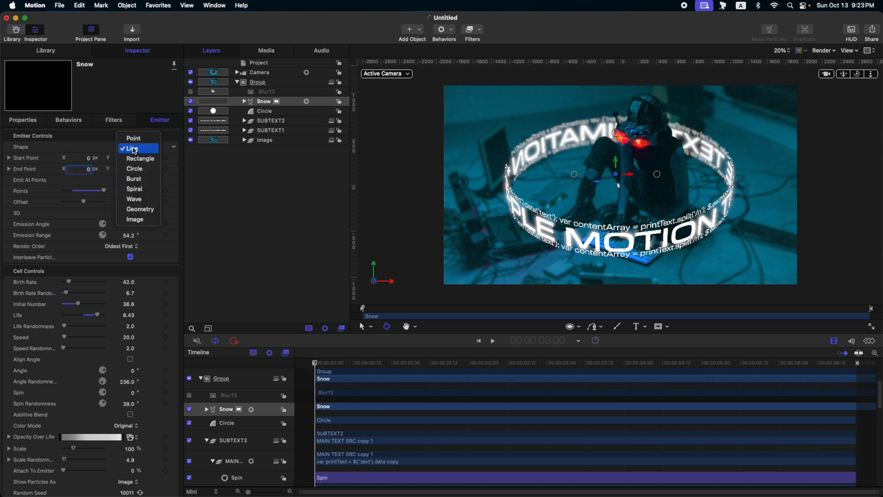
pyautogui.click(132, 148)
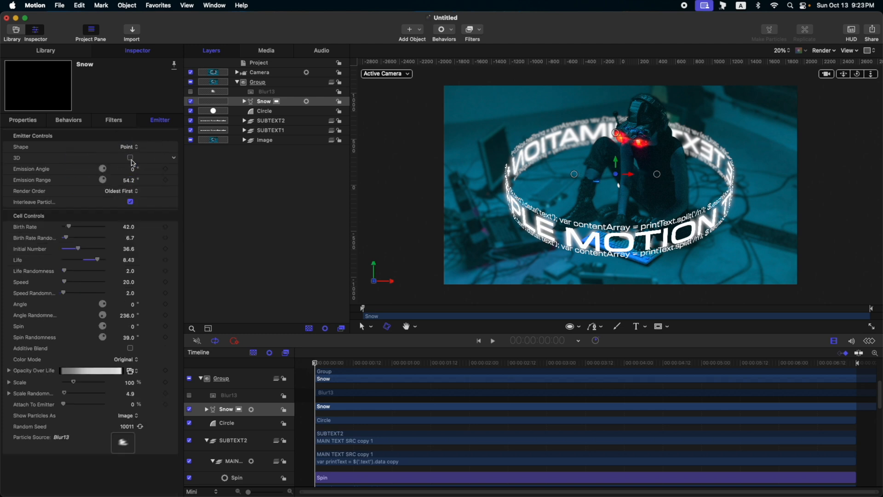
pyautogui.click(131, 158)
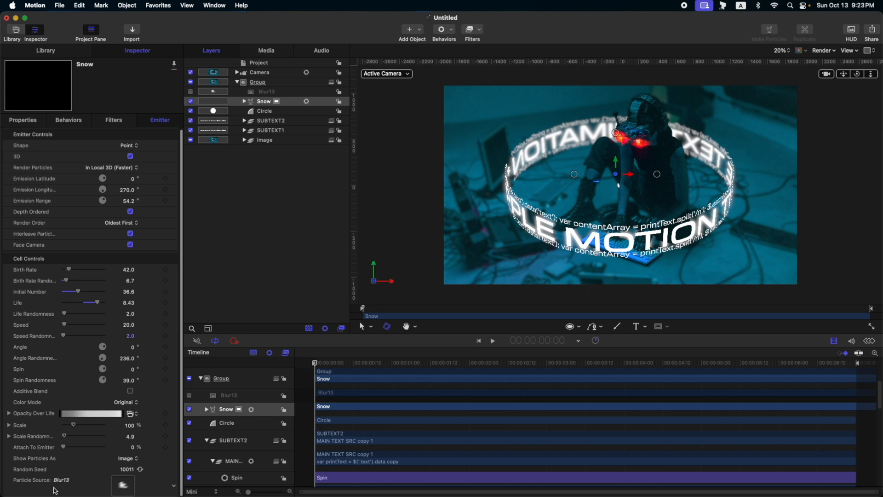
pyautogui.click(271, 130)
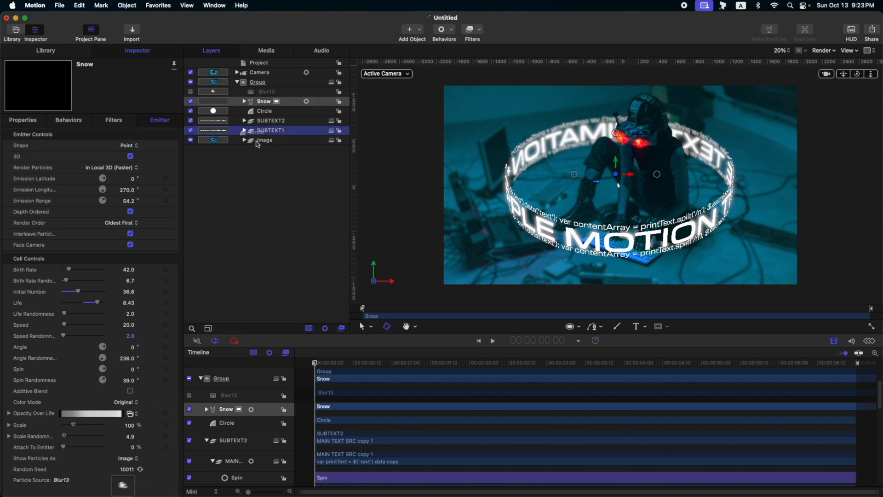
# Use the Circle as the particle and set speed 1000, number 100, latitude 12°, longitude 300°, range 121°
pyautogui.click(263, 101)
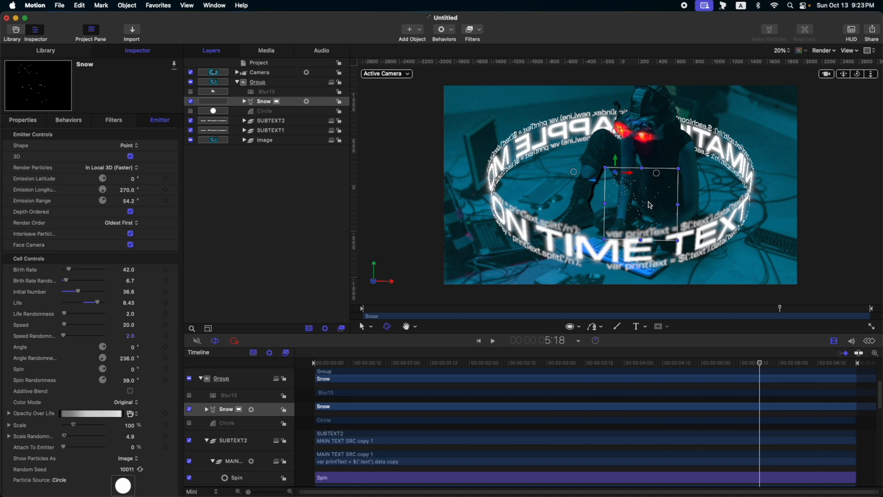
pyautogui.moveTo(629, 185)
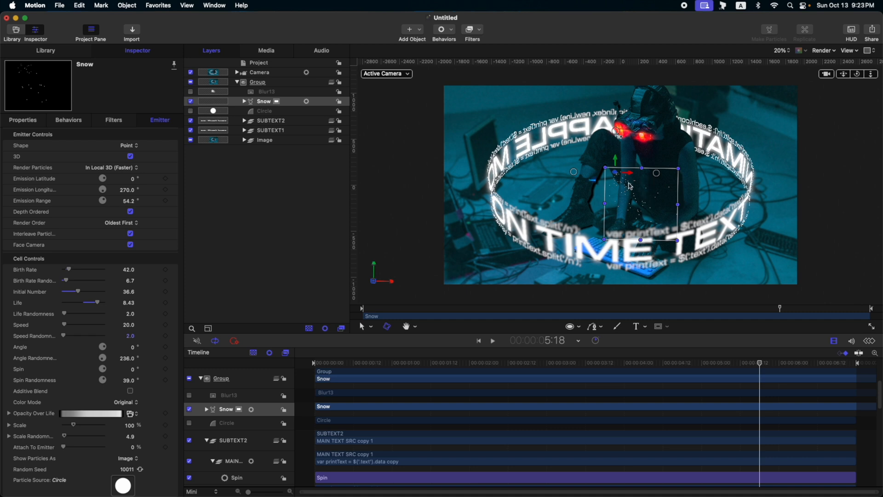
pyautogui.moveTo(390, 130)
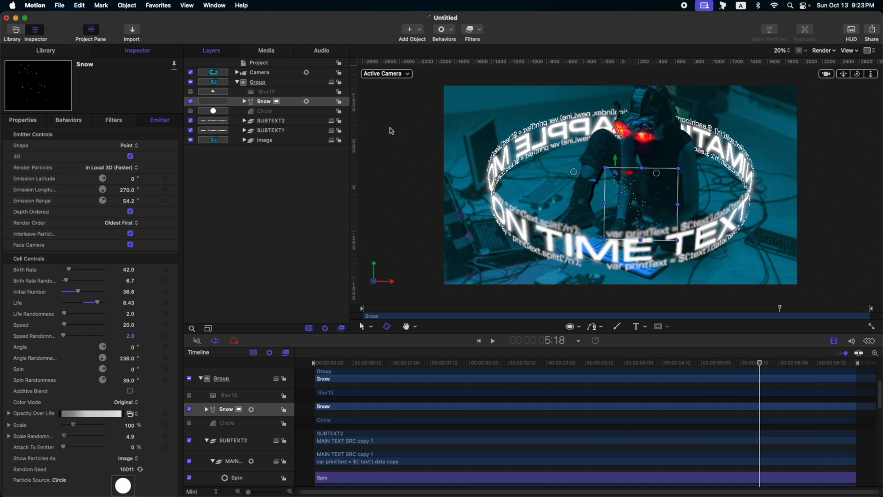
pyautogui.moveTo(462, 274)
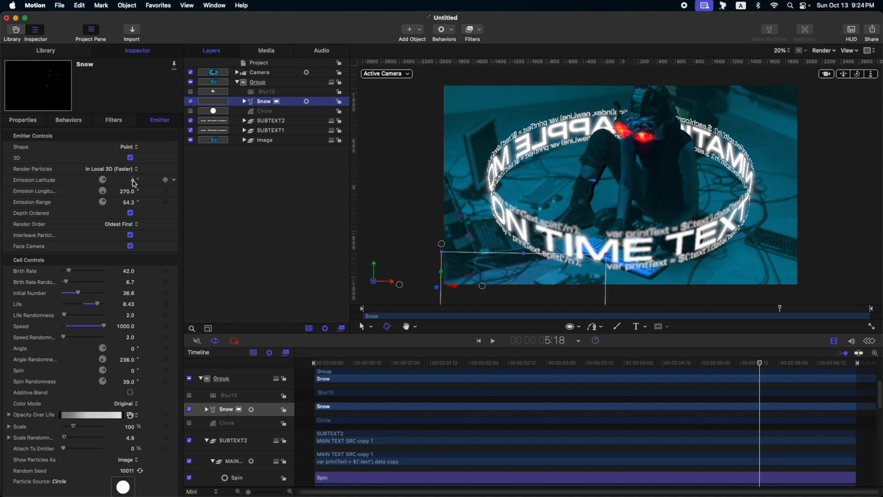
pyautogui.click(123, 181)
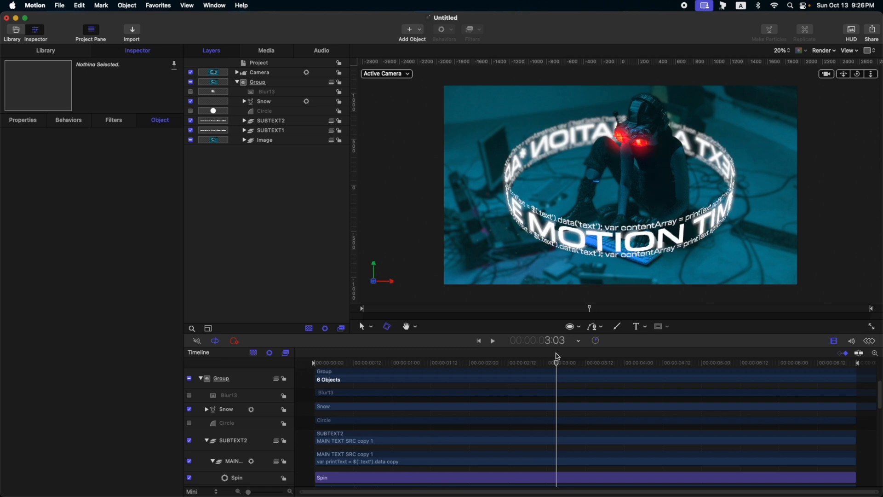
pyautogui.click(263, 101)
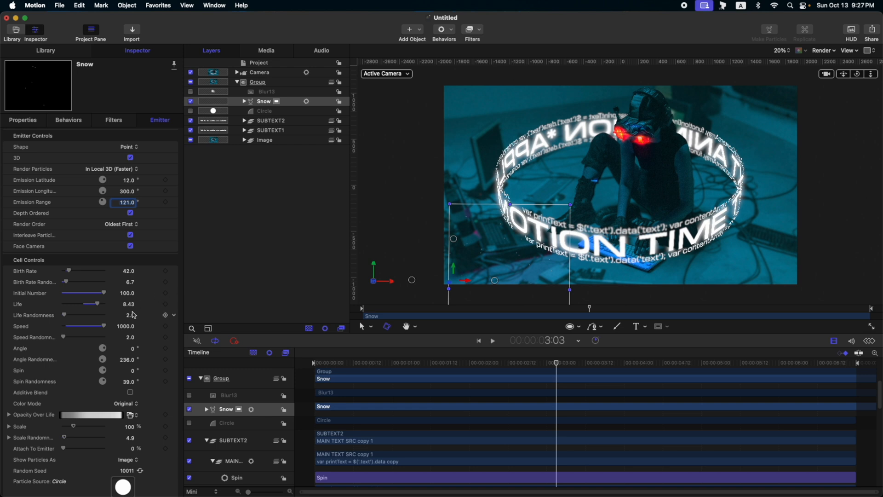
pyautogui.click(264, 110)
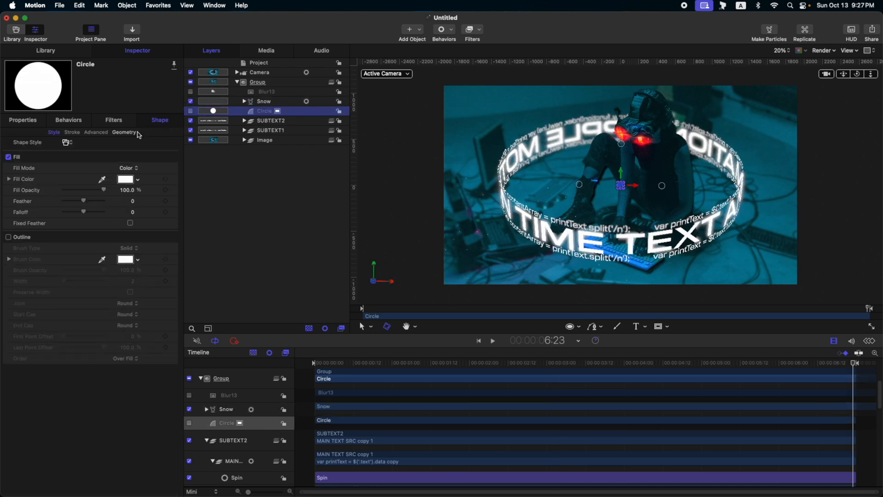
pyautogui.click(123, 132)
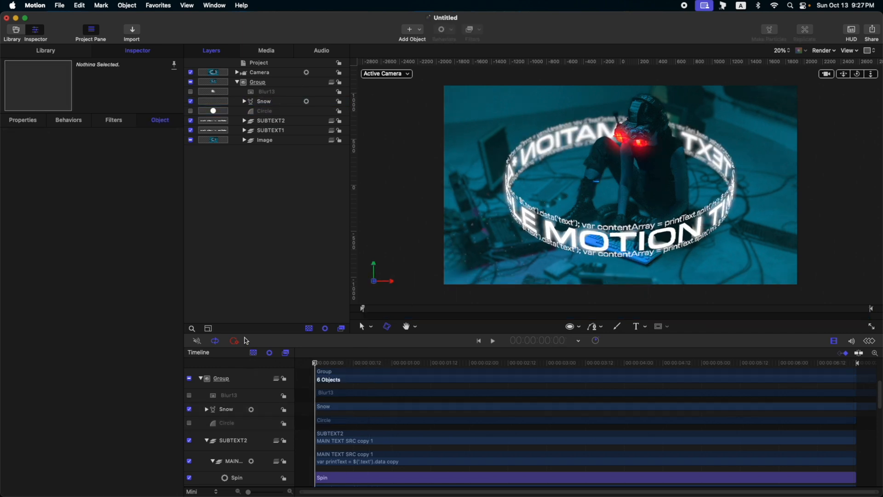
# Tilt the SUBTEXT1 and SUBTEXT2 rings to −10° on the X axis
pyautogui.click(493, 340)
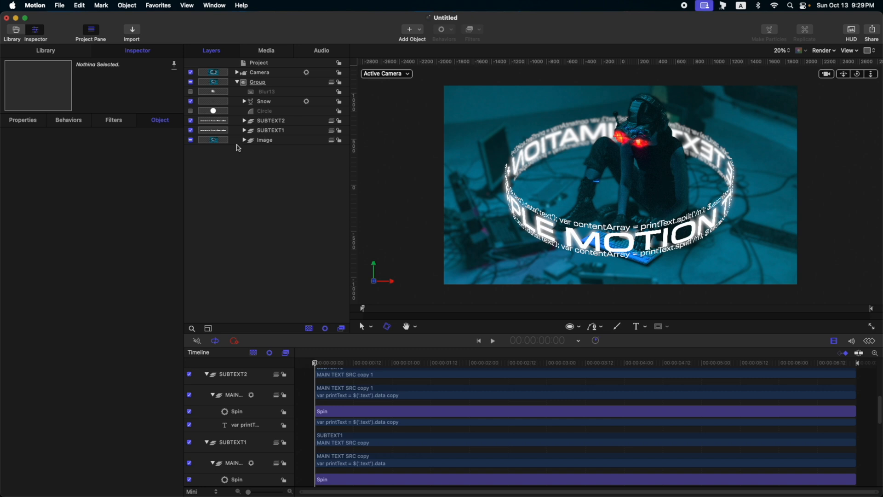
pyautogui.click(236, 130)
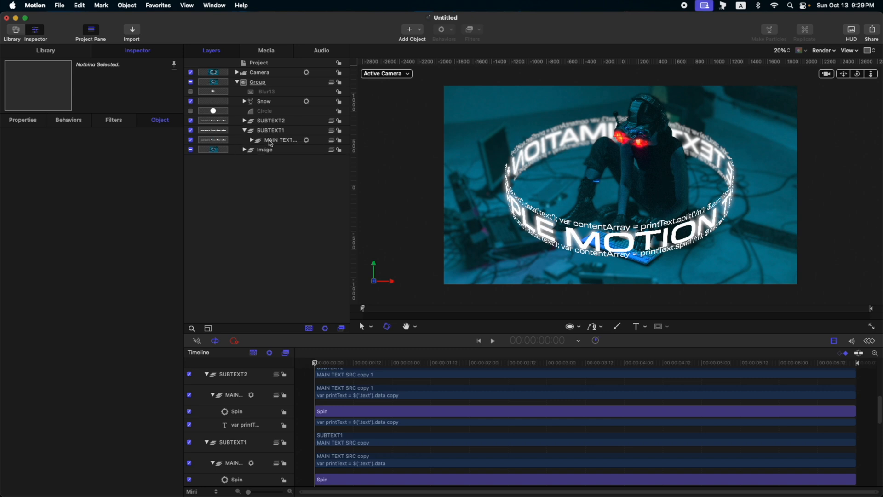
pyautogui.click(270, 121)
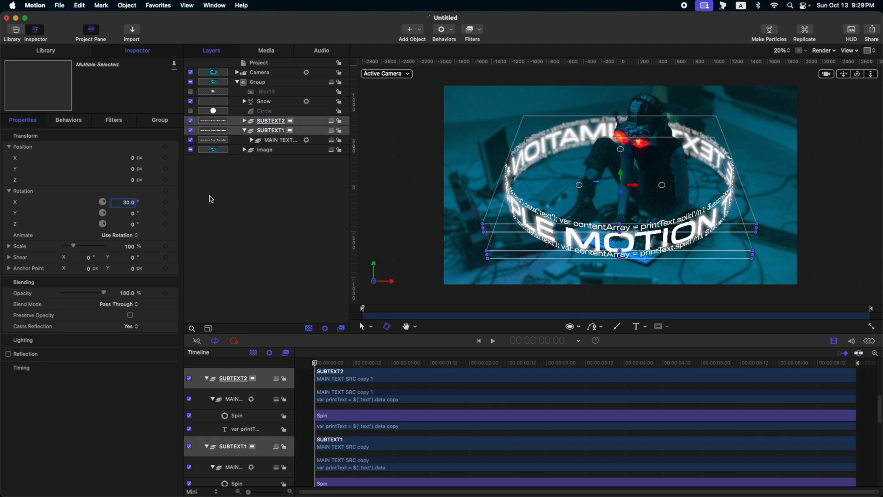
pyautogui.write('-15.0')
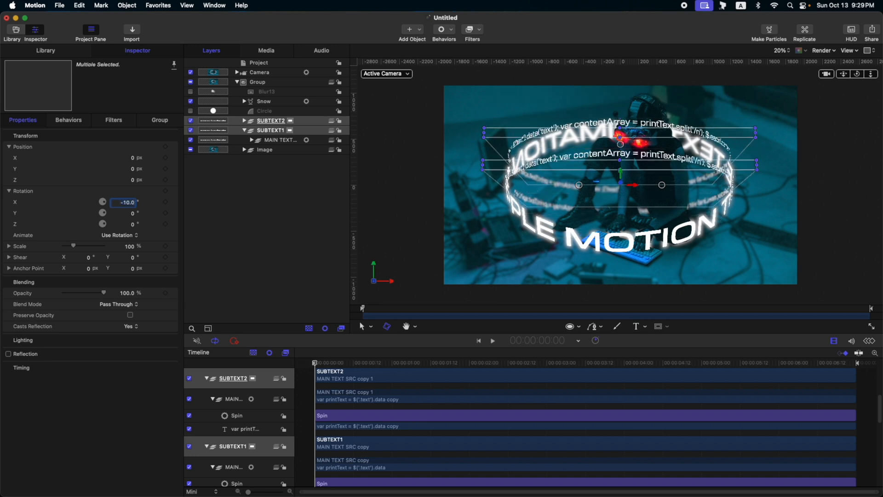
# Tilt the MTF and MTF copy rings to −10° on X and deselect to review
pyautogui.click(245, 149)
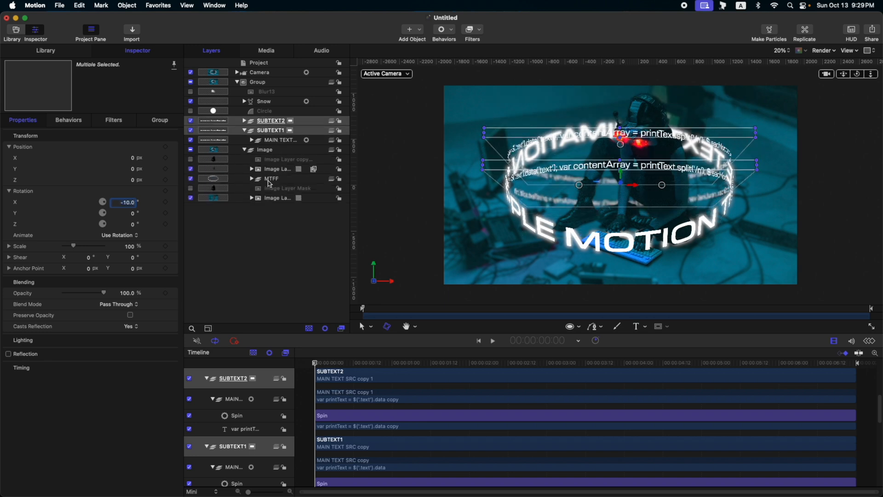
pyautogui.click(252, 179)
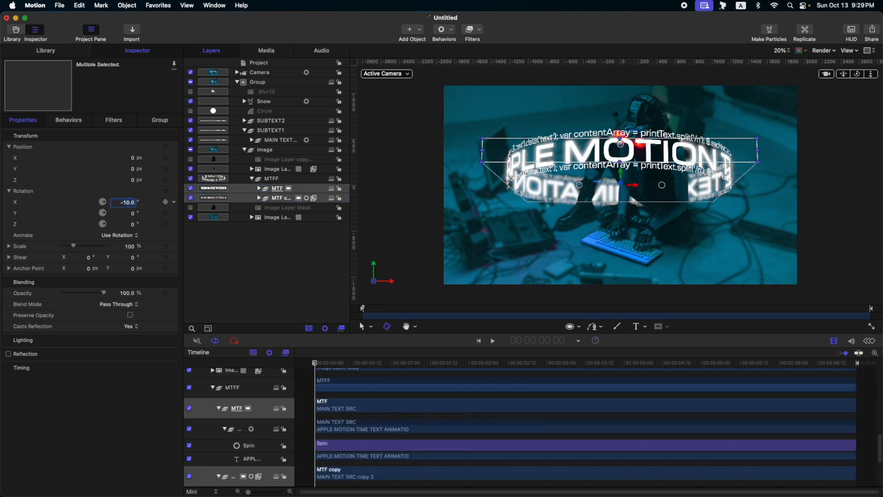
pyautogui.click(260, 287)
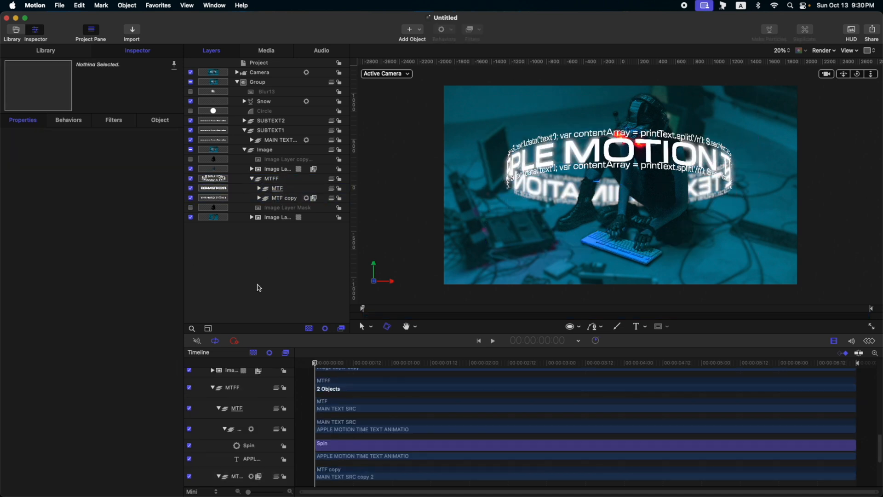